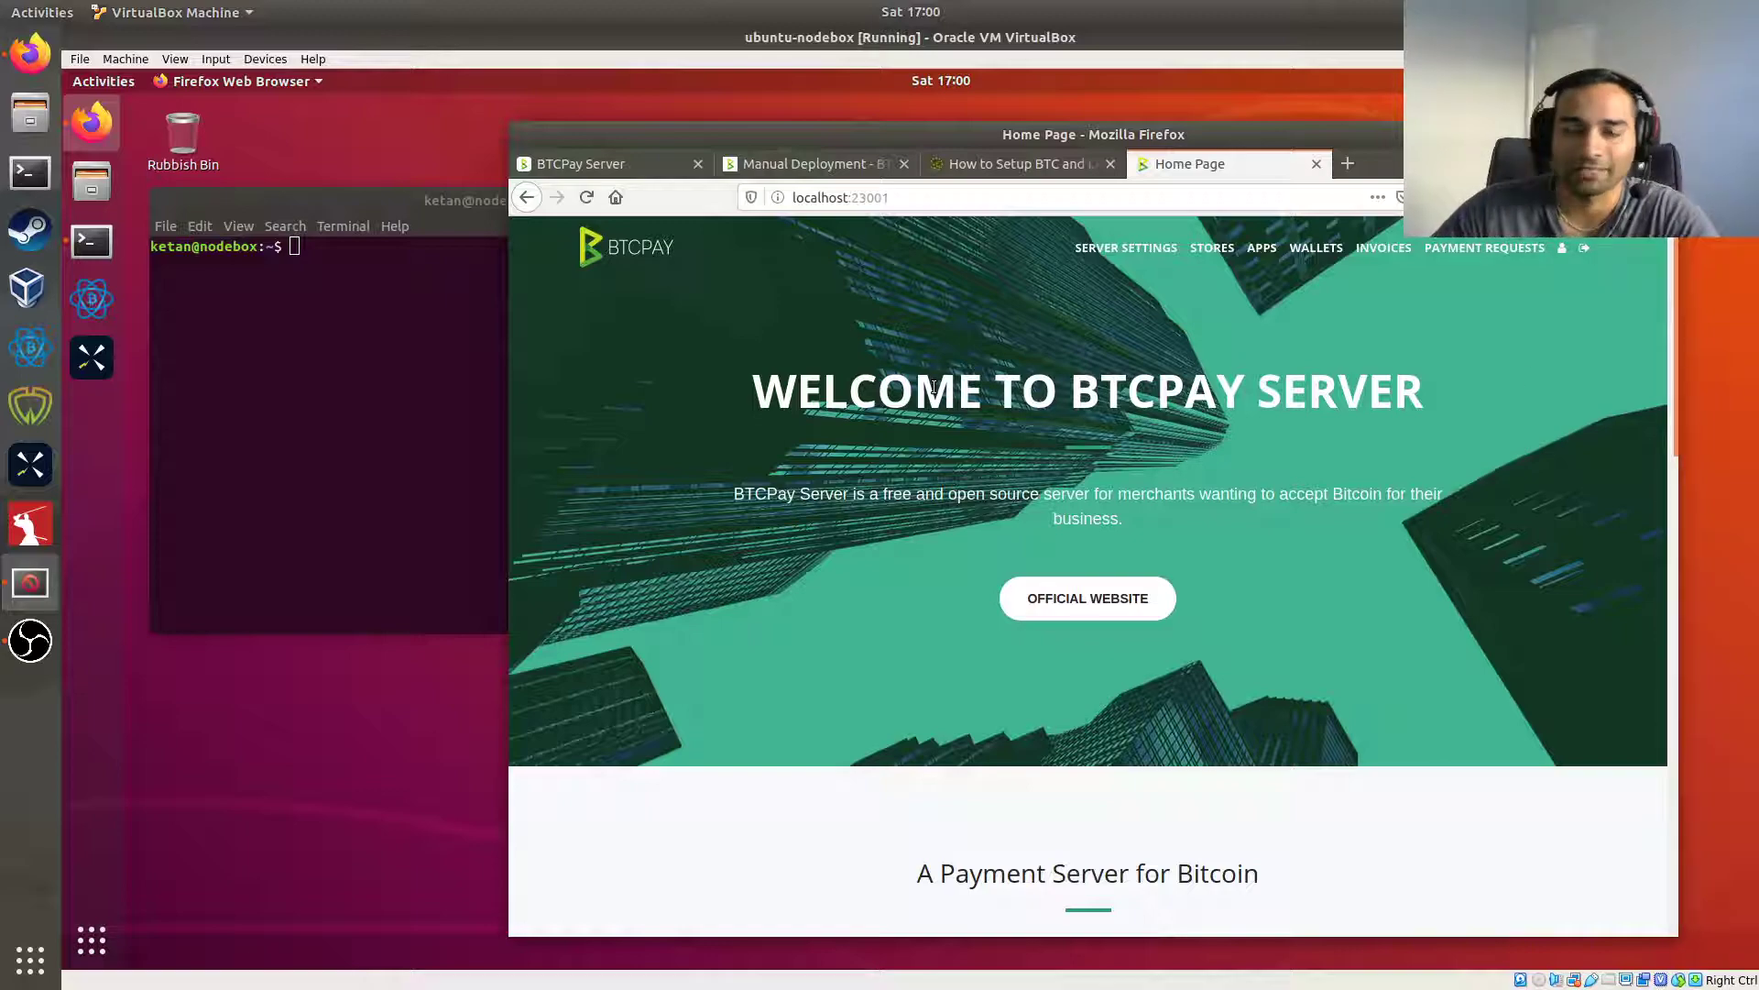
Open Server Settings > Maintenance, which warns that SSH must be configured.
click(1125, 247)
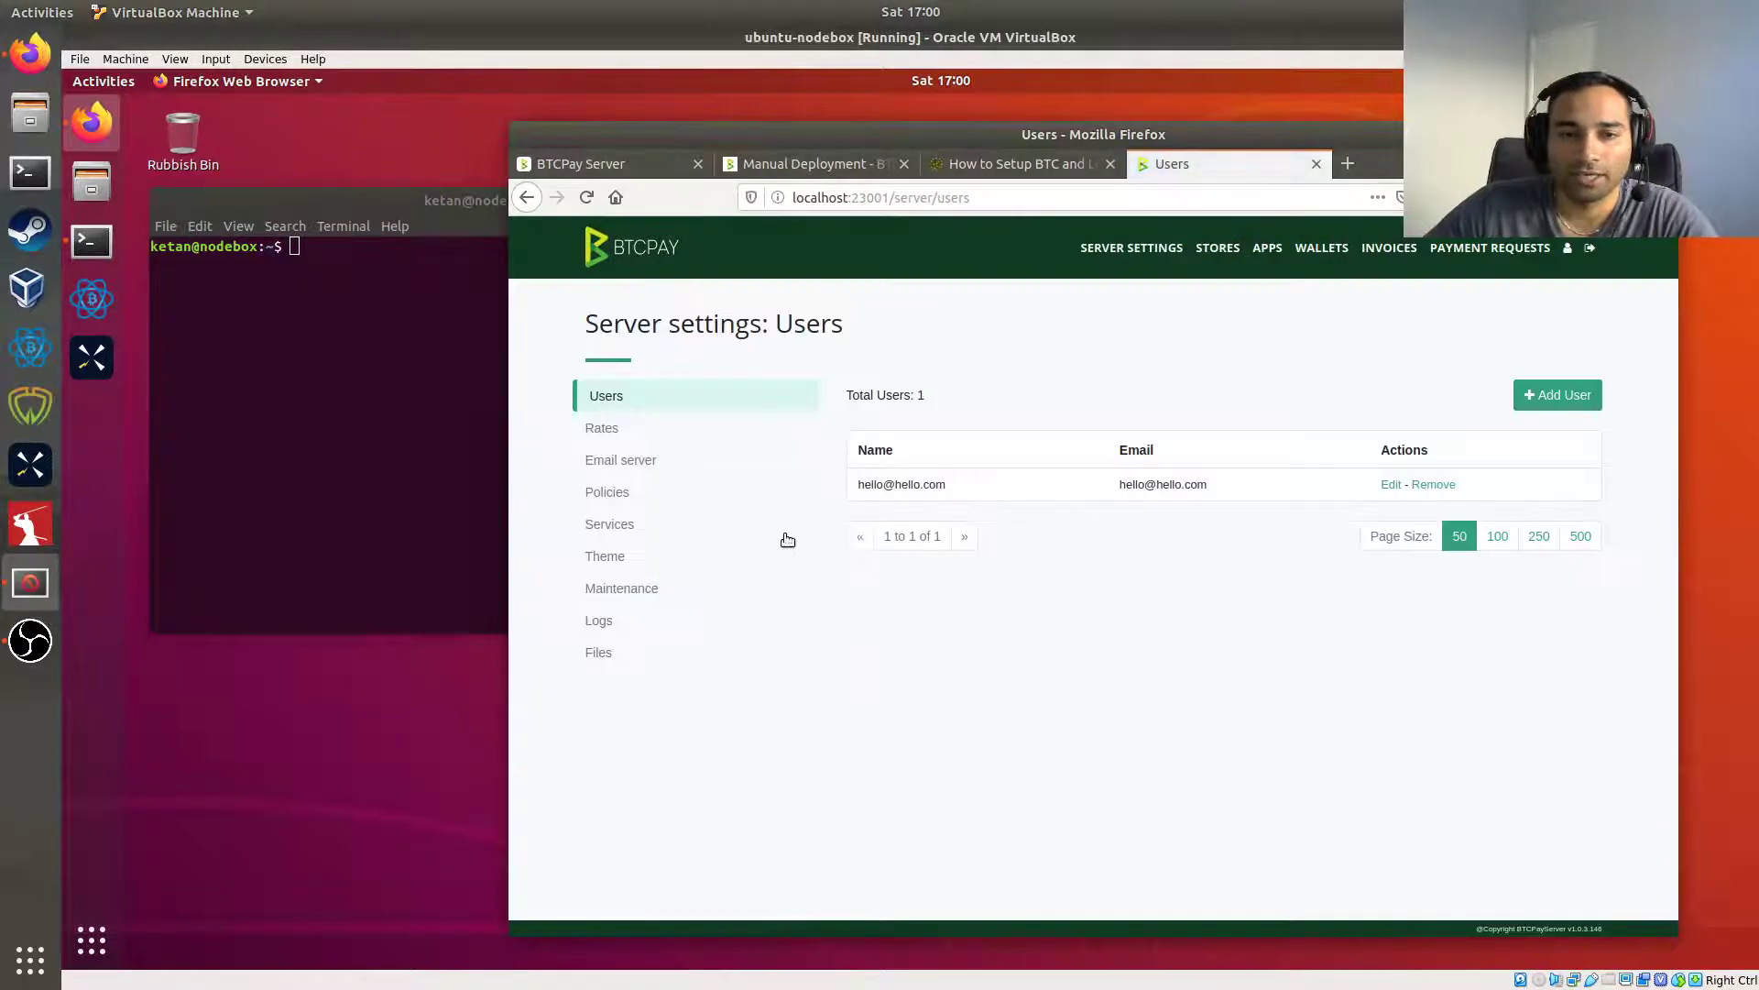
click(622, 586)
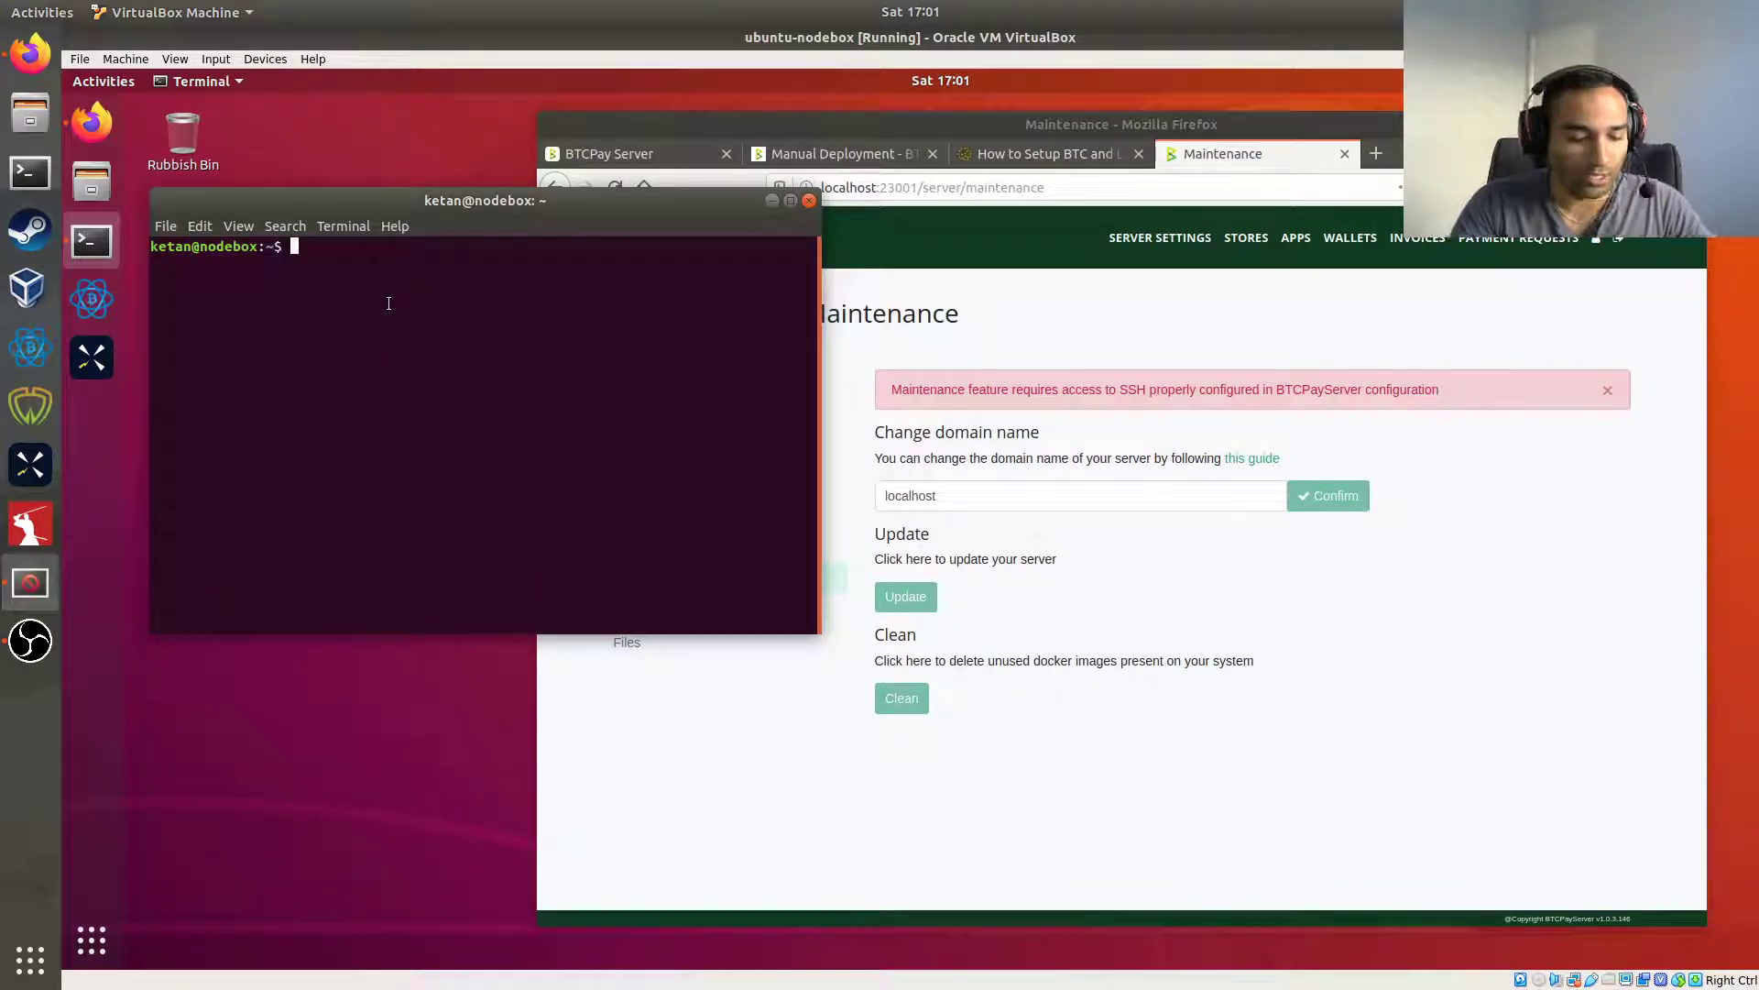
From the btcpayserver folder, stop the btcpayserver service with sudo systemctl stop.
text(cd btc)
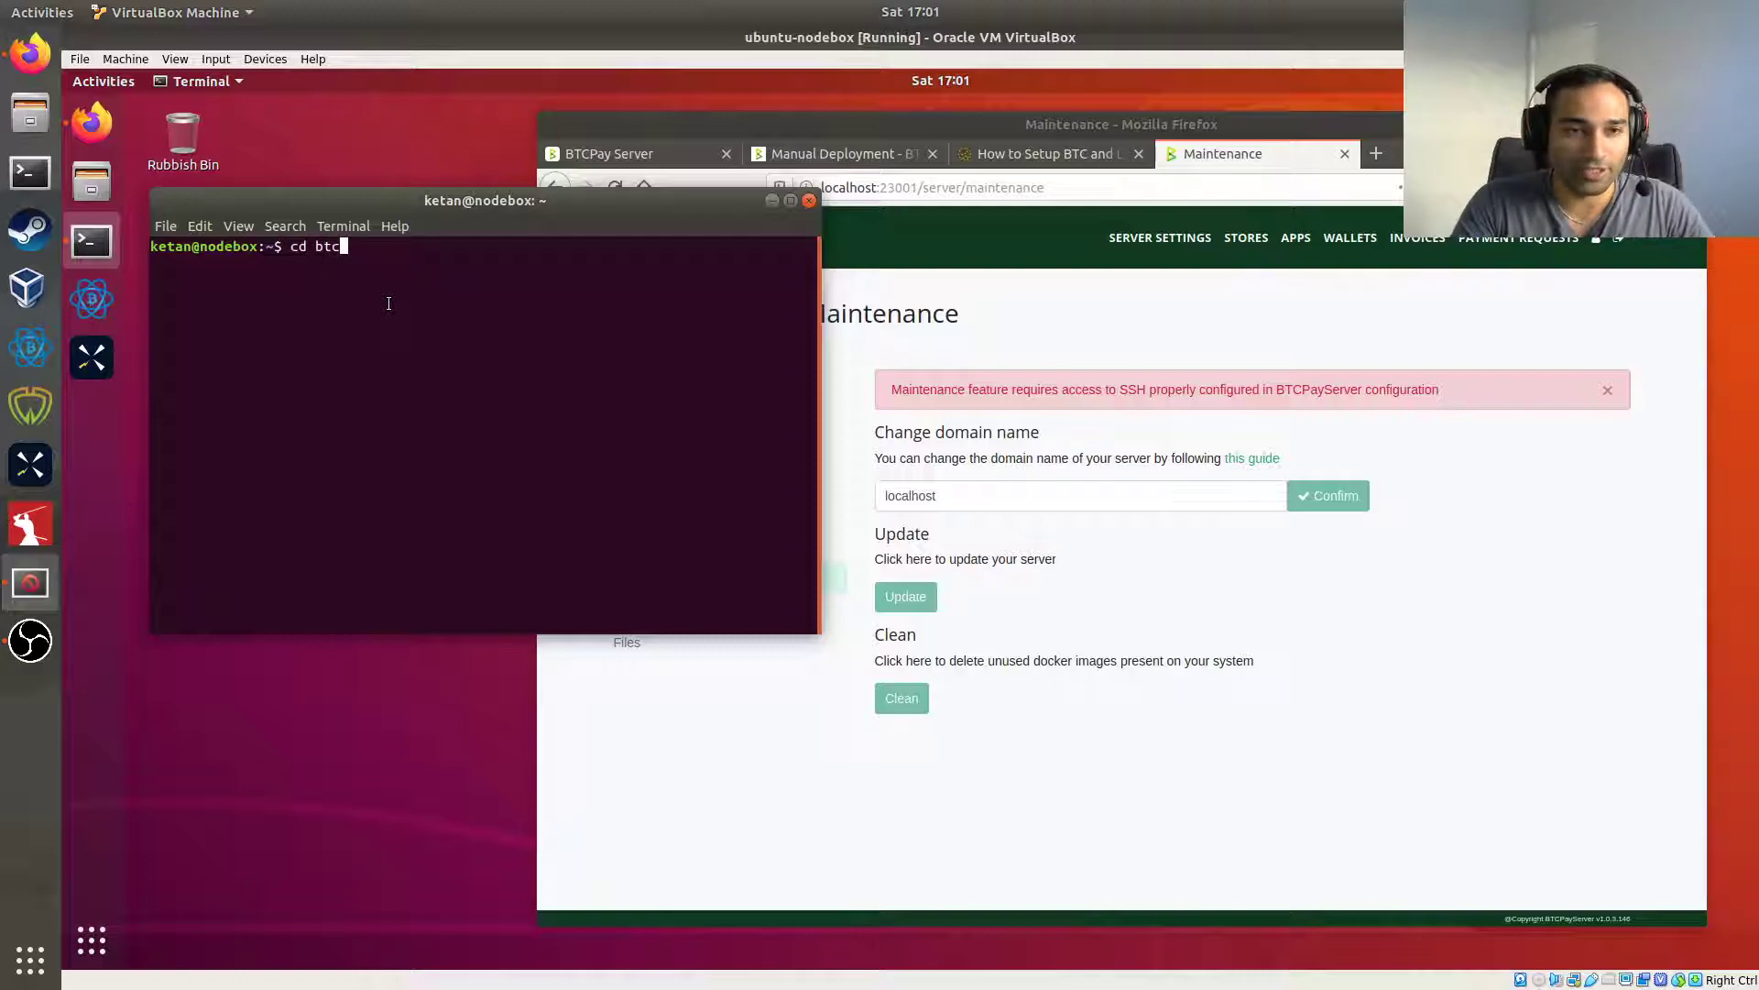
text(payserver/)
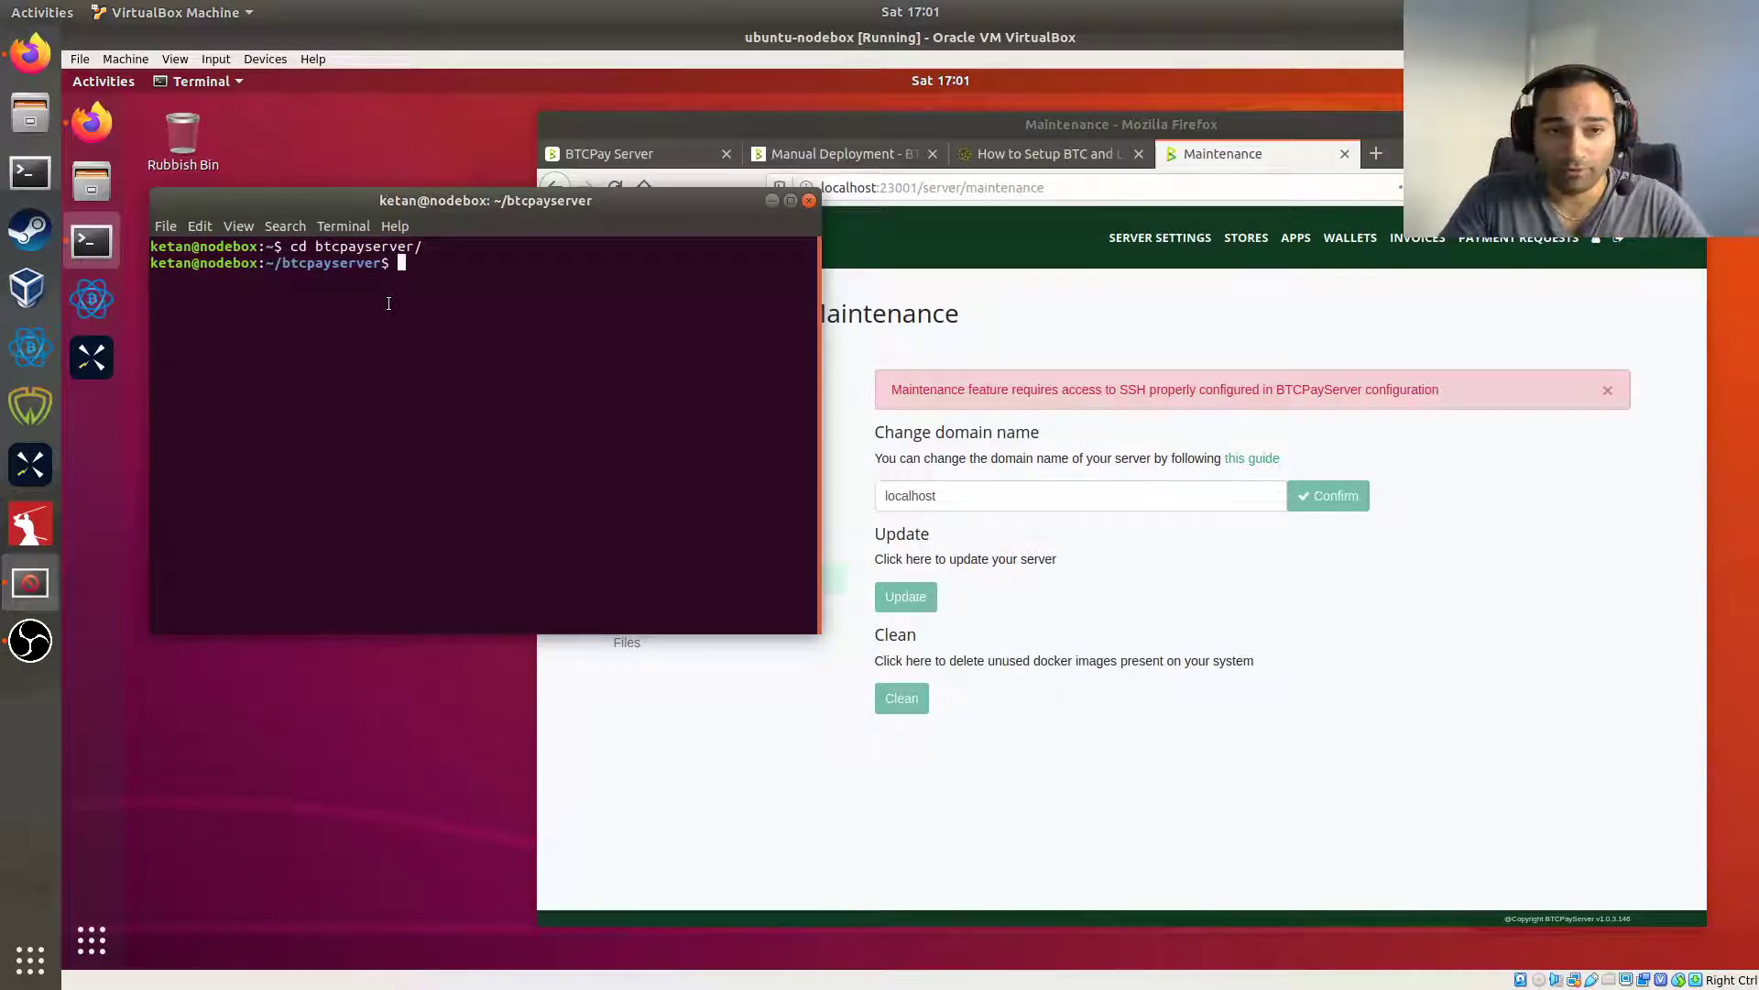
text(sudo systemctl)
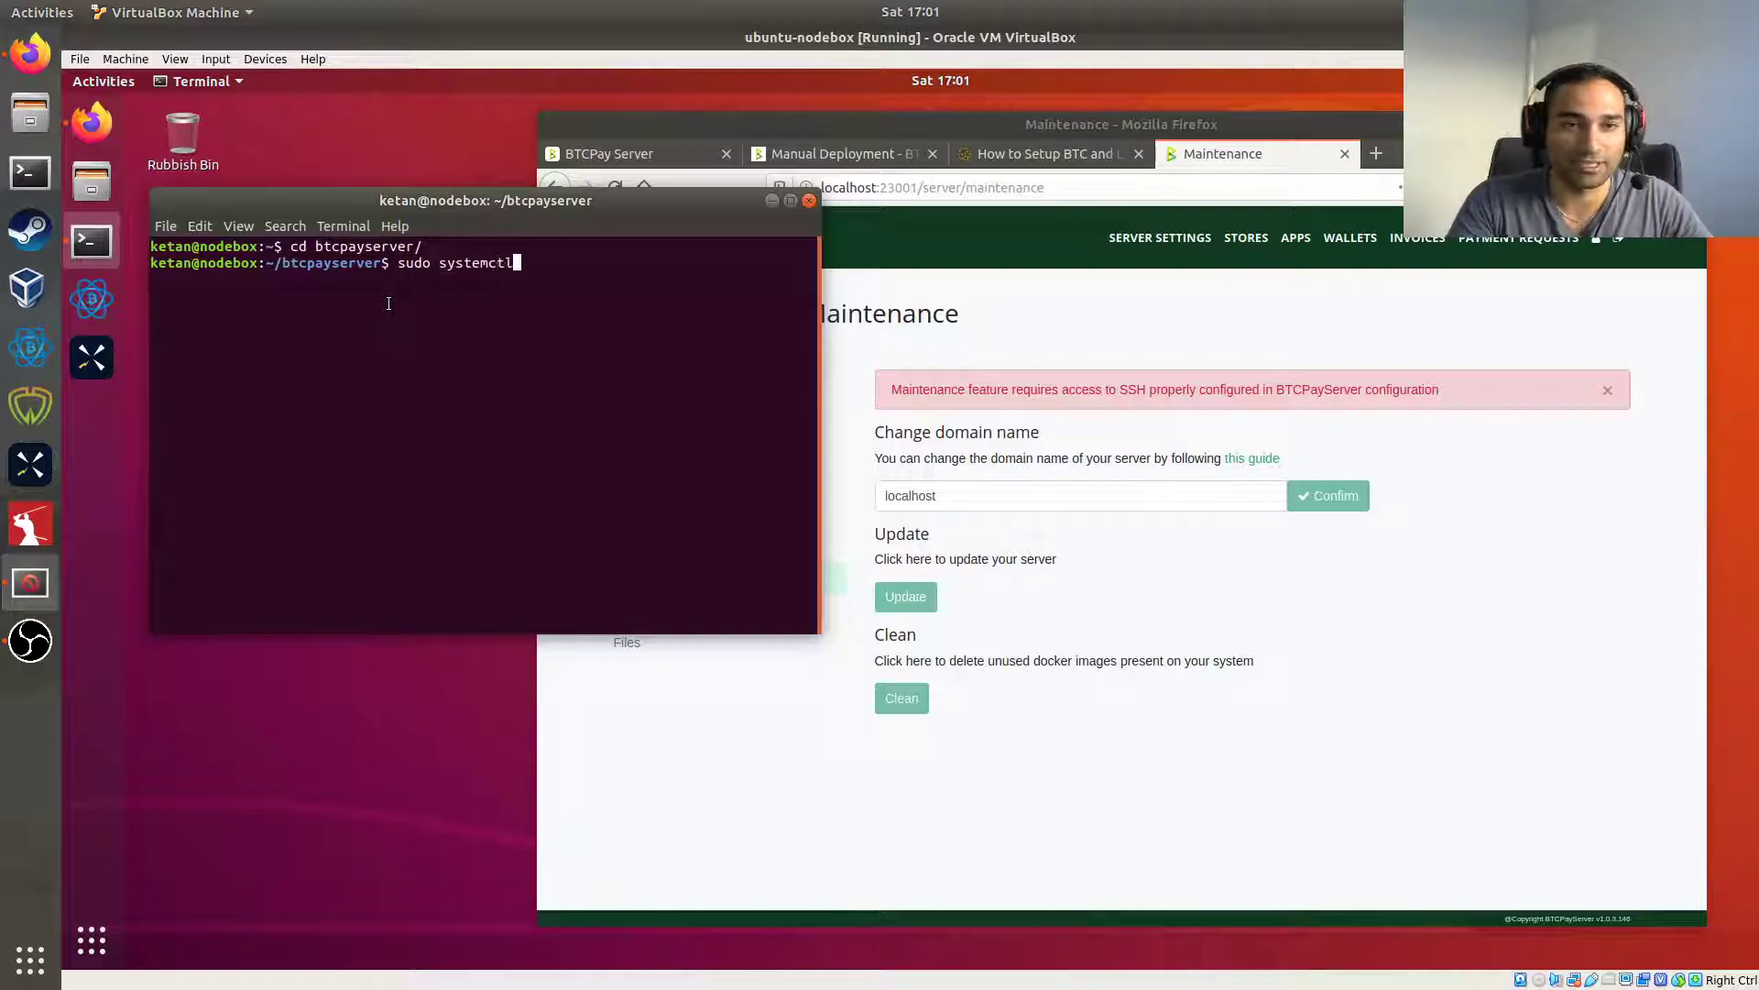
text(stop btcpayserver)
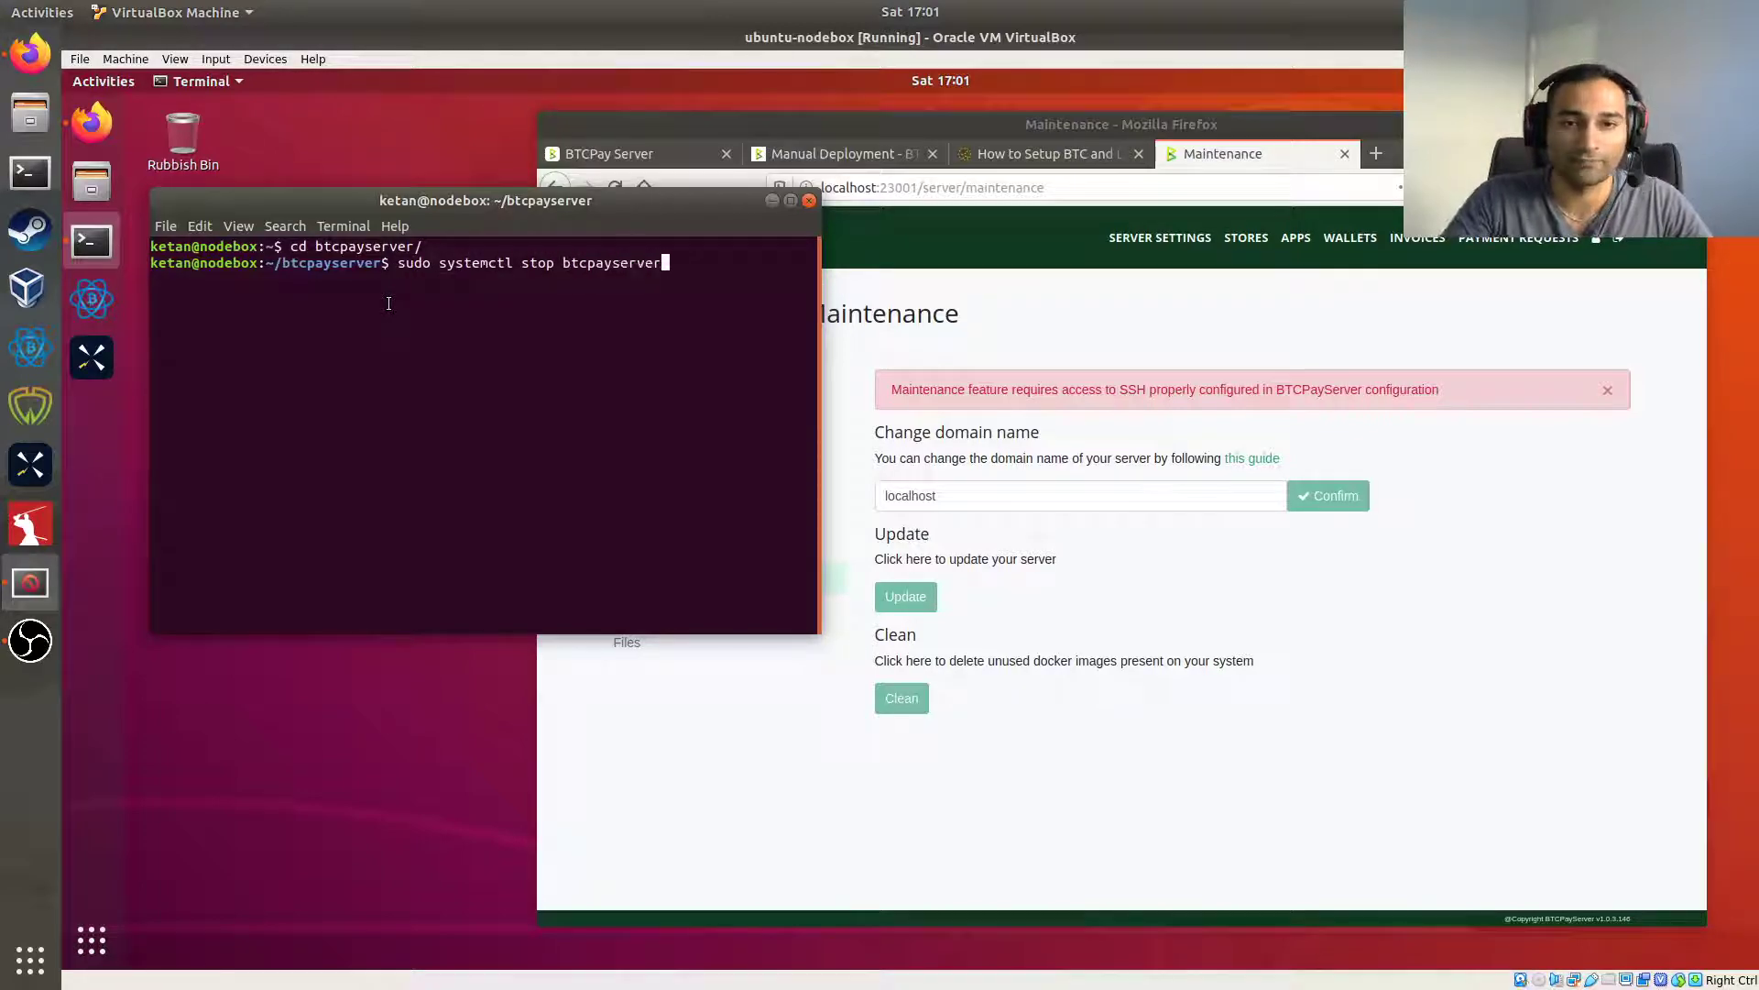
key(Return)
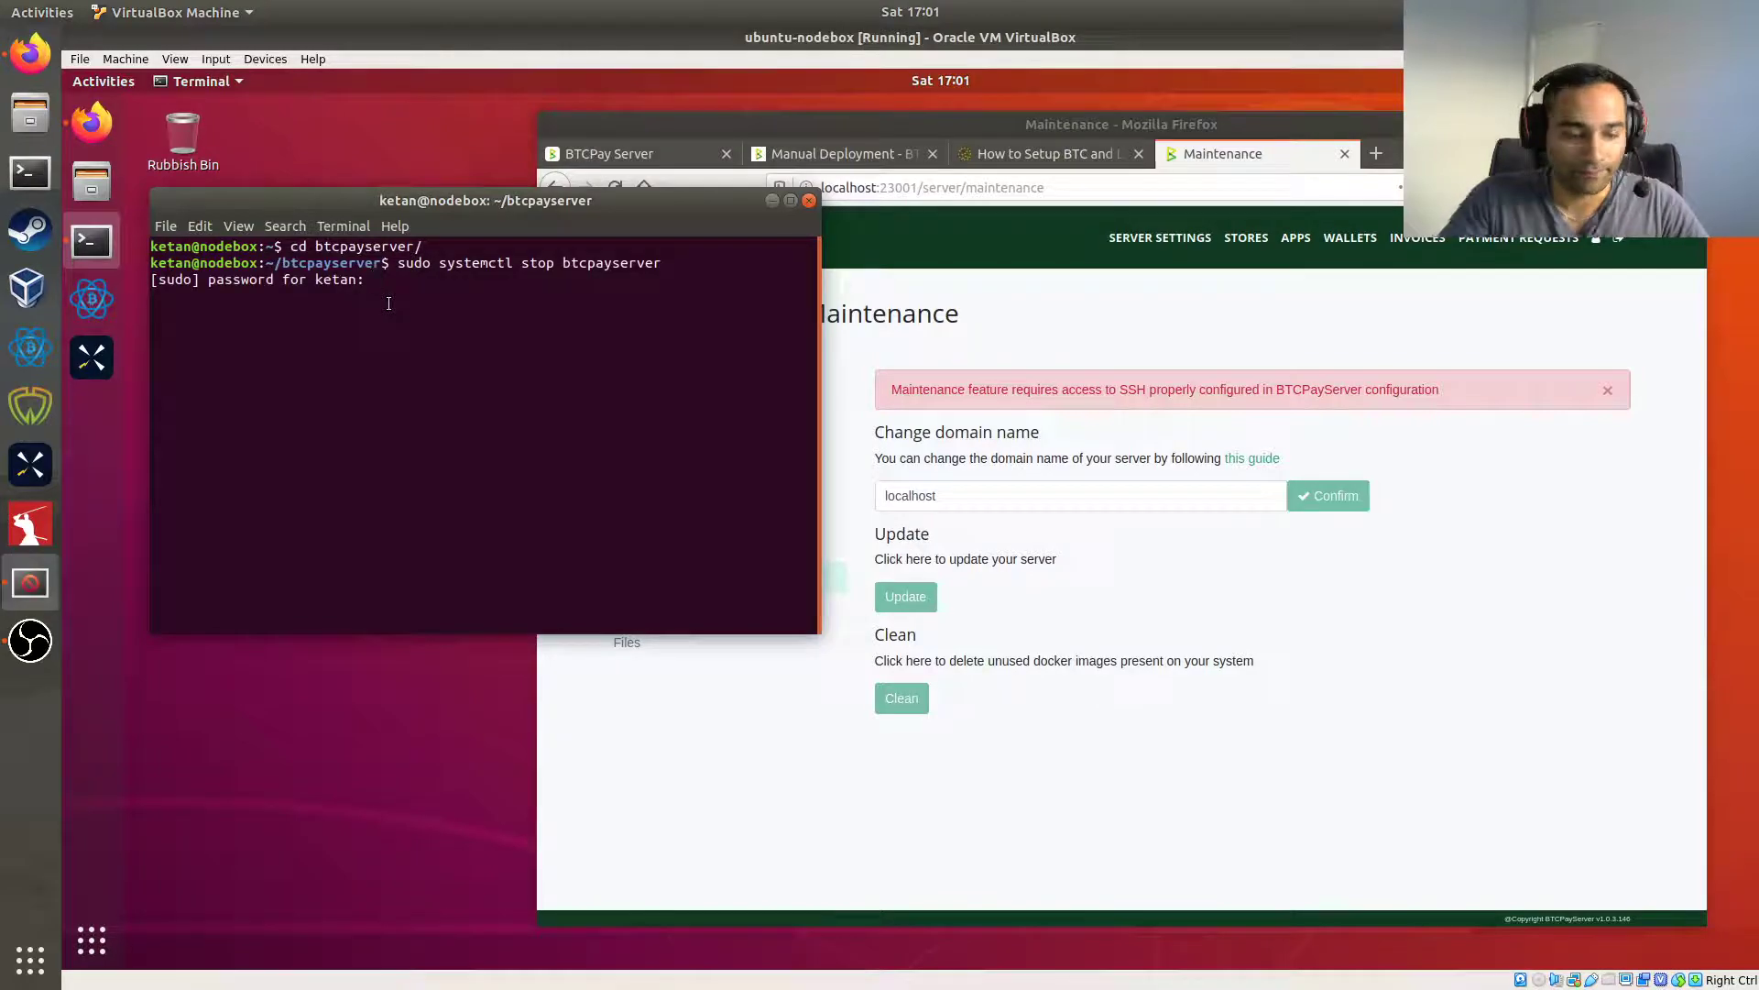
key(Return)
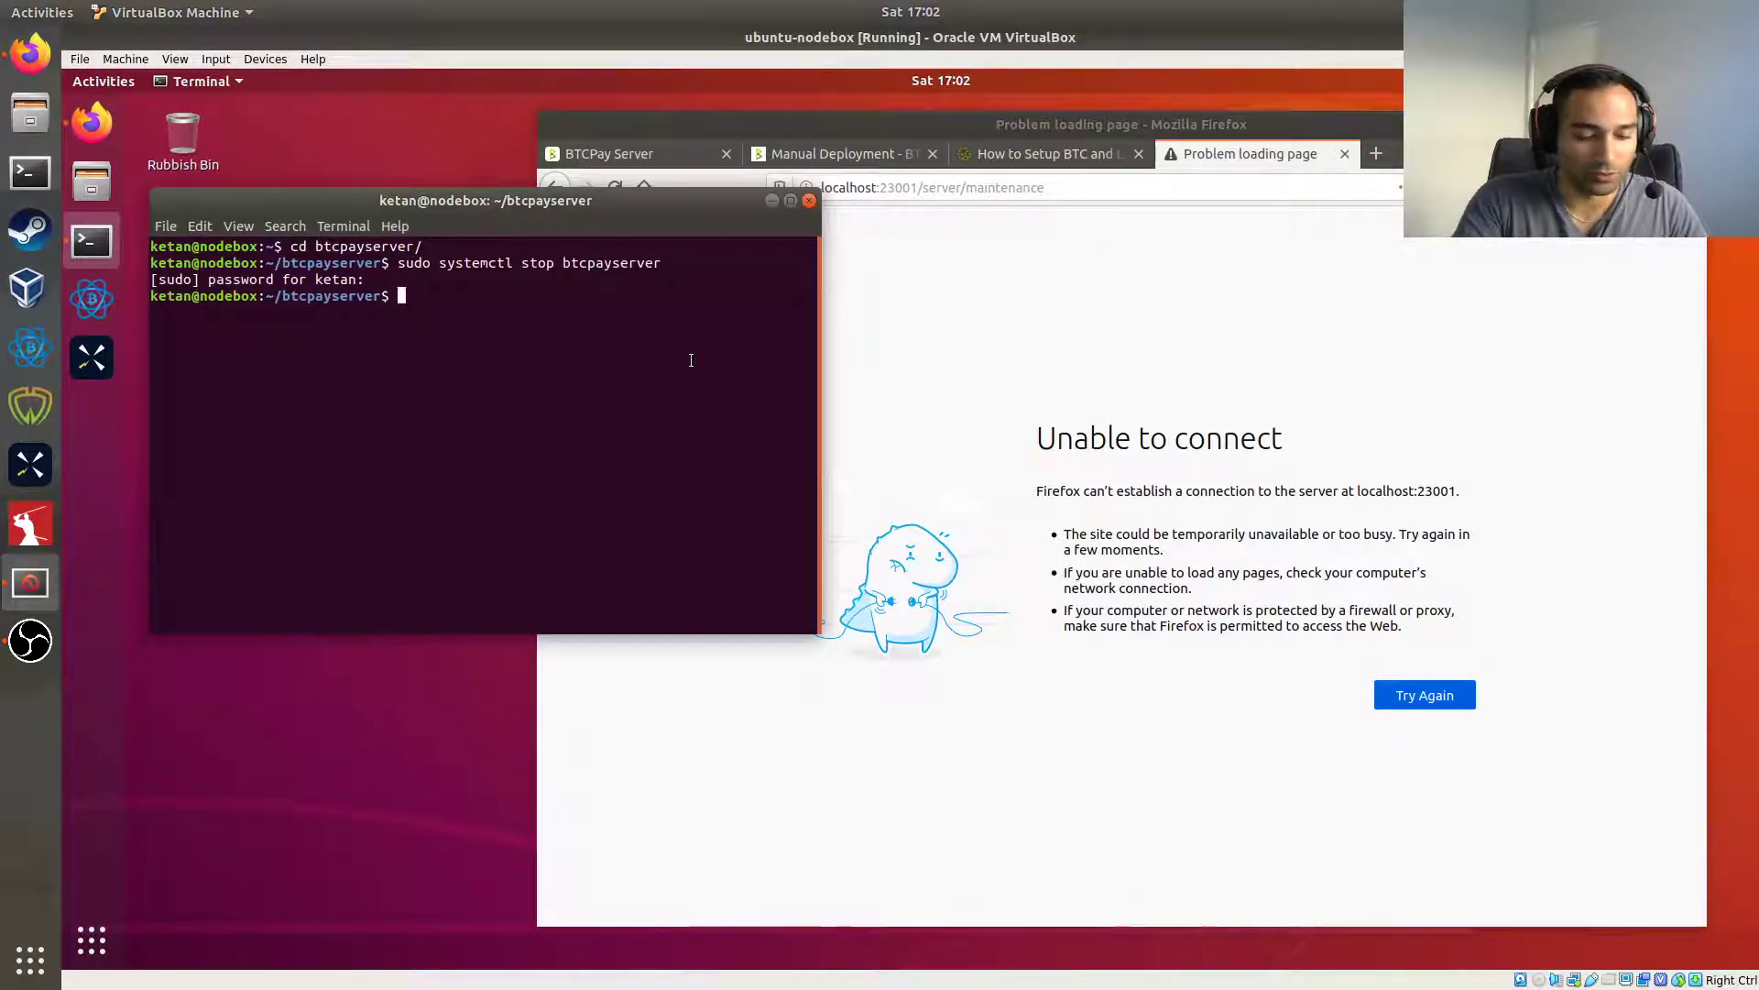
Pull origin master (already up to date), discard the build command, and start btcpayserver again.
text(git pull origin master)
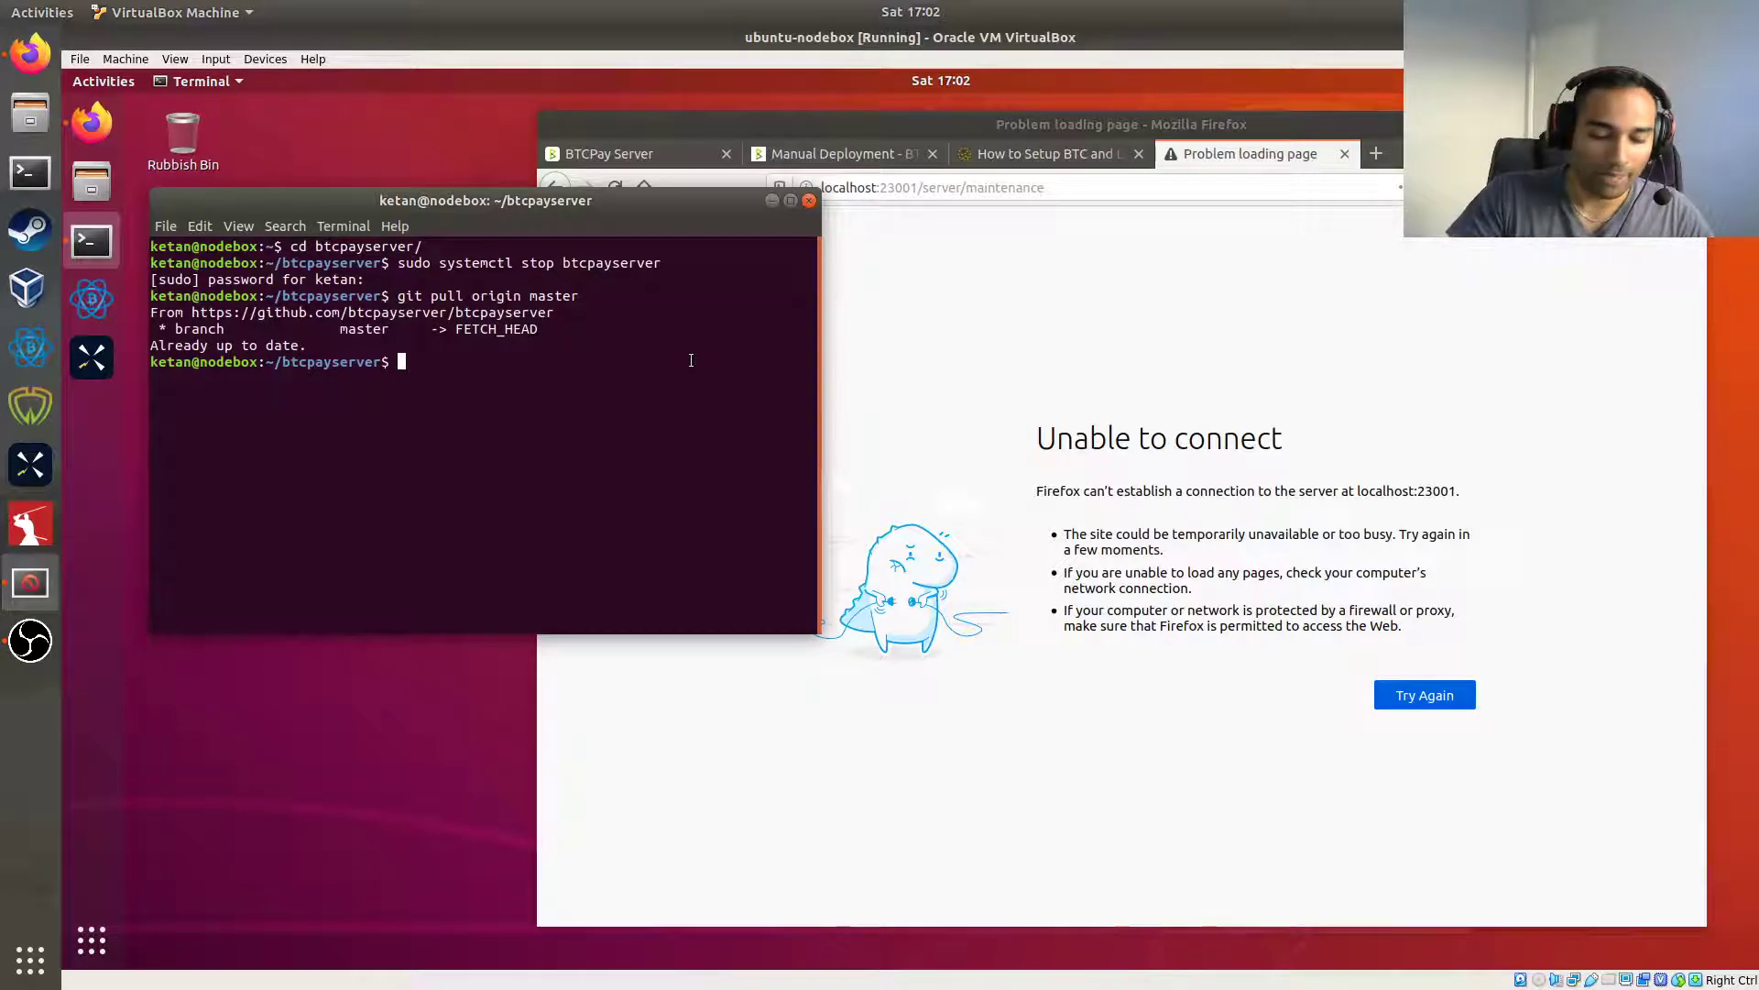
text(sudo ./build.sh)
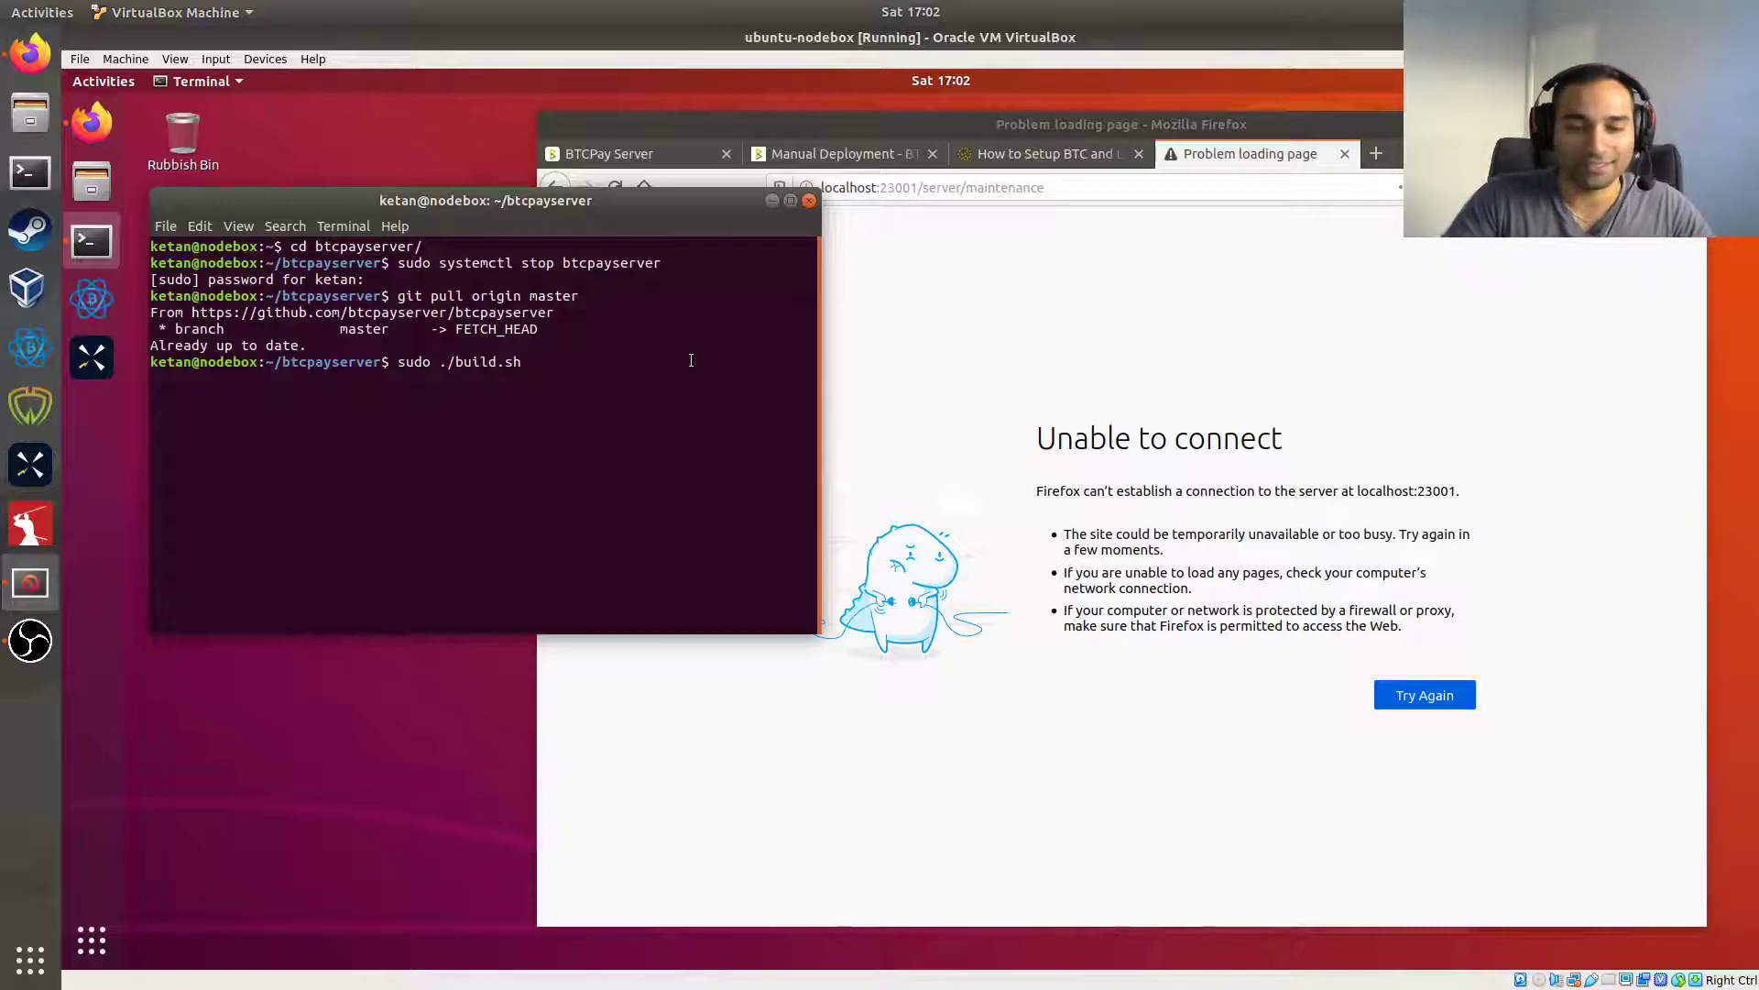
key(Return)
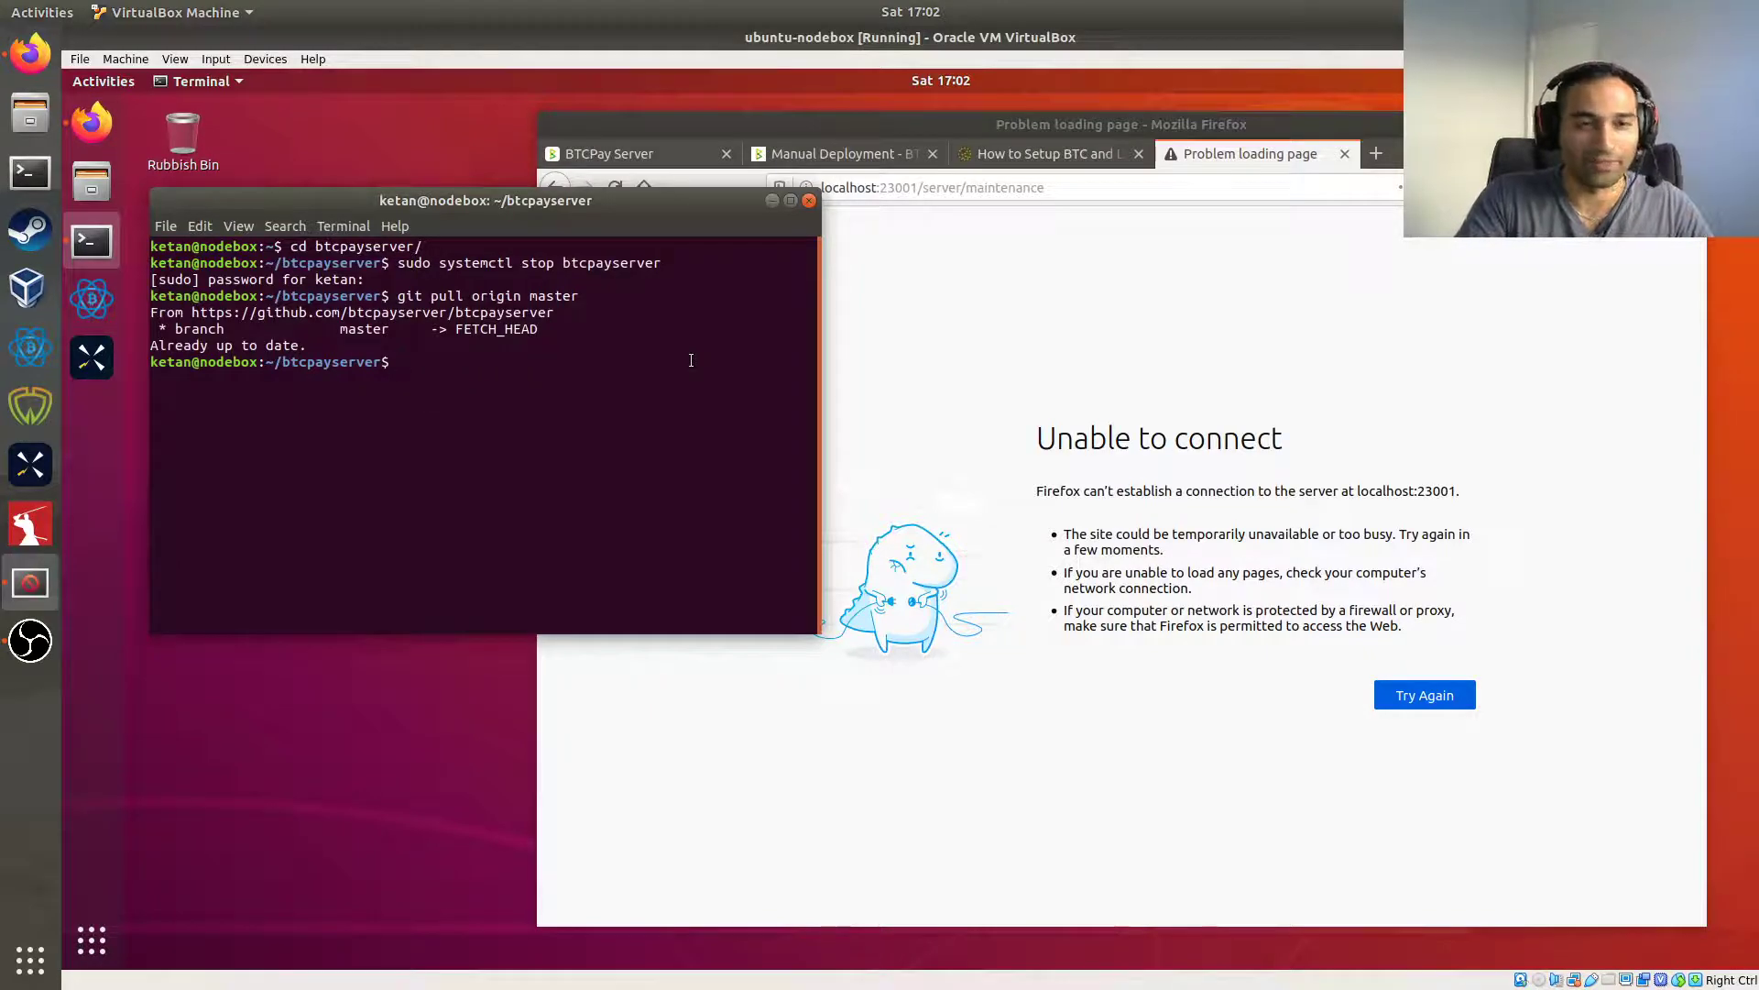
text(sudo systemctl)
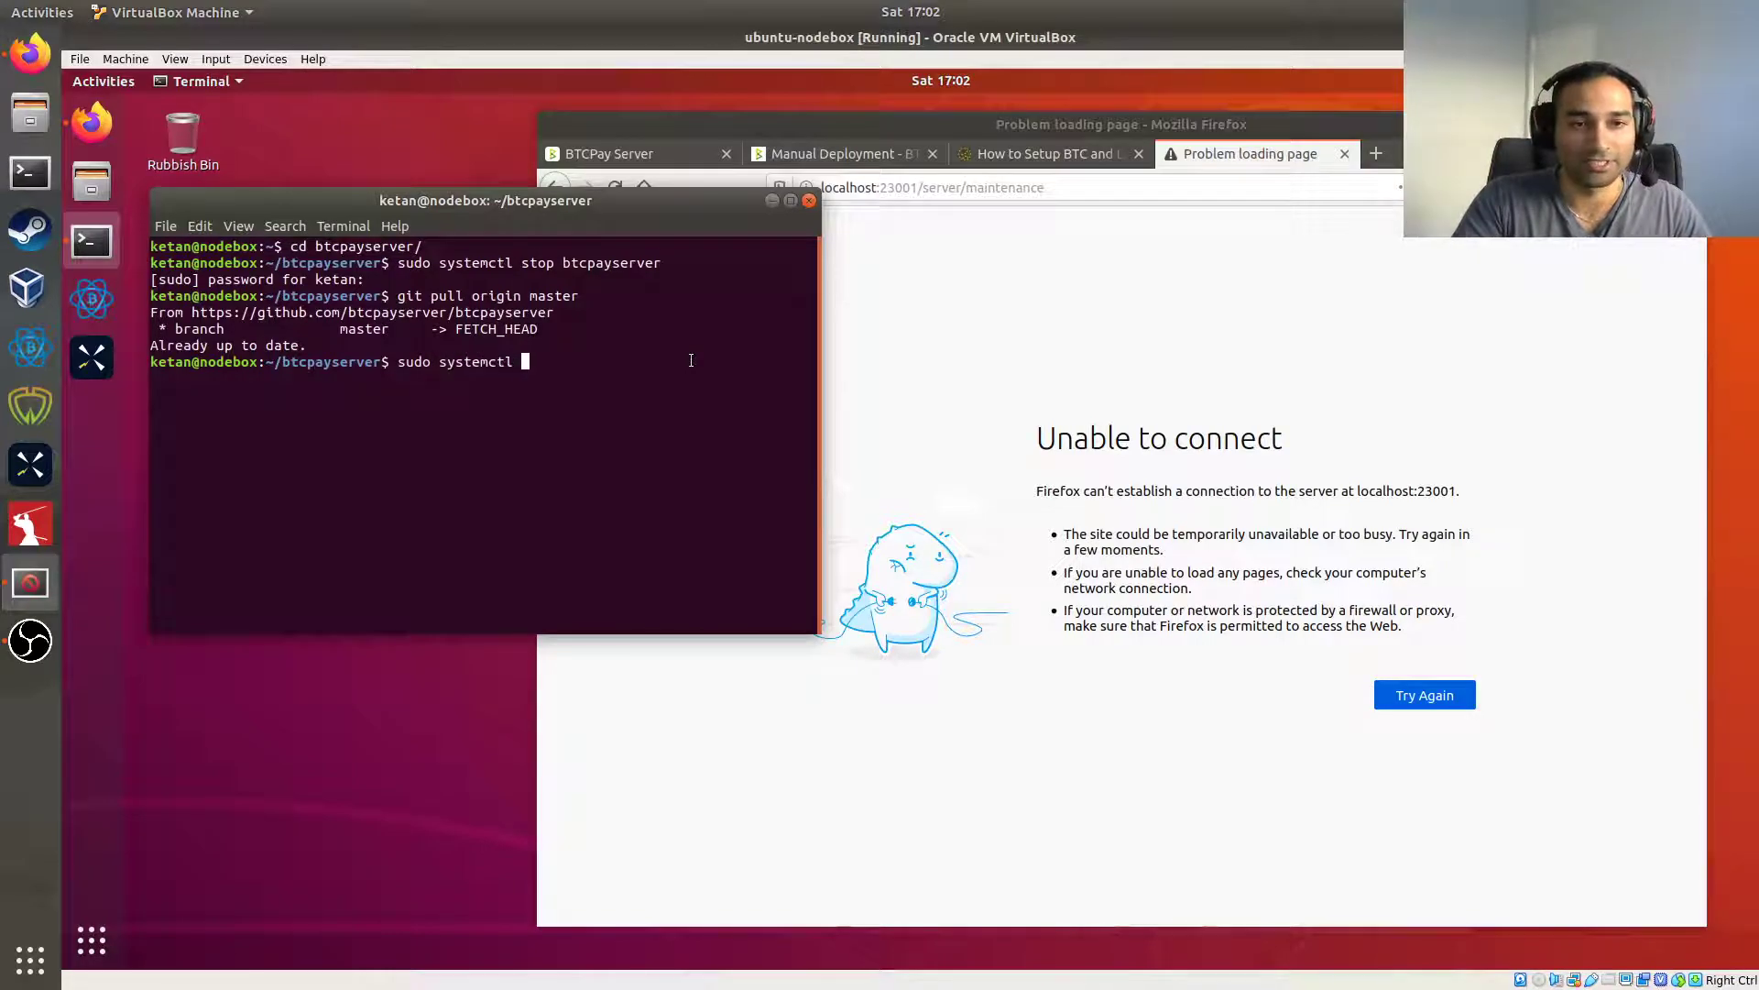
text(start btcpass)
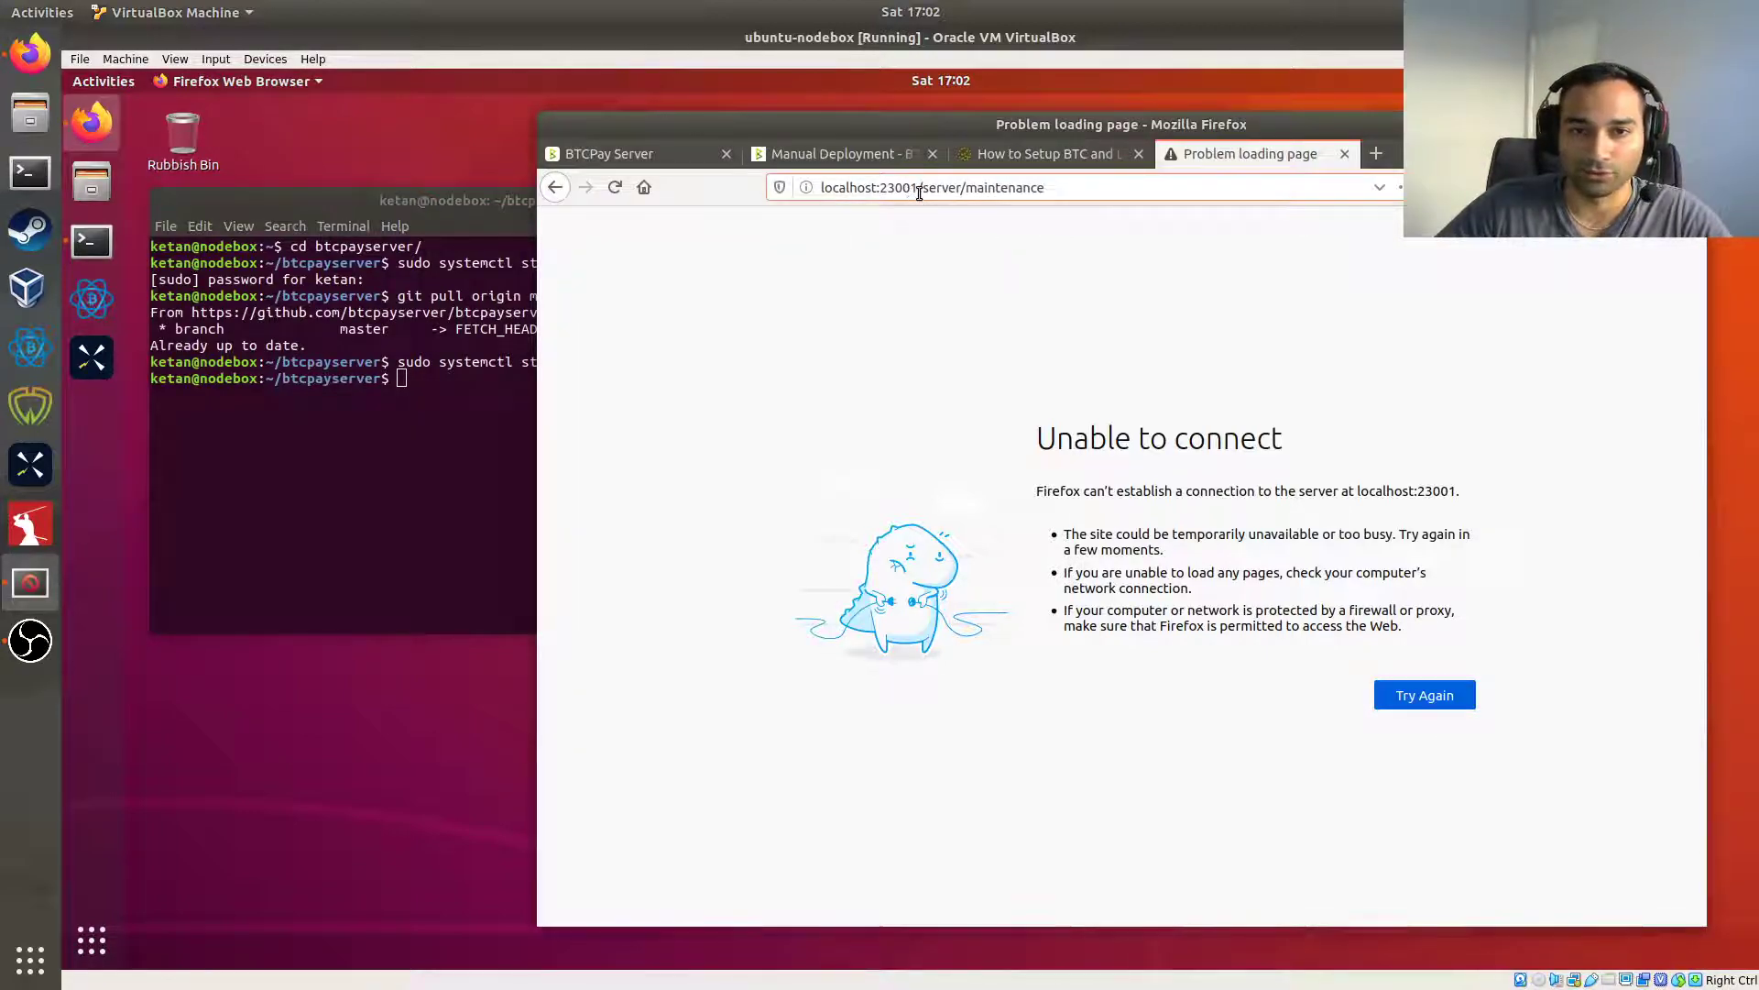
Reload BTCPay Server's home page at localhost:23001 and close the old terminal window.
click(1424, 694)
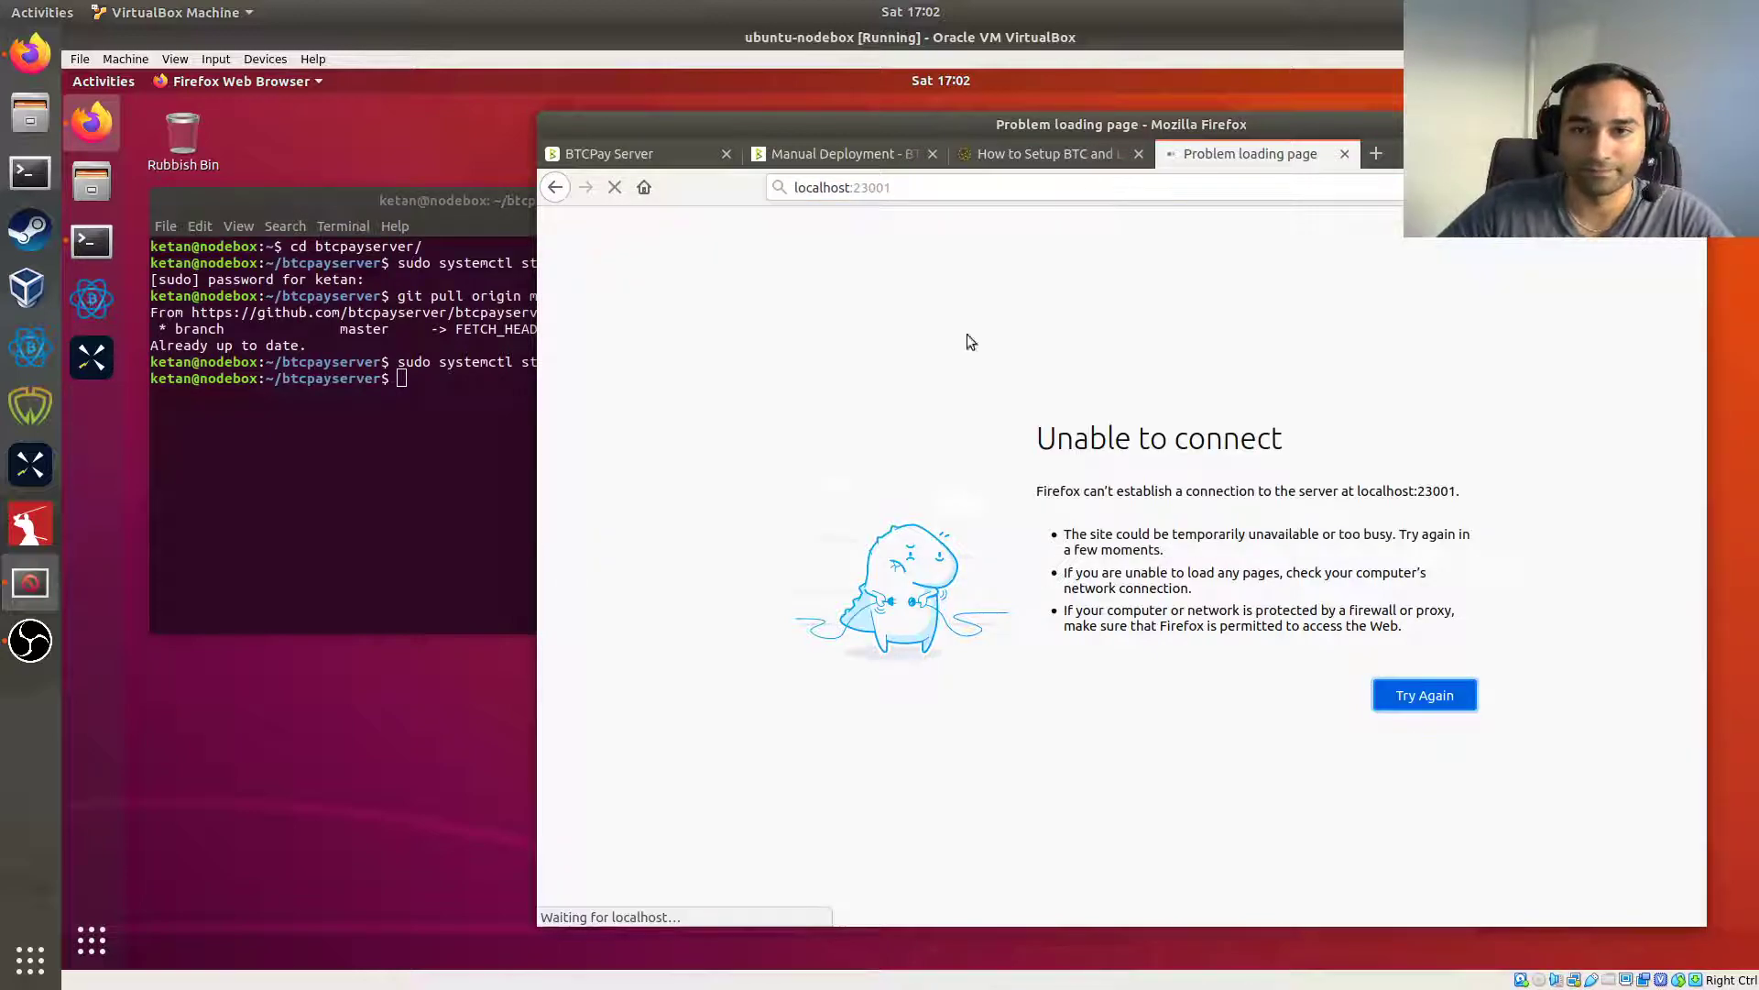
click(1424, 695)
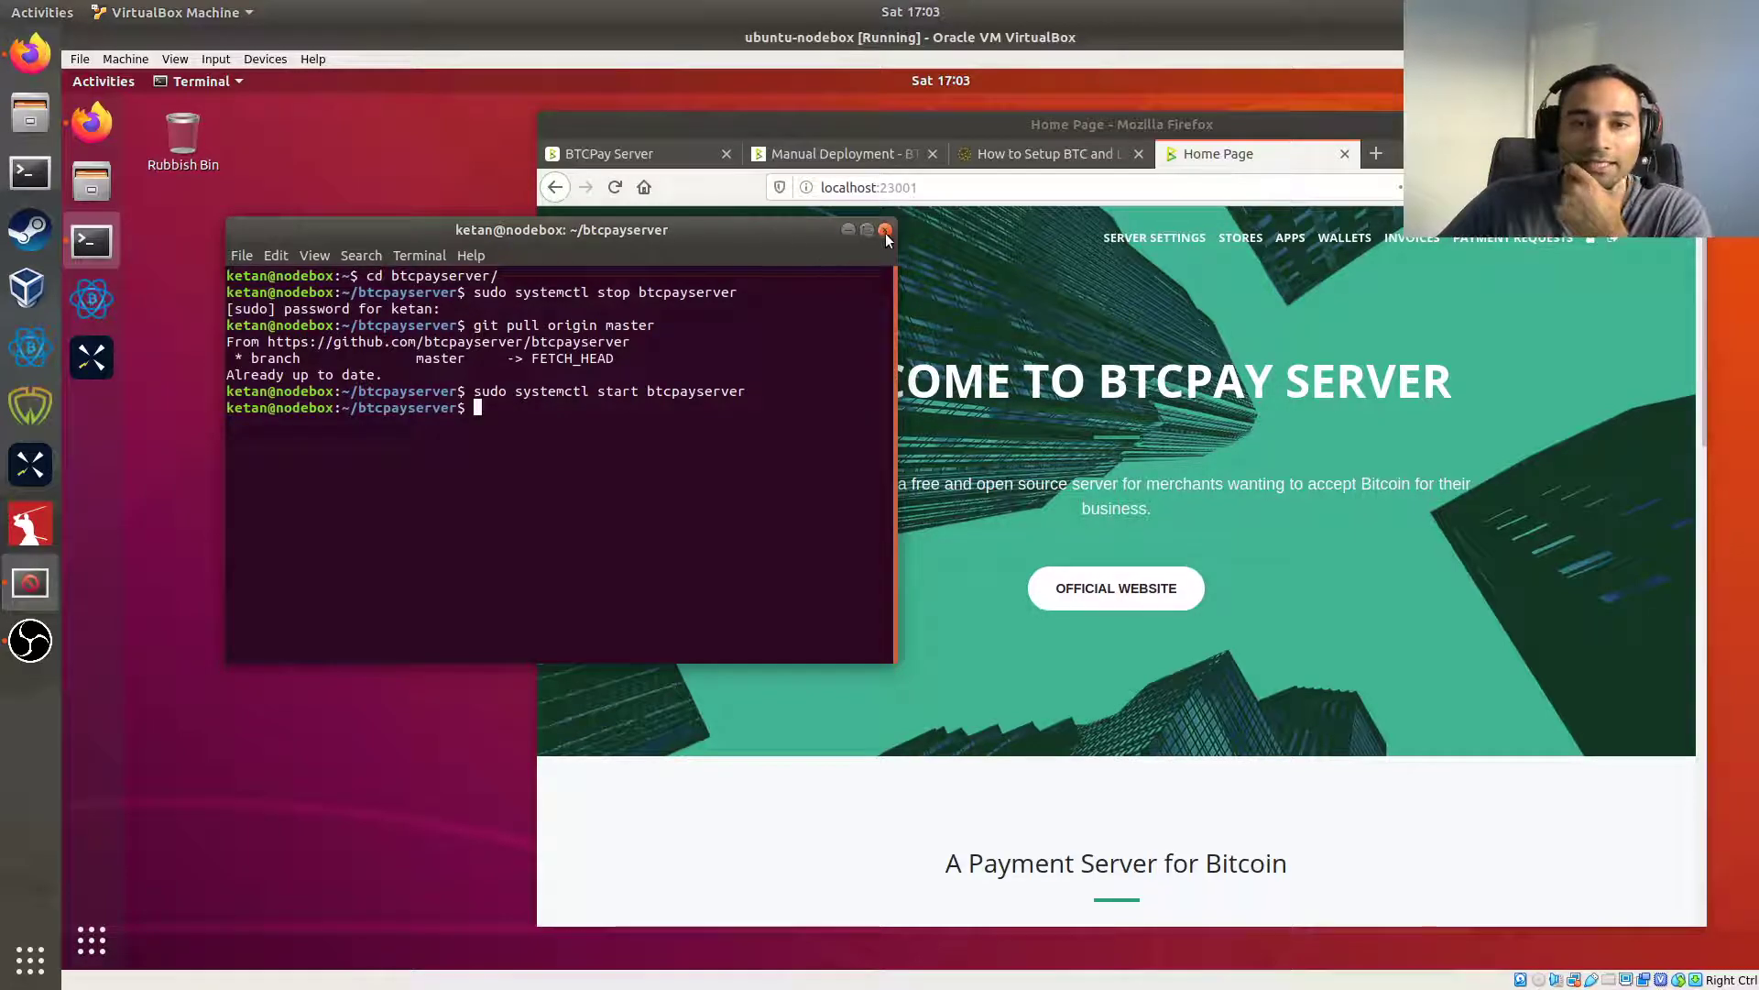
click(866, 230)
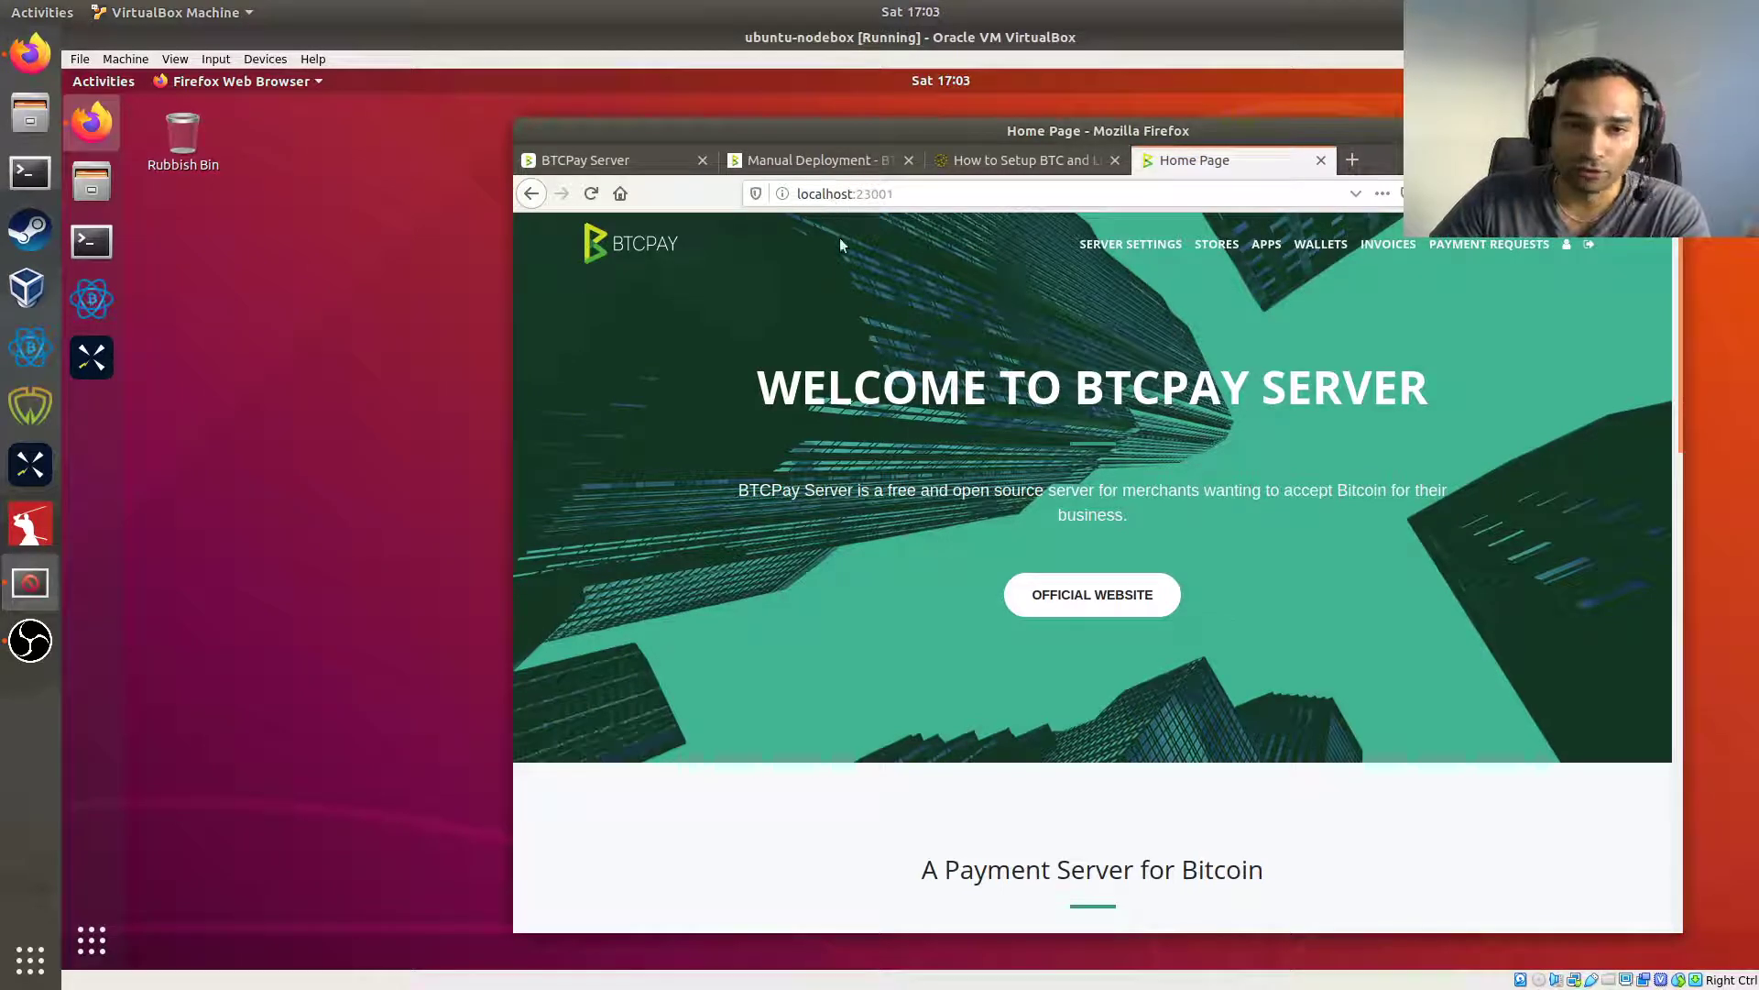
mouse_move(866, 300)
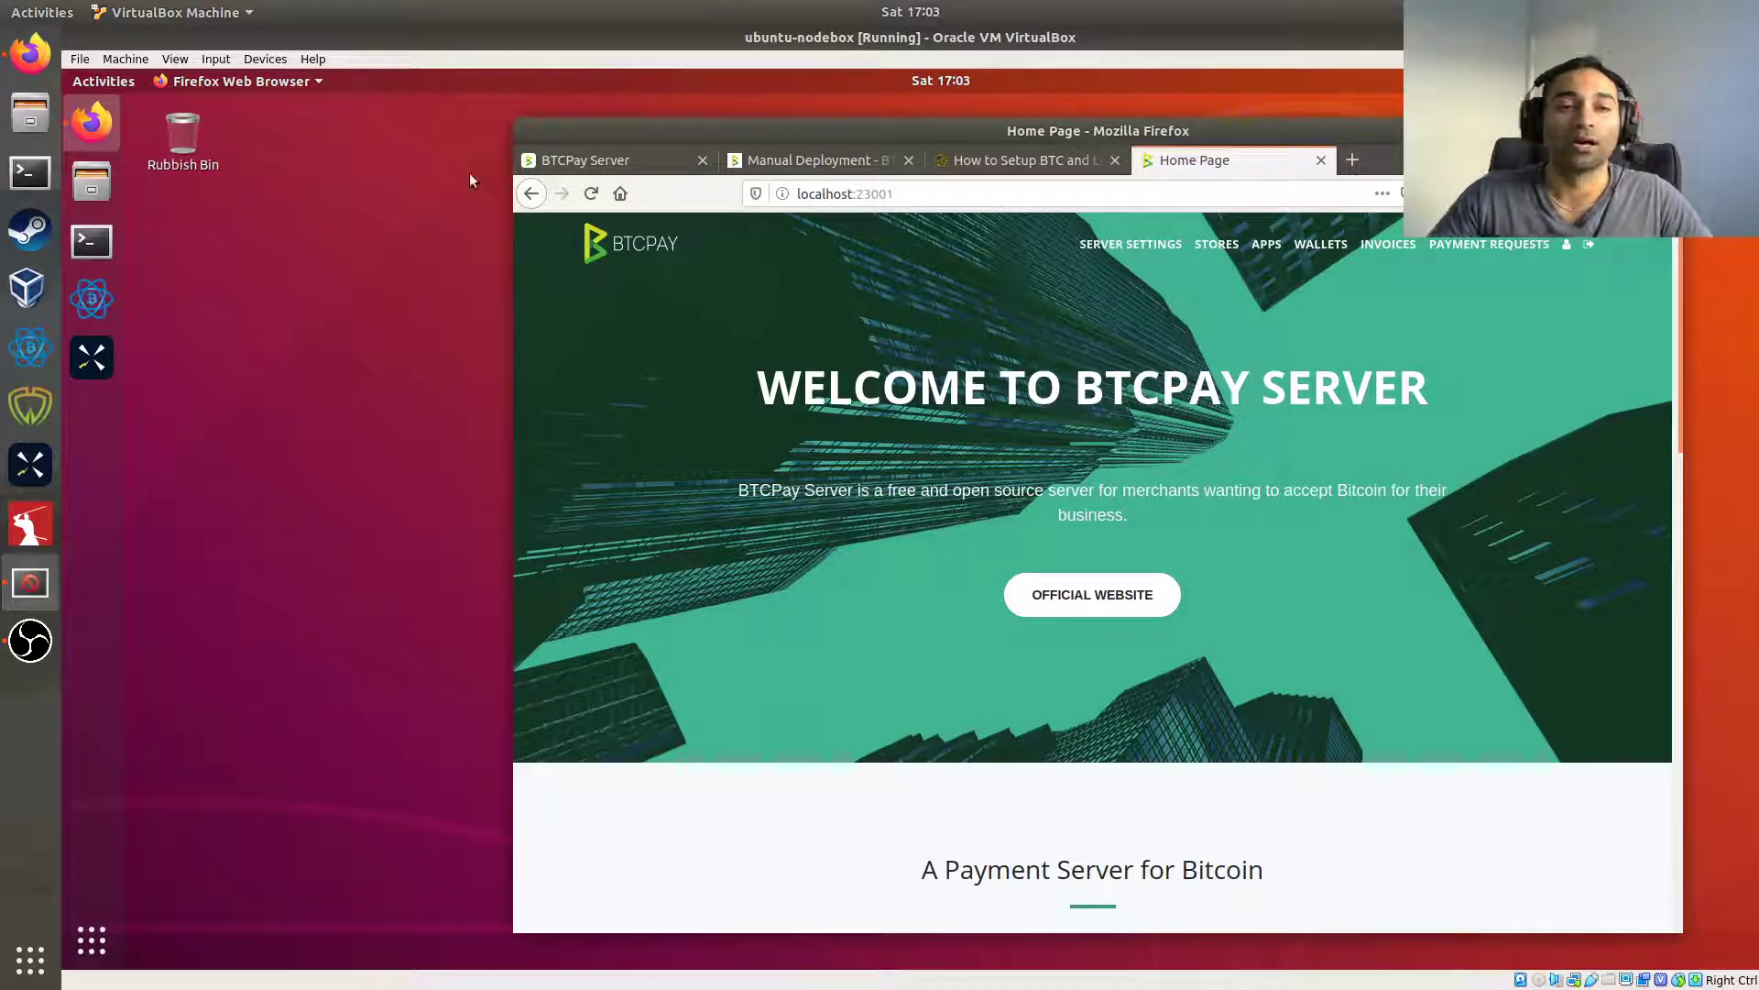
mouse_move(755, 344)
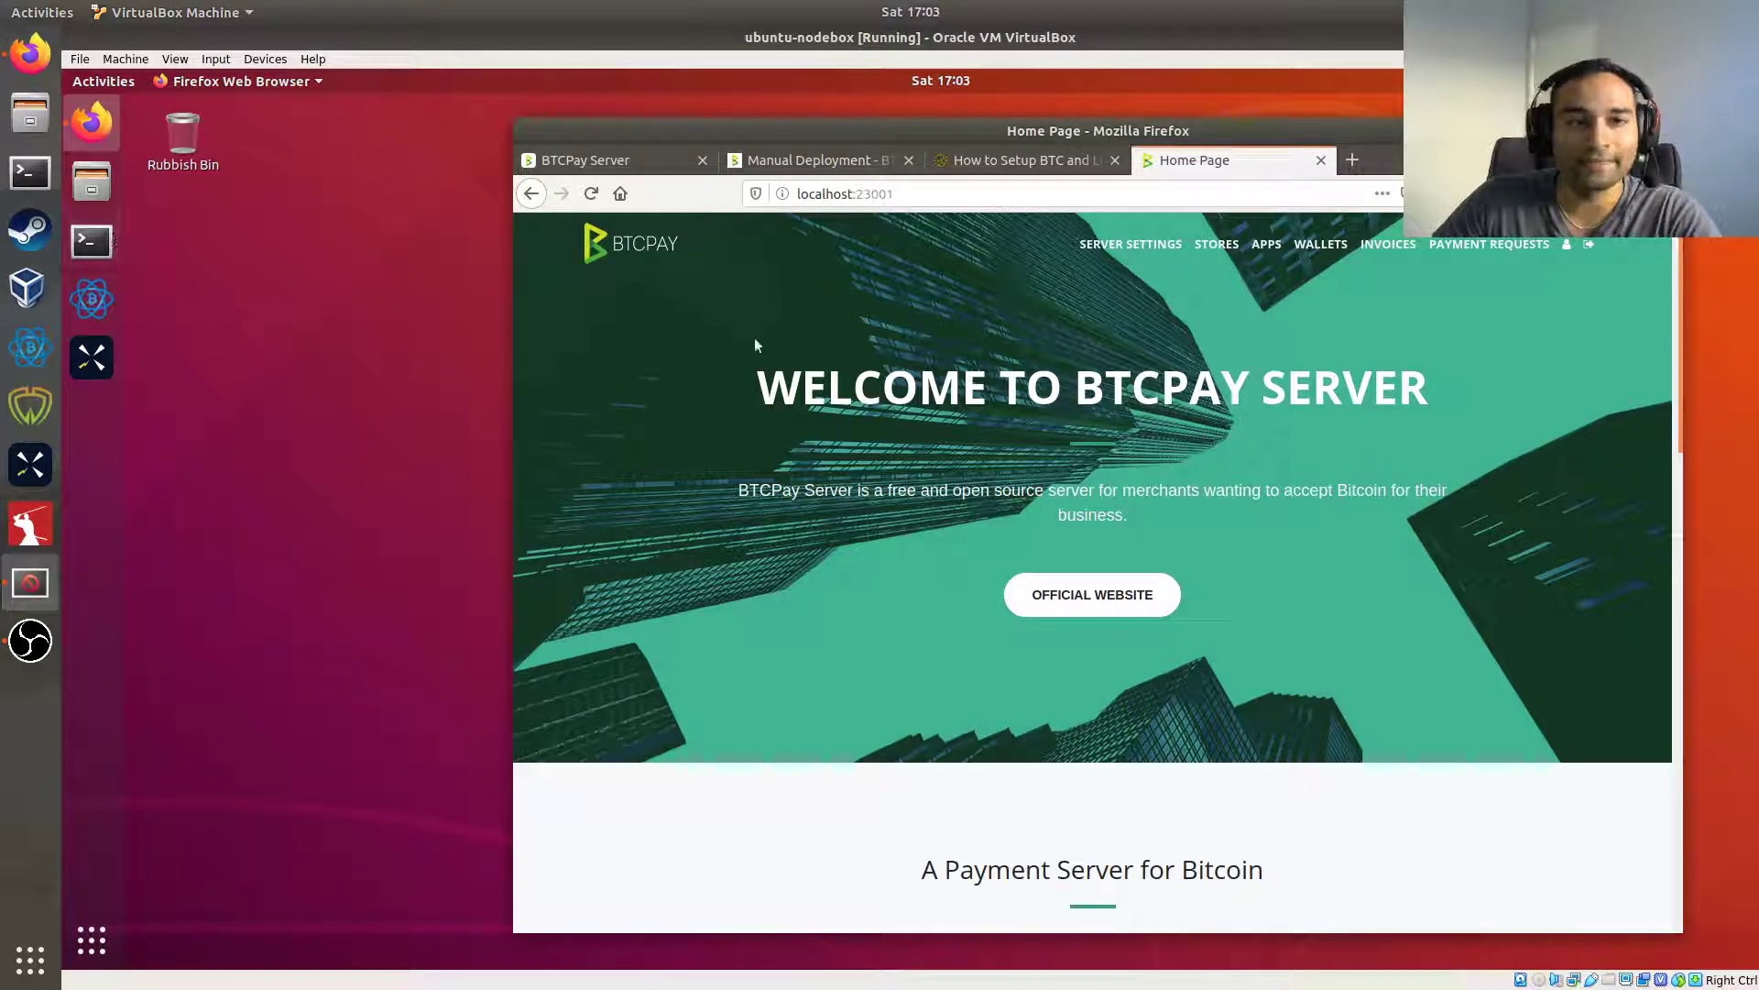
mouse_move(770, 346)
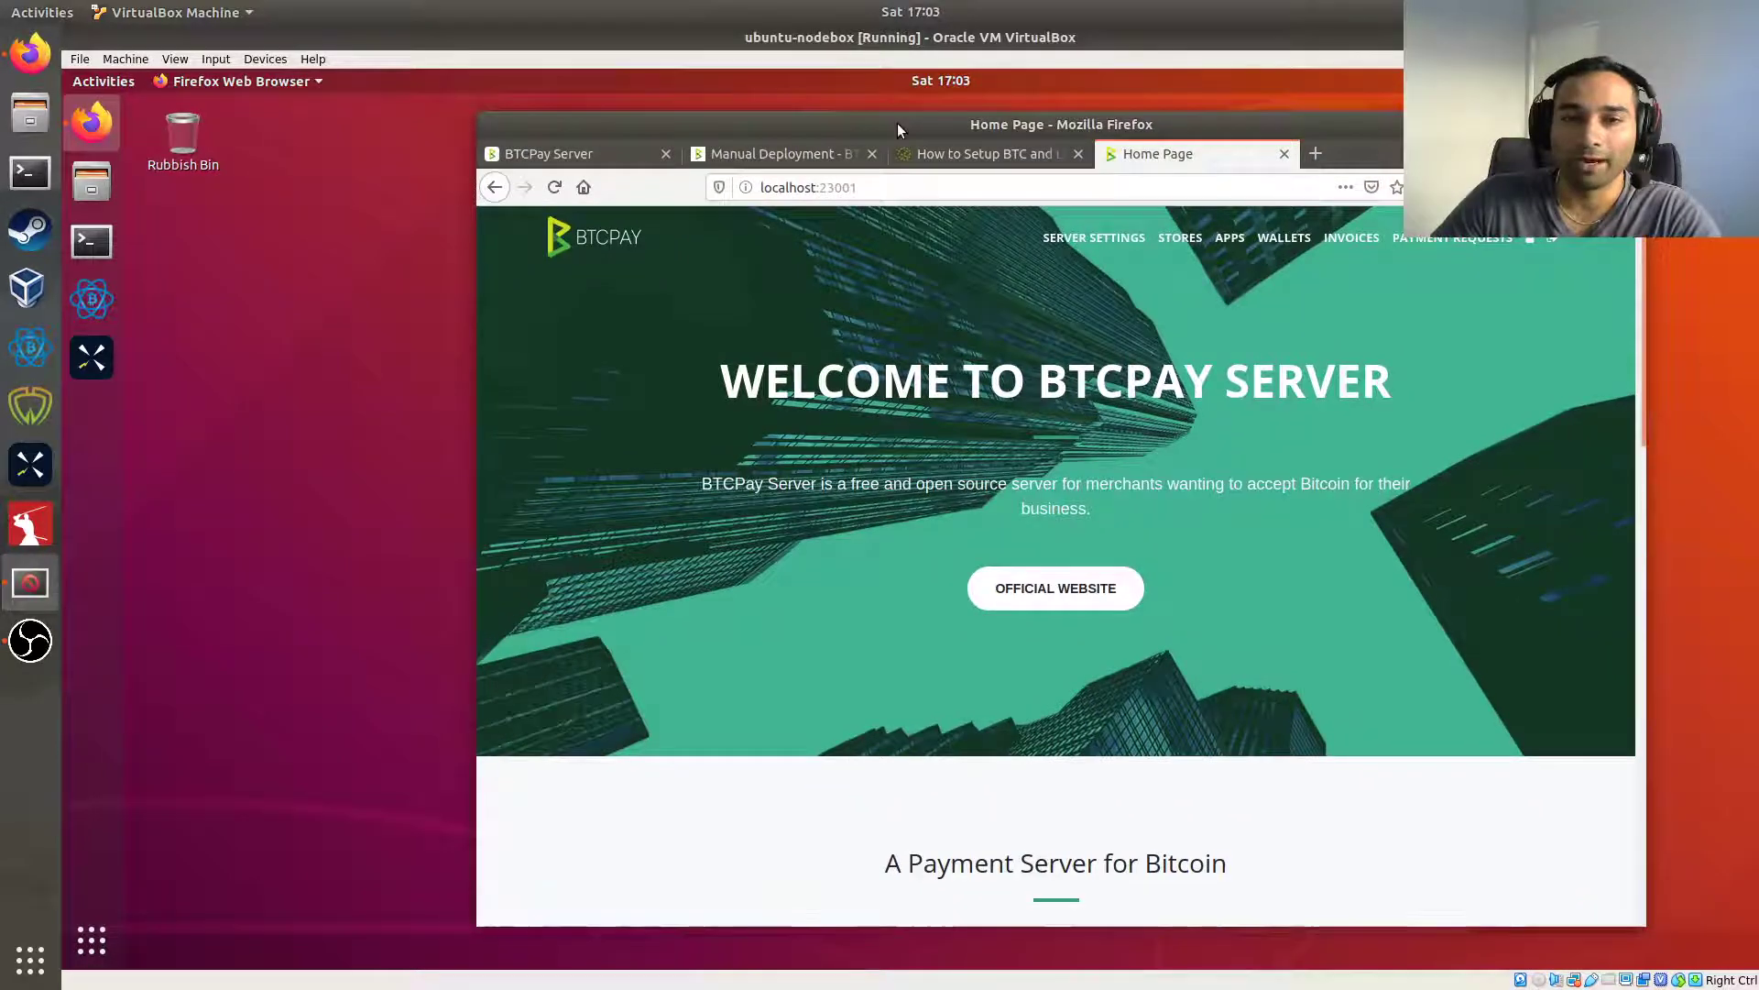
mouse_move(785, 331)
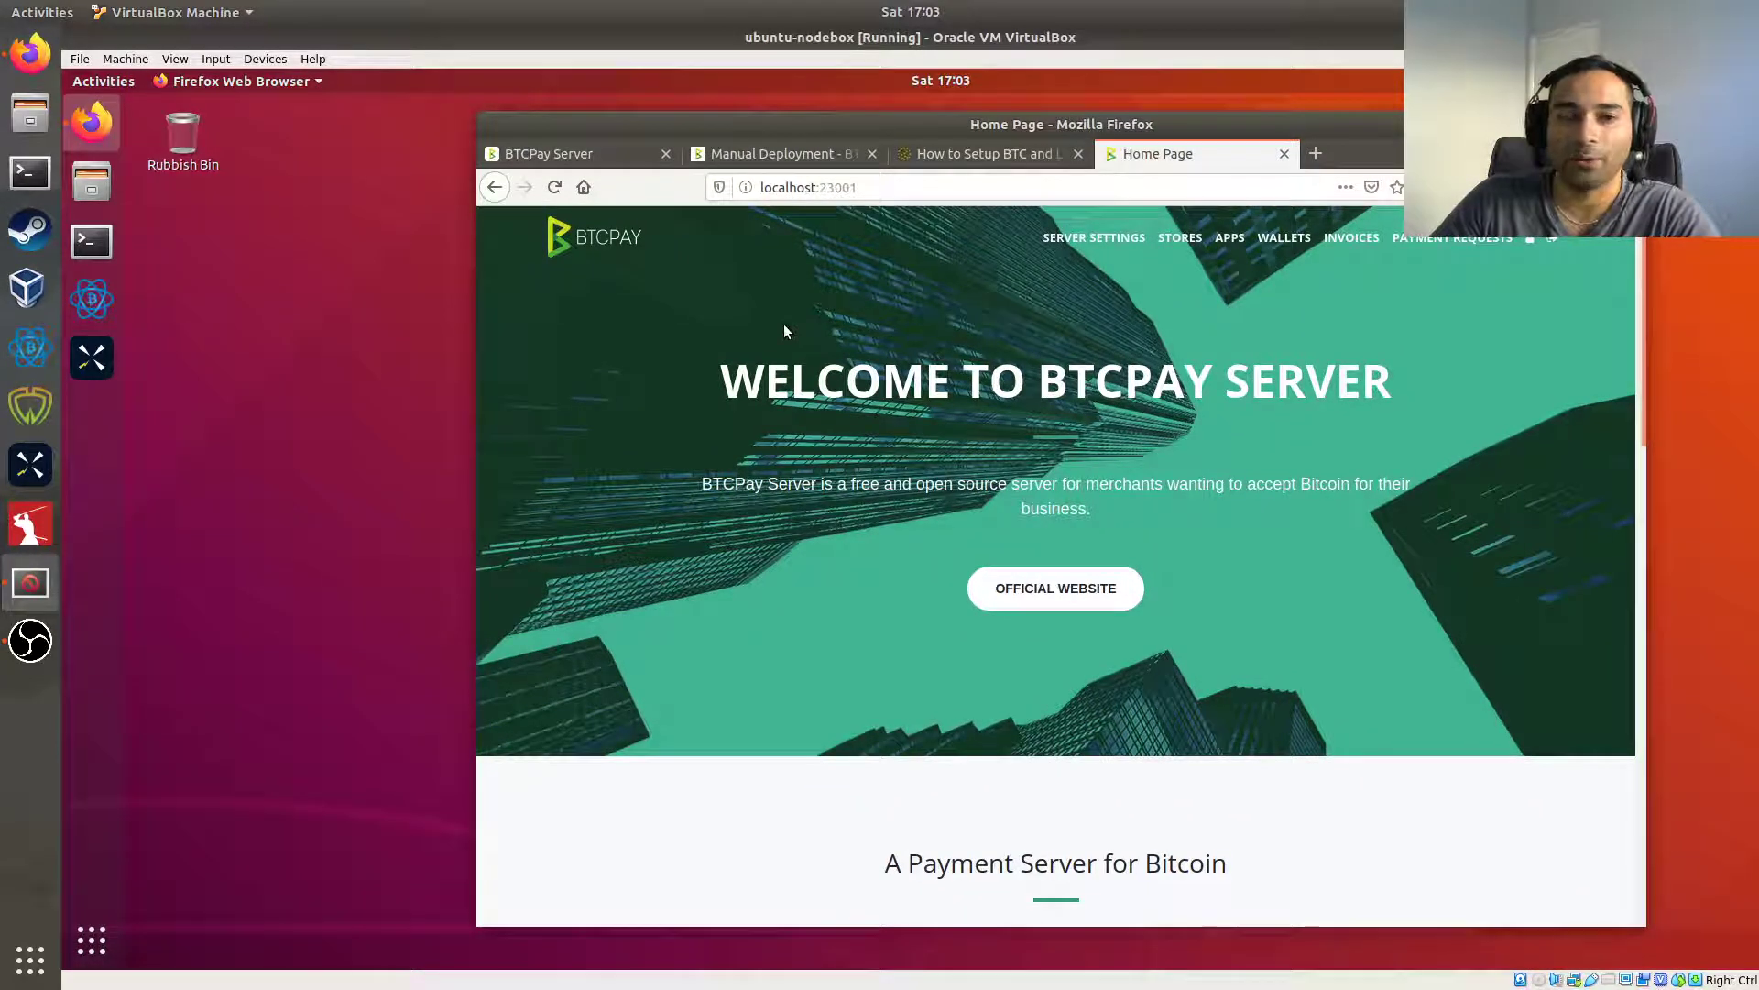
mouse_move(206, 239)
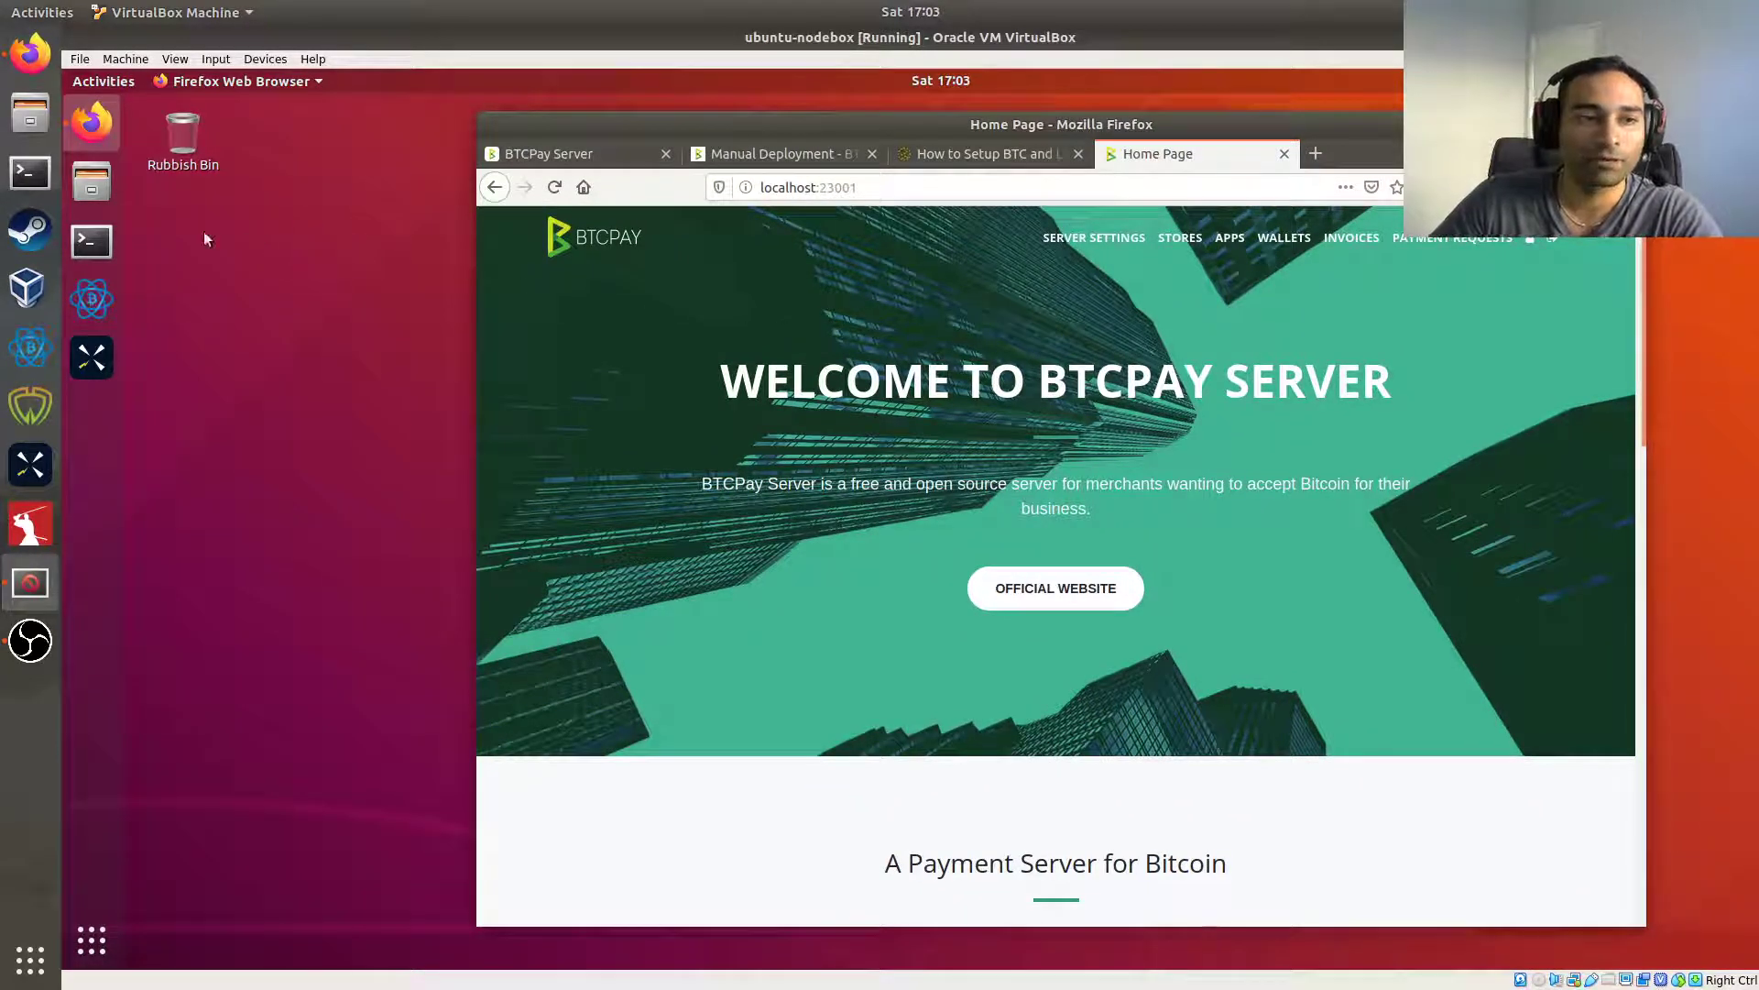
mouse_move(90, 241)
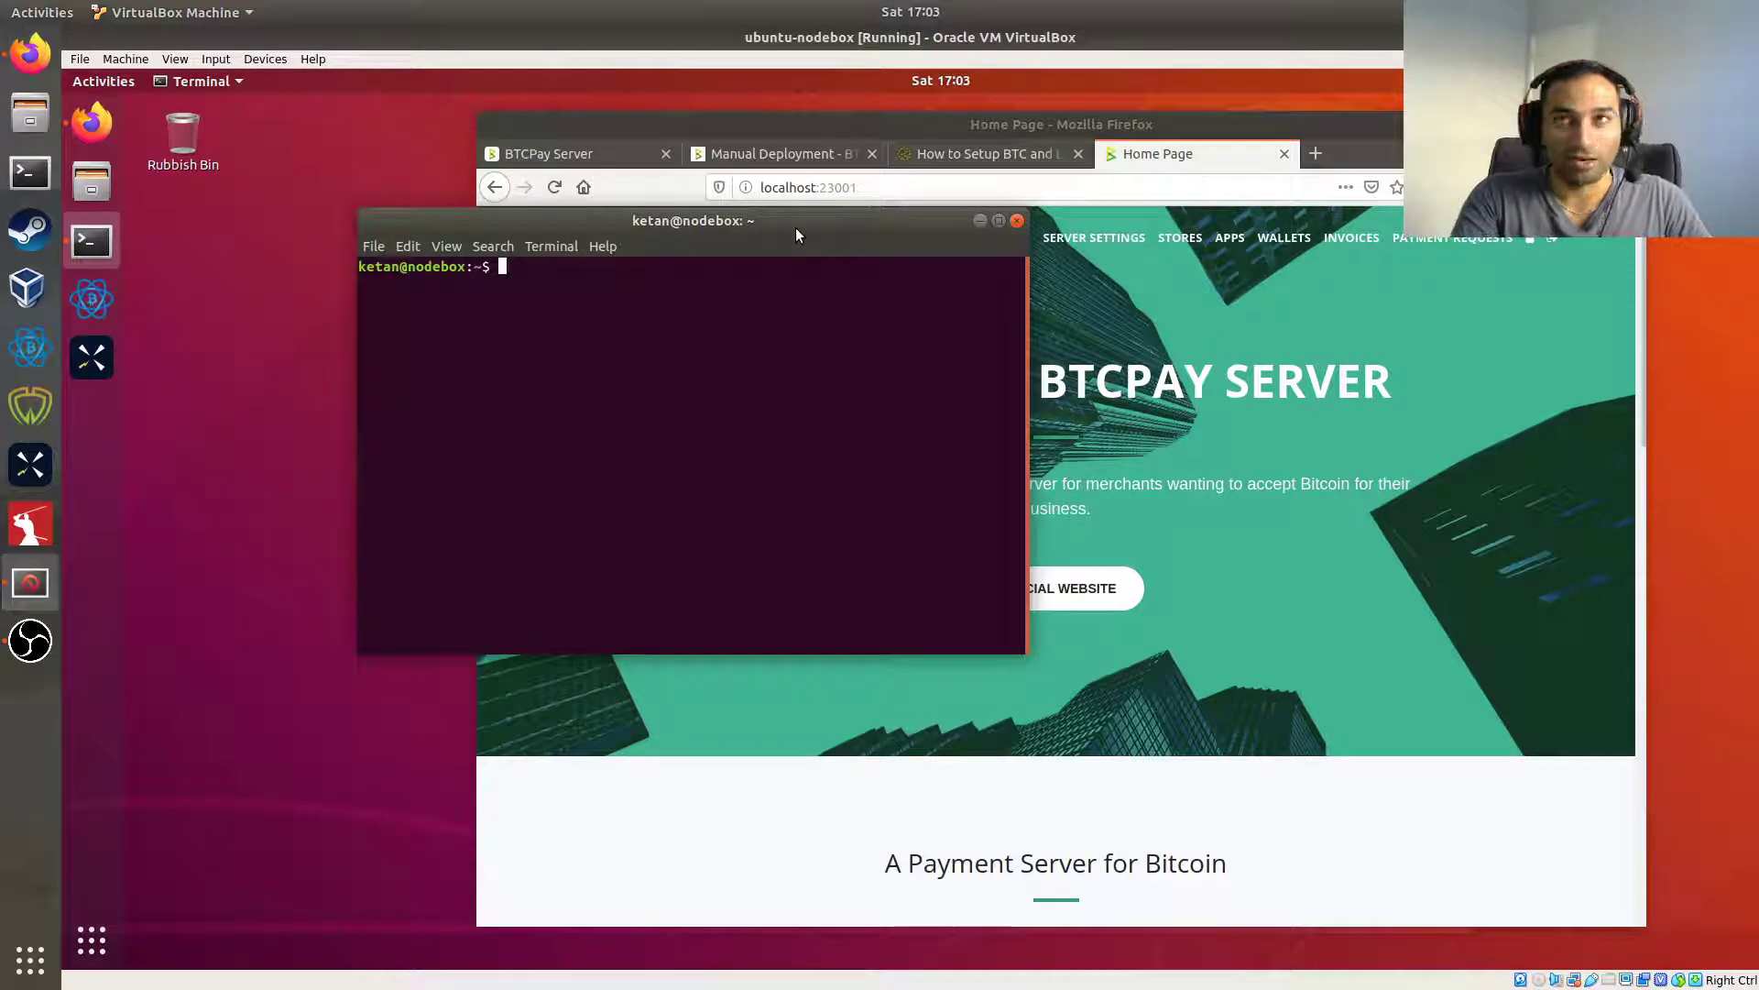
Add a version 3 btcpayserver hidden service mapping port 80 to 127.0.0.1:23001 in torrc.
text(sudo nano /etc/)
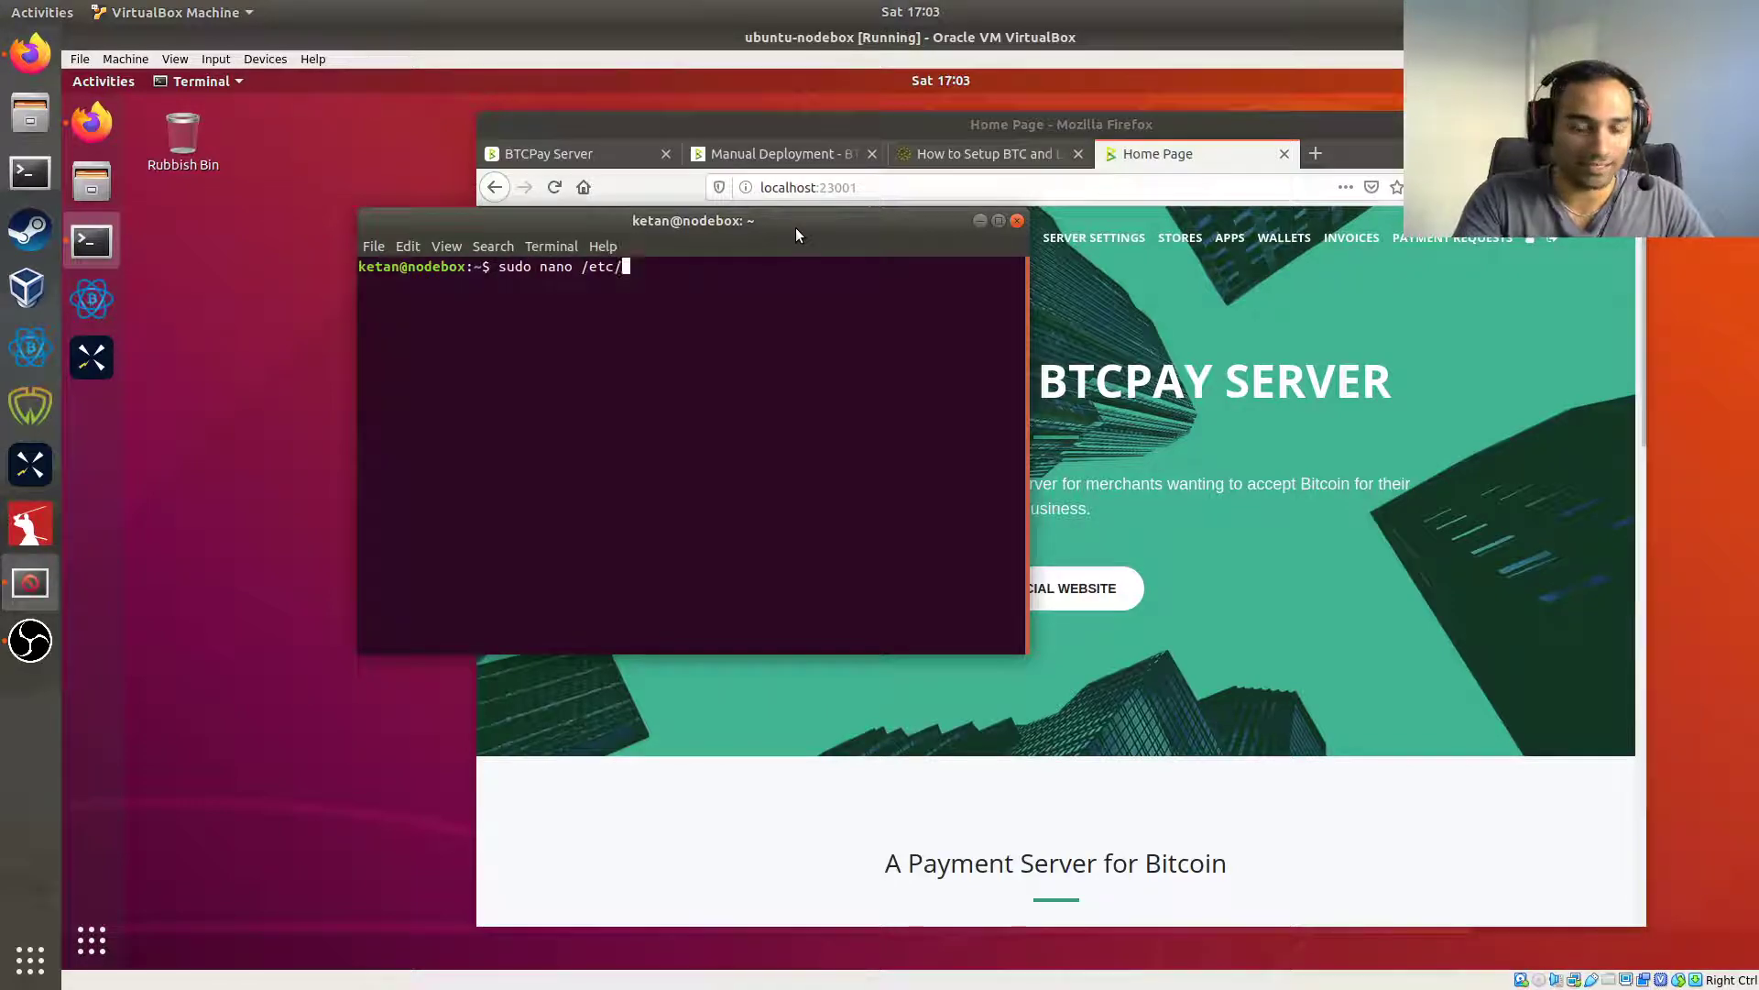
text(tor/torr)
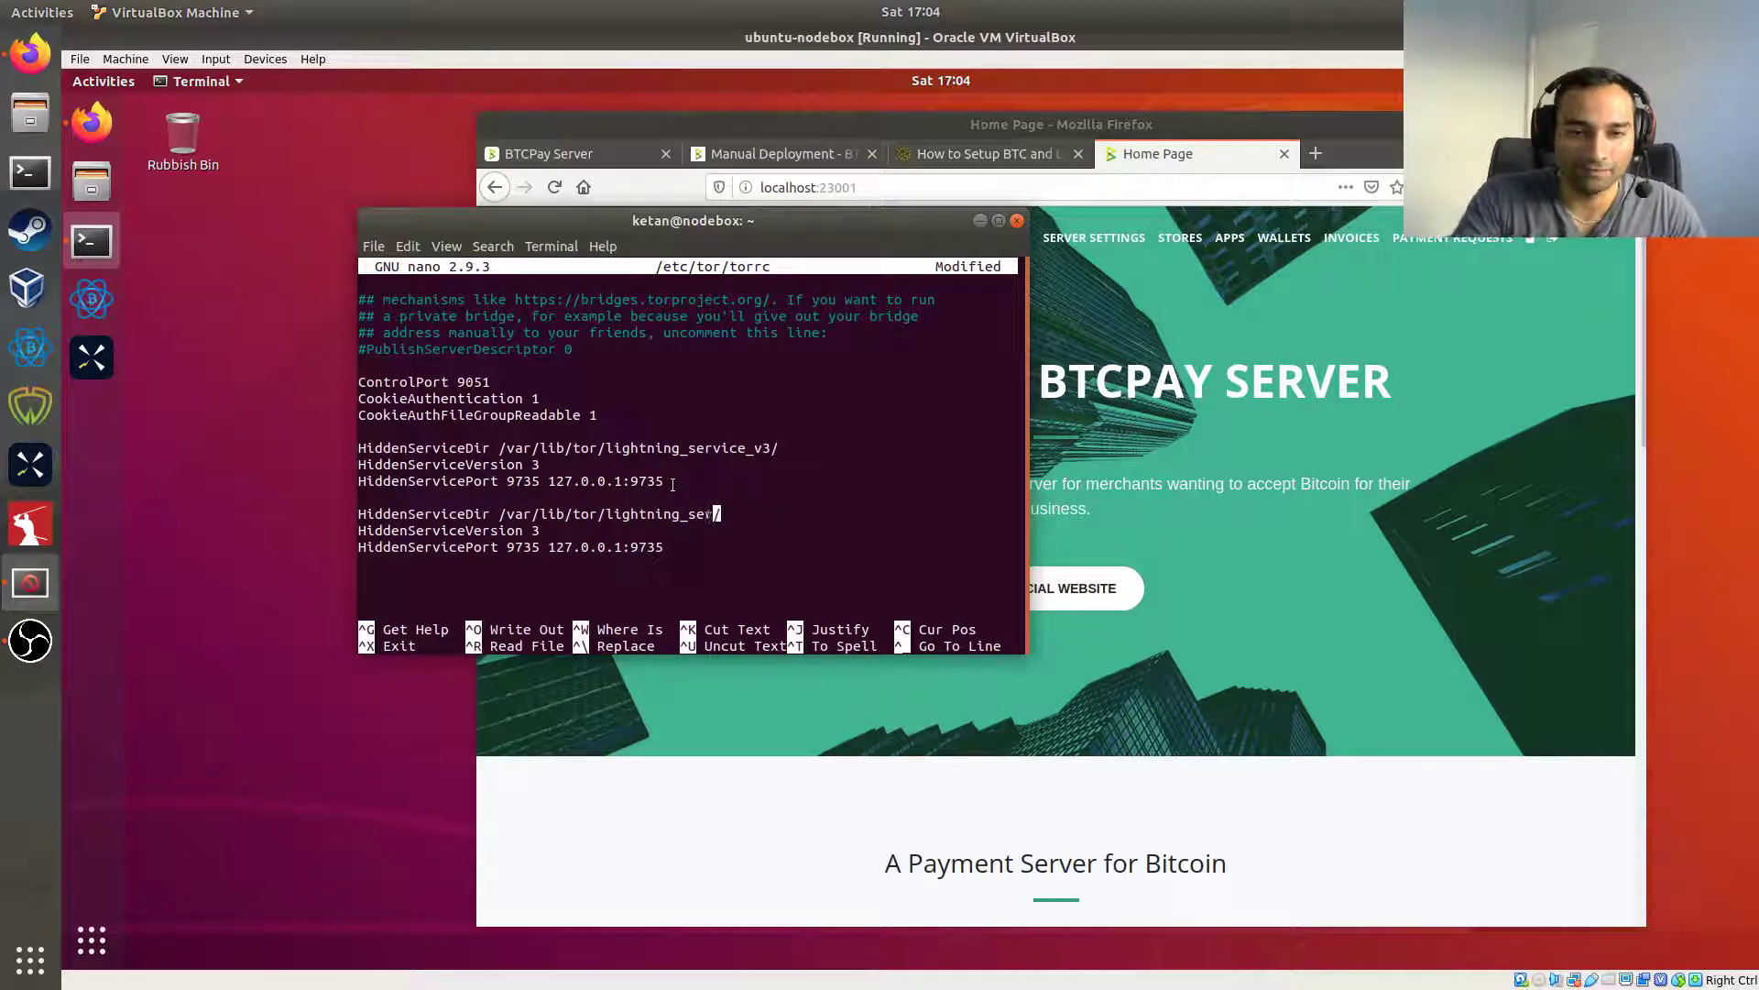
text(btcpay)
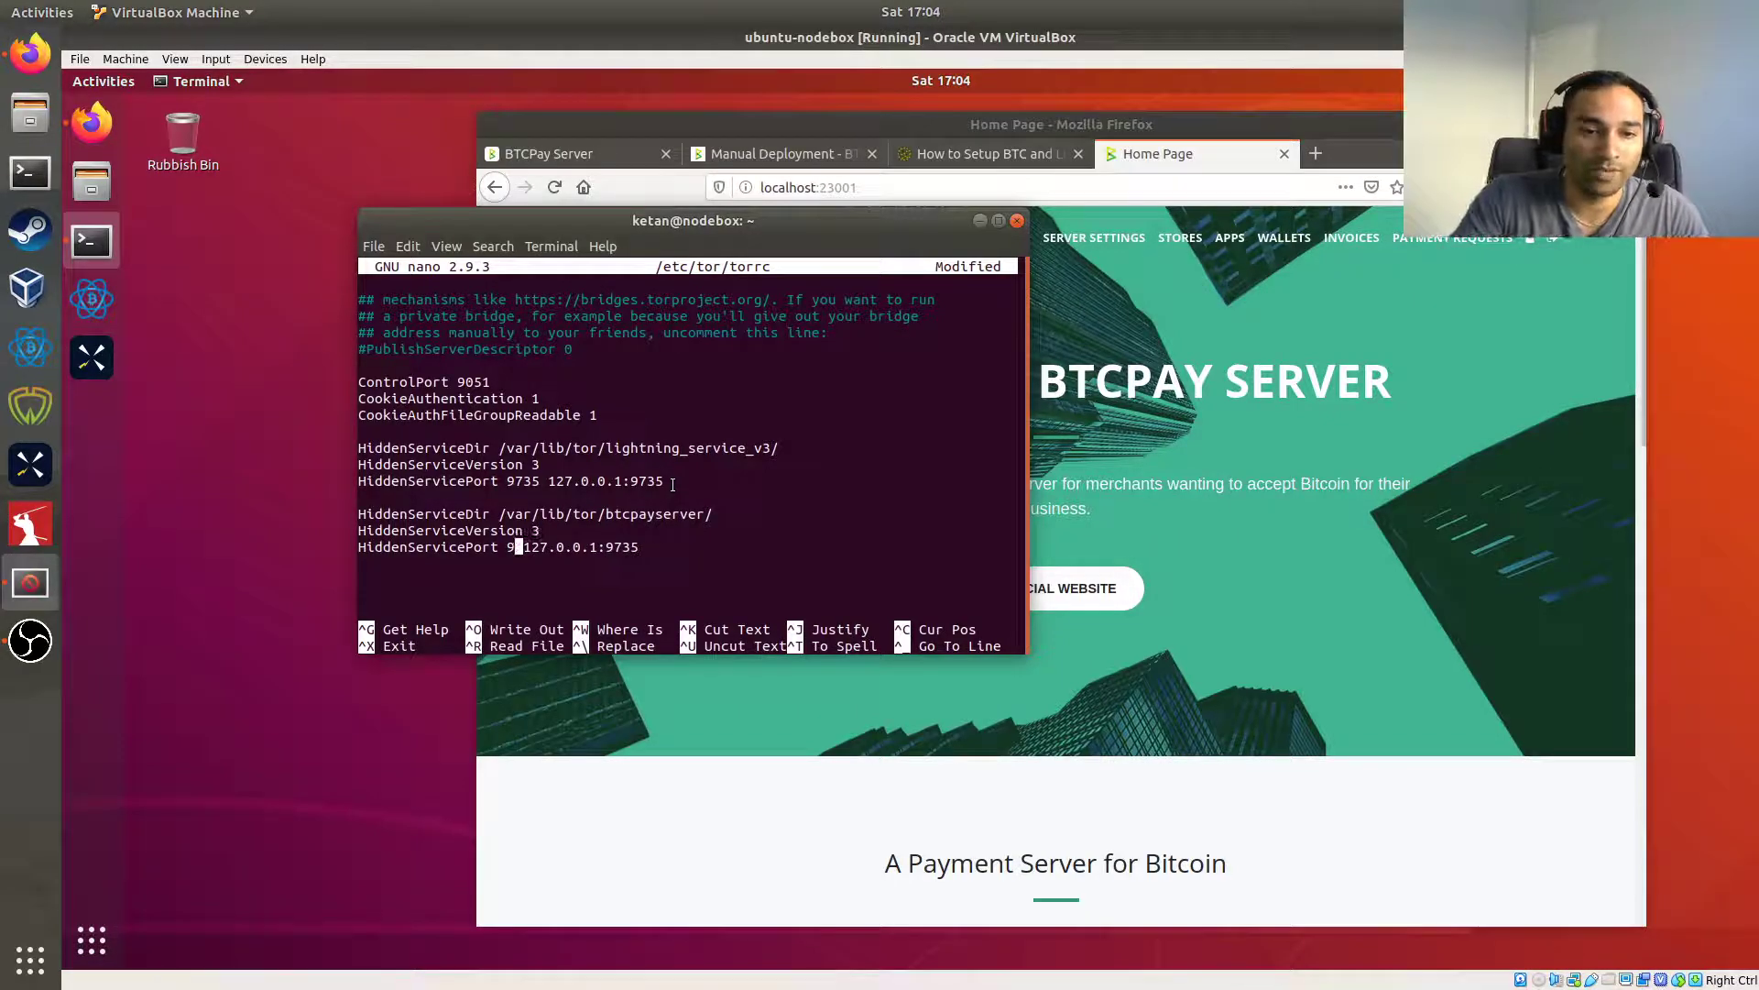
text(80)
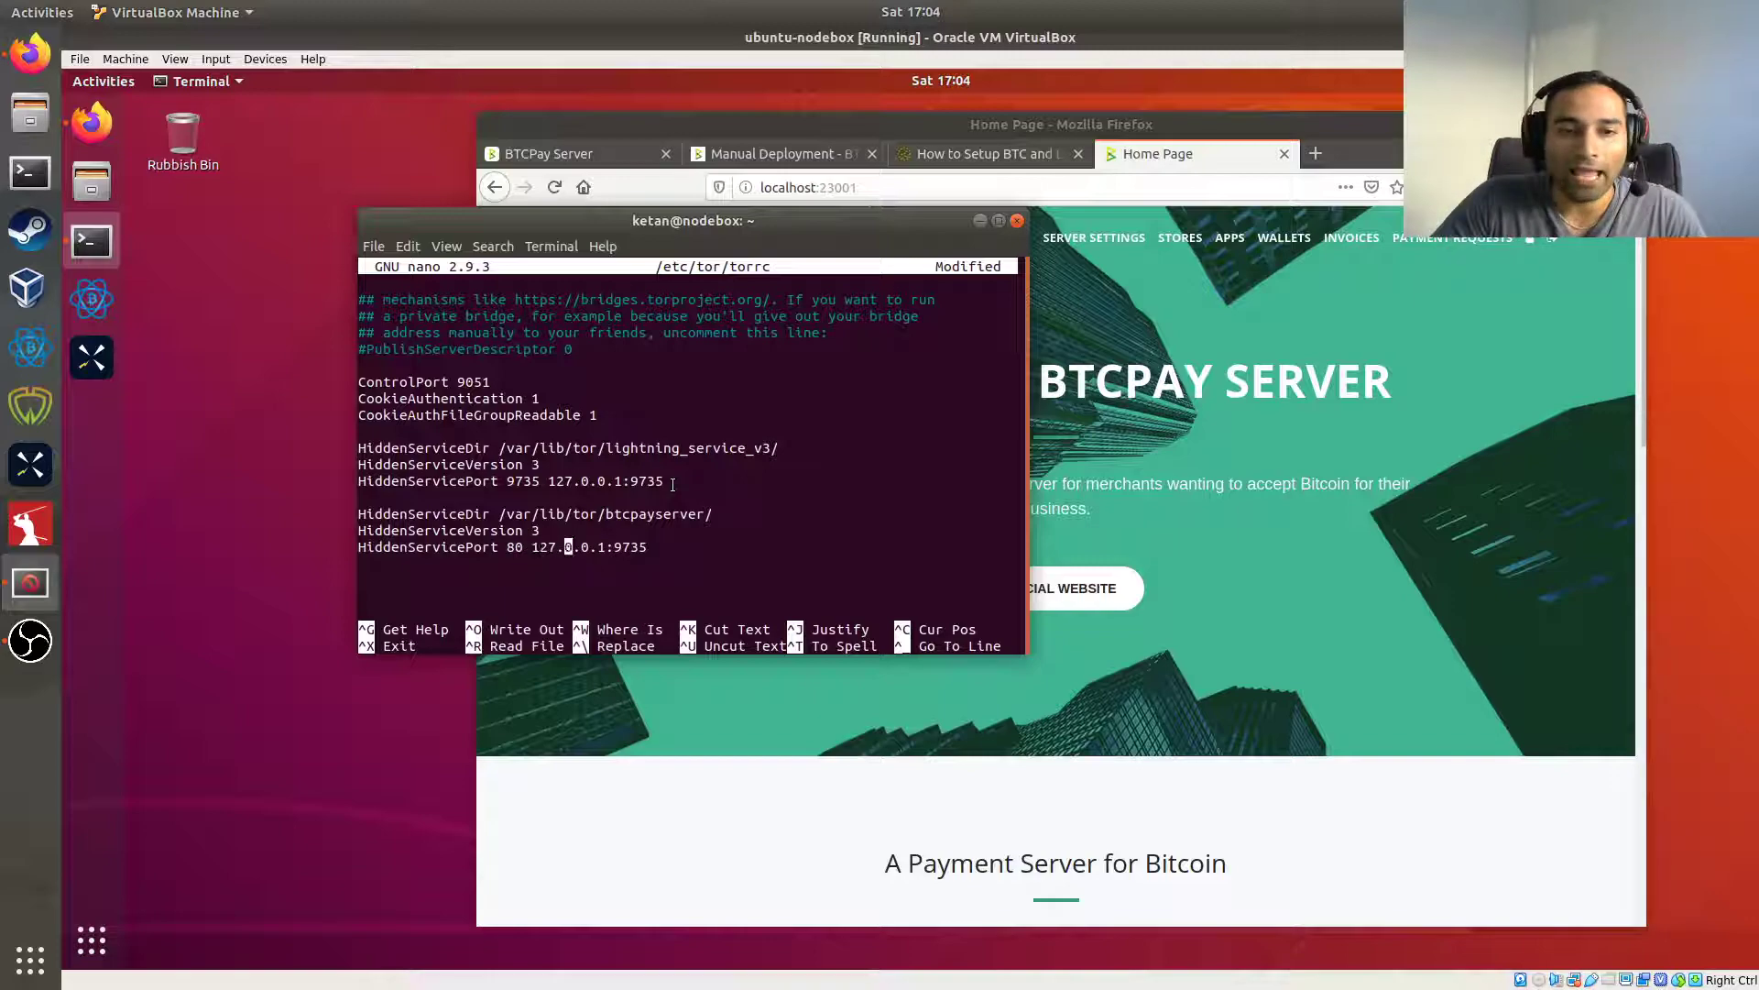
text(23001)
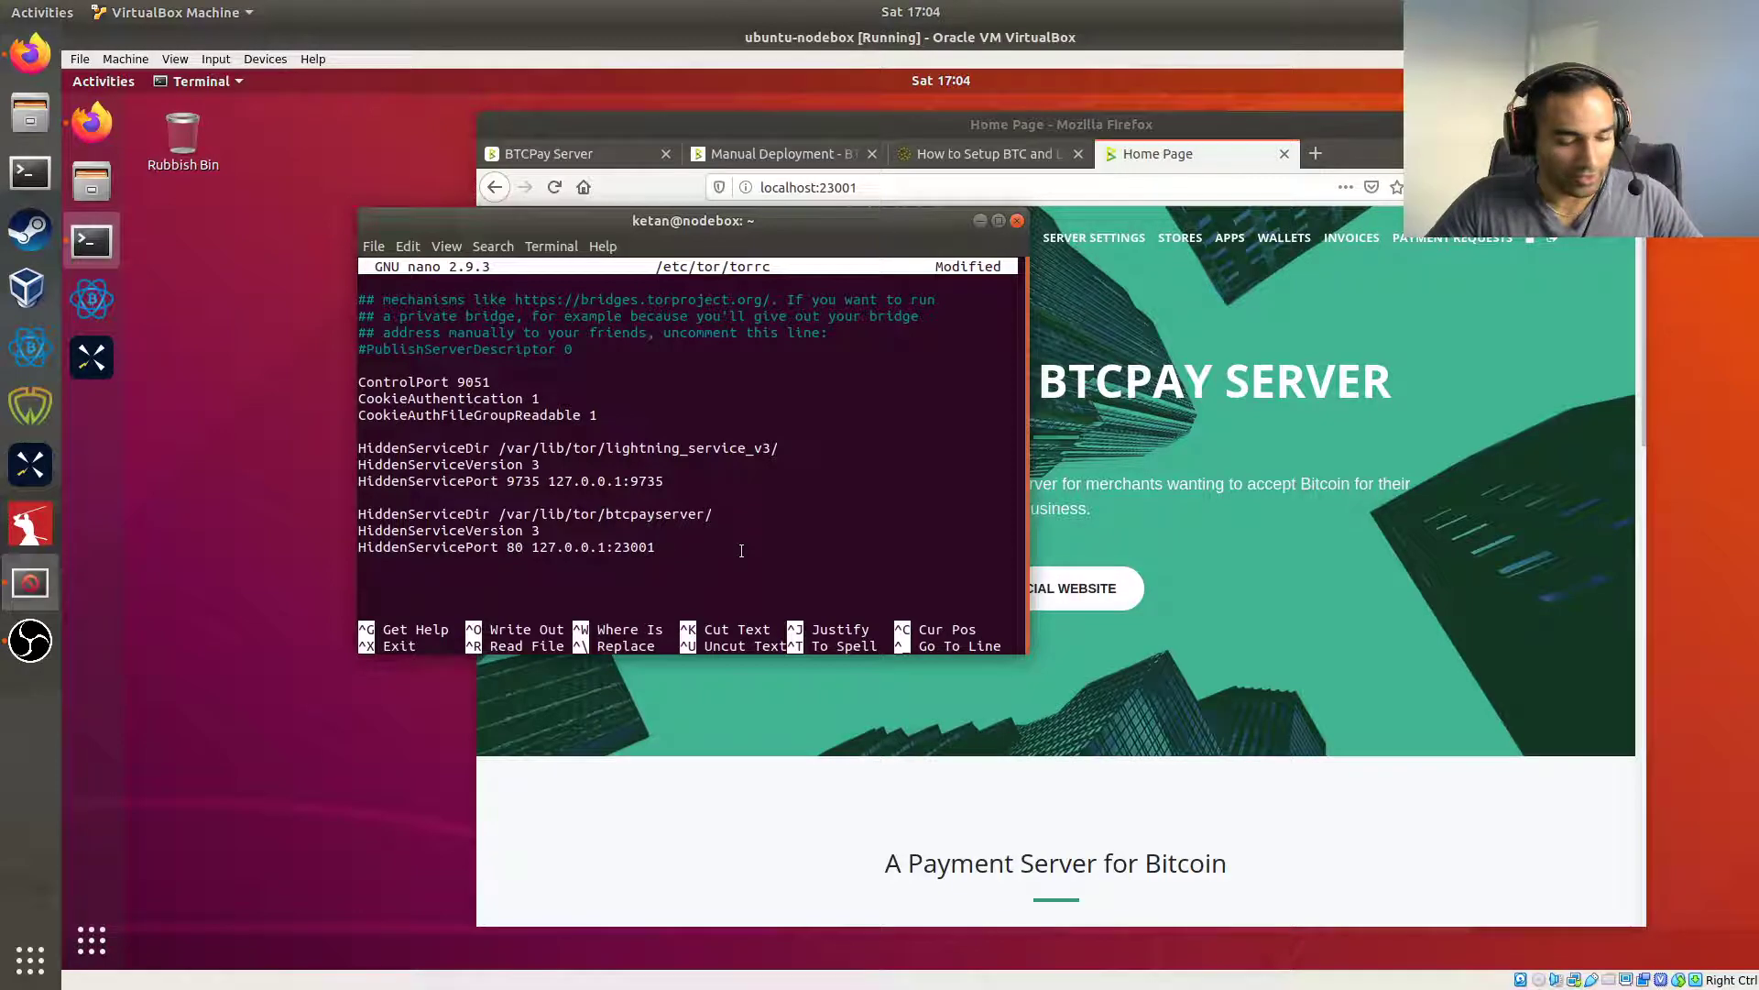
key(ctrl+o)
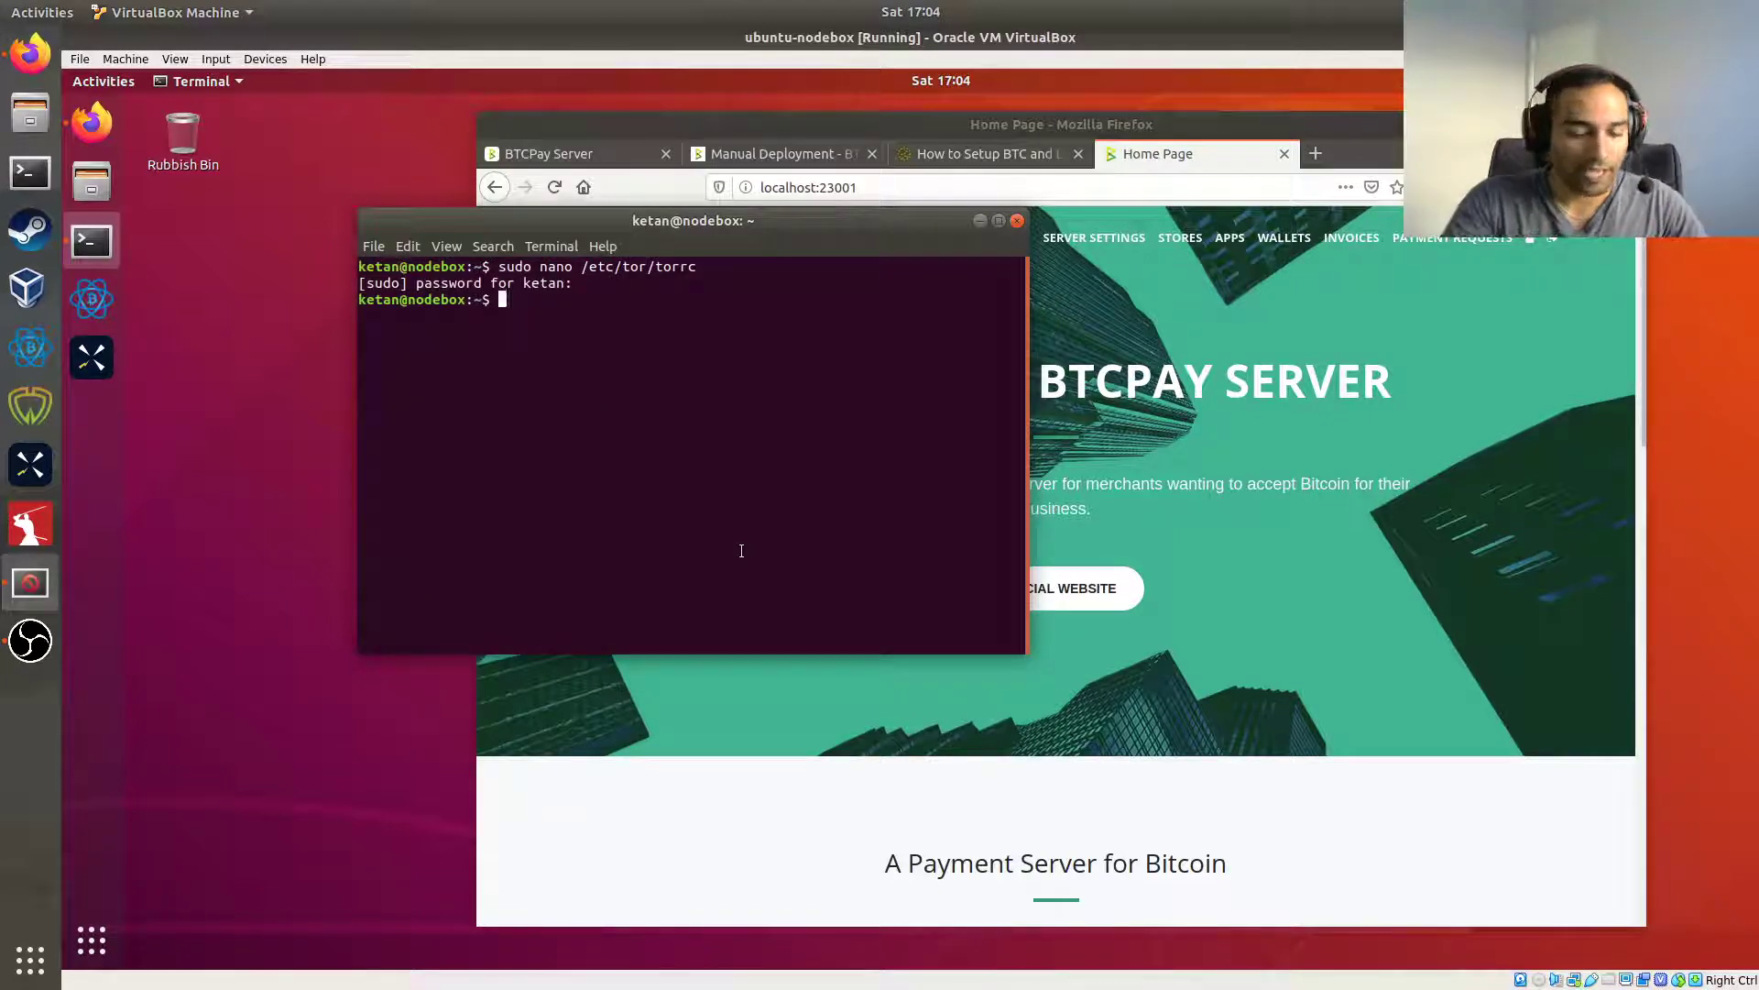
Restart Tor and print /var/lib/tor/btcpayserver/hostname to reveal the .onion address.
text(sudo systemctl restart tor)
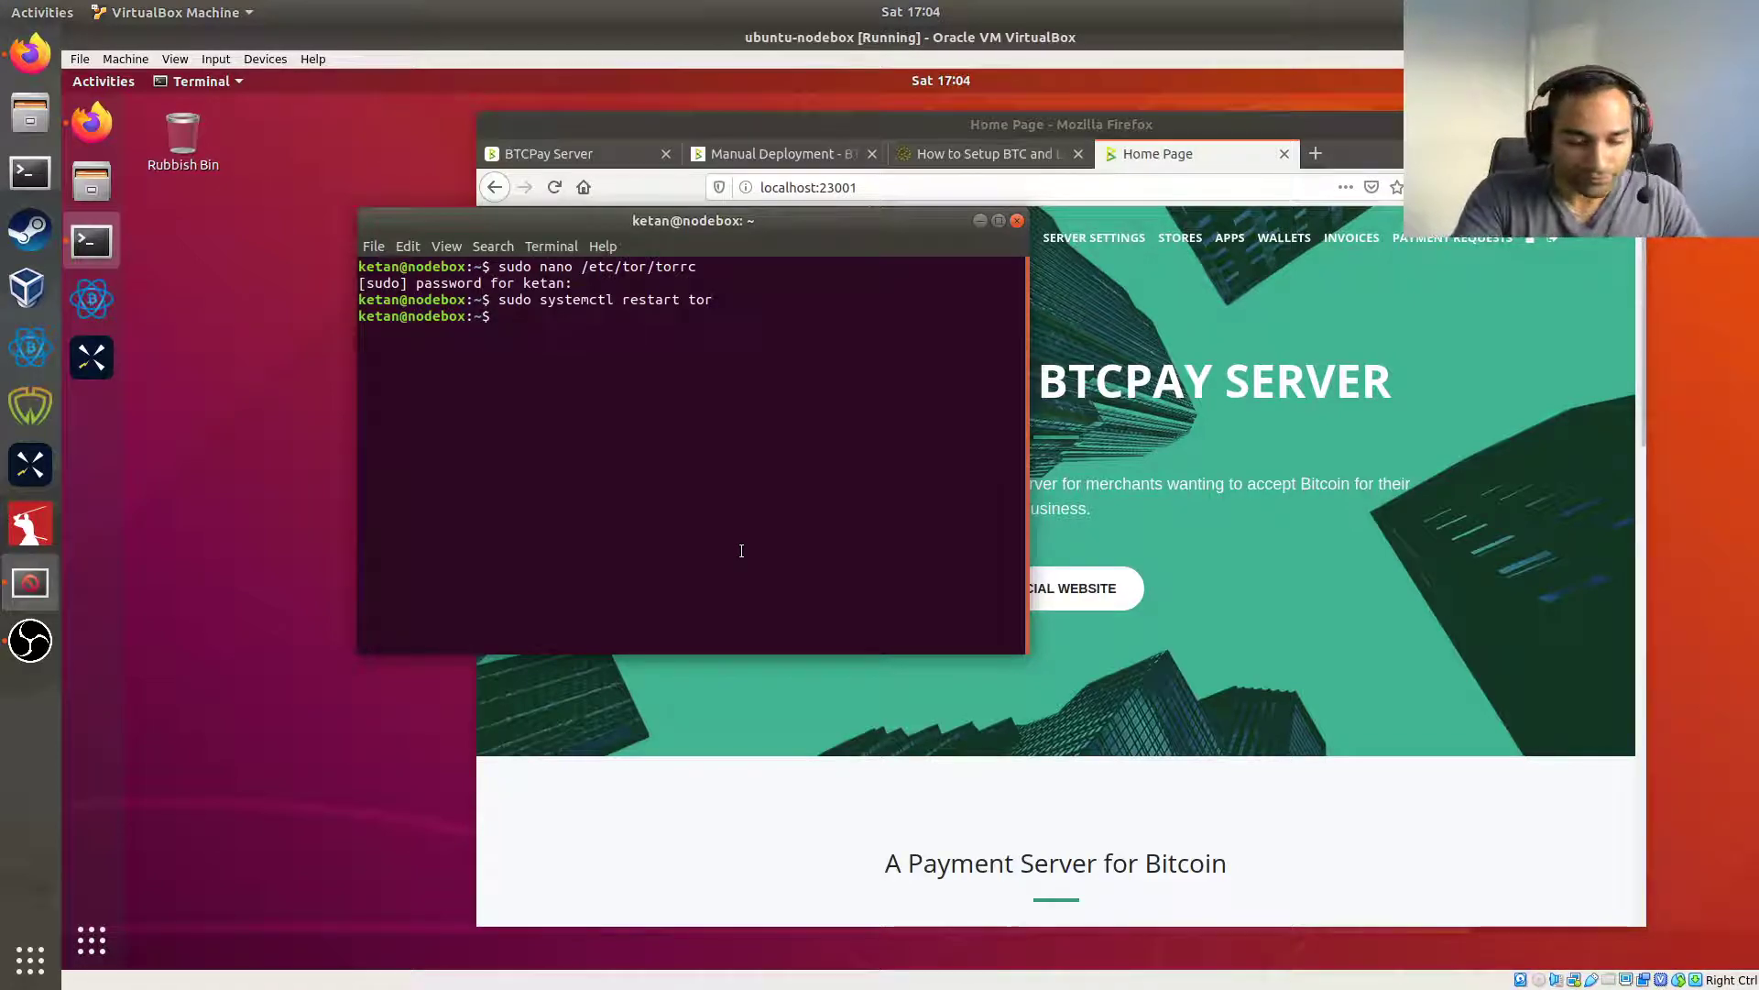
text(sudo cat /var/l)
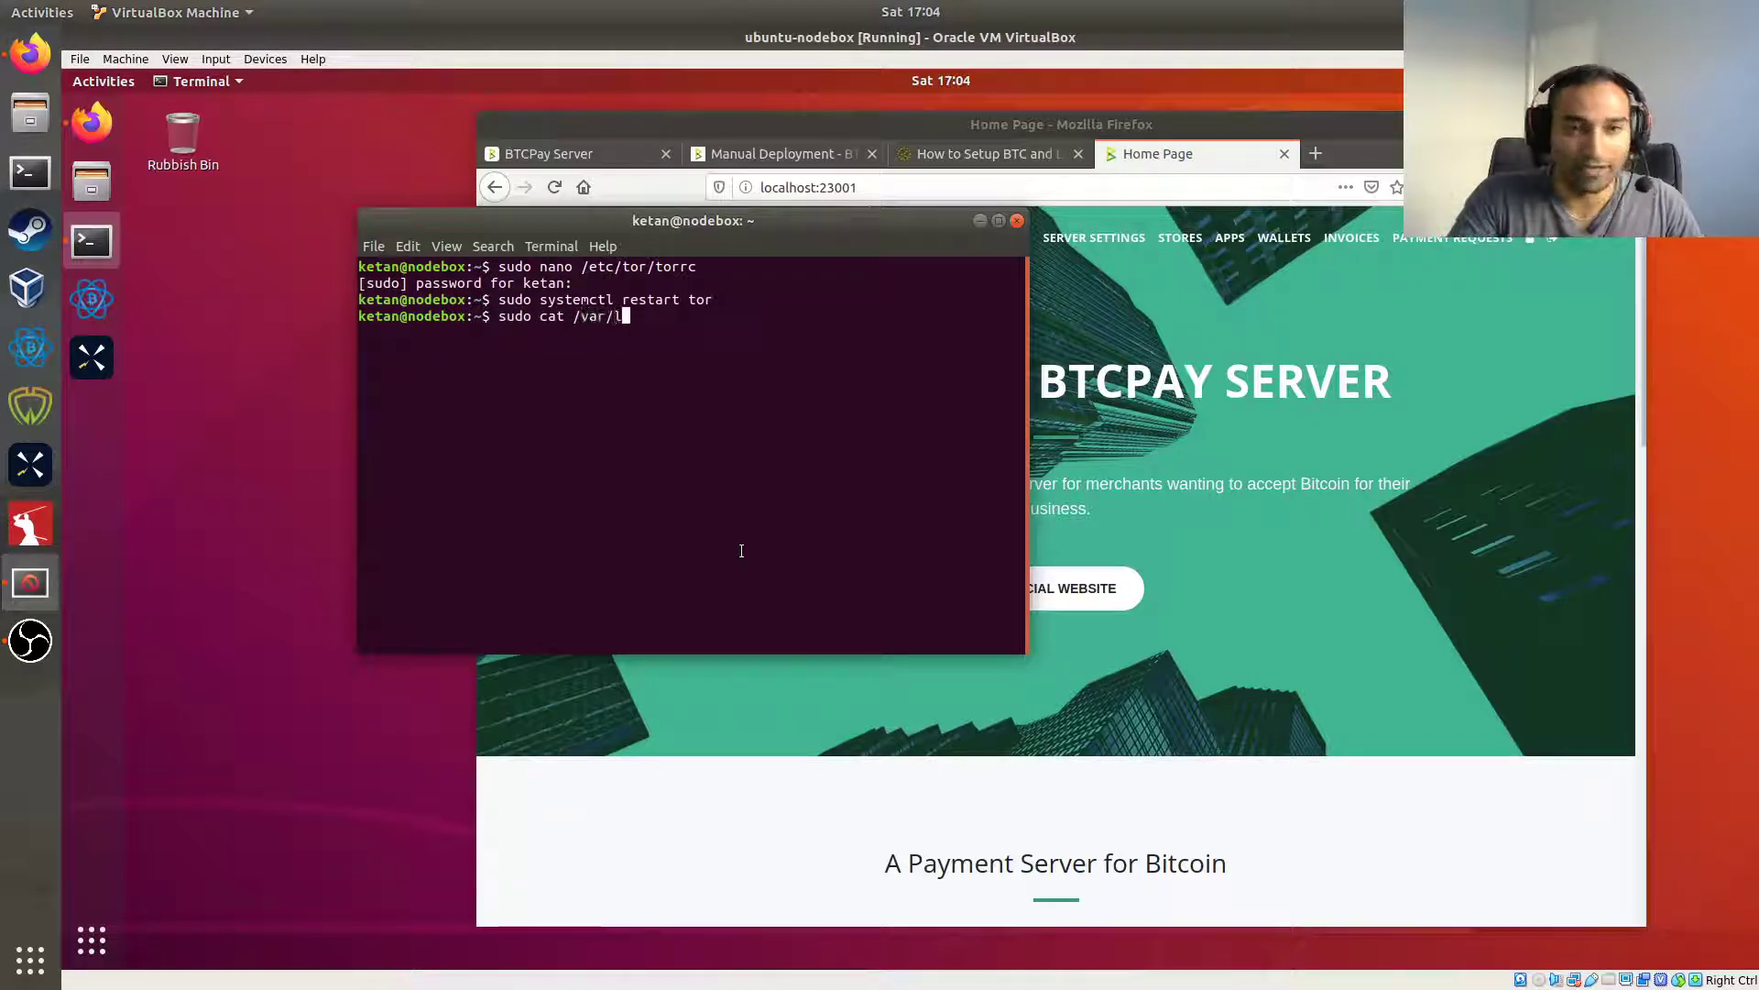
text(ib/tor/)
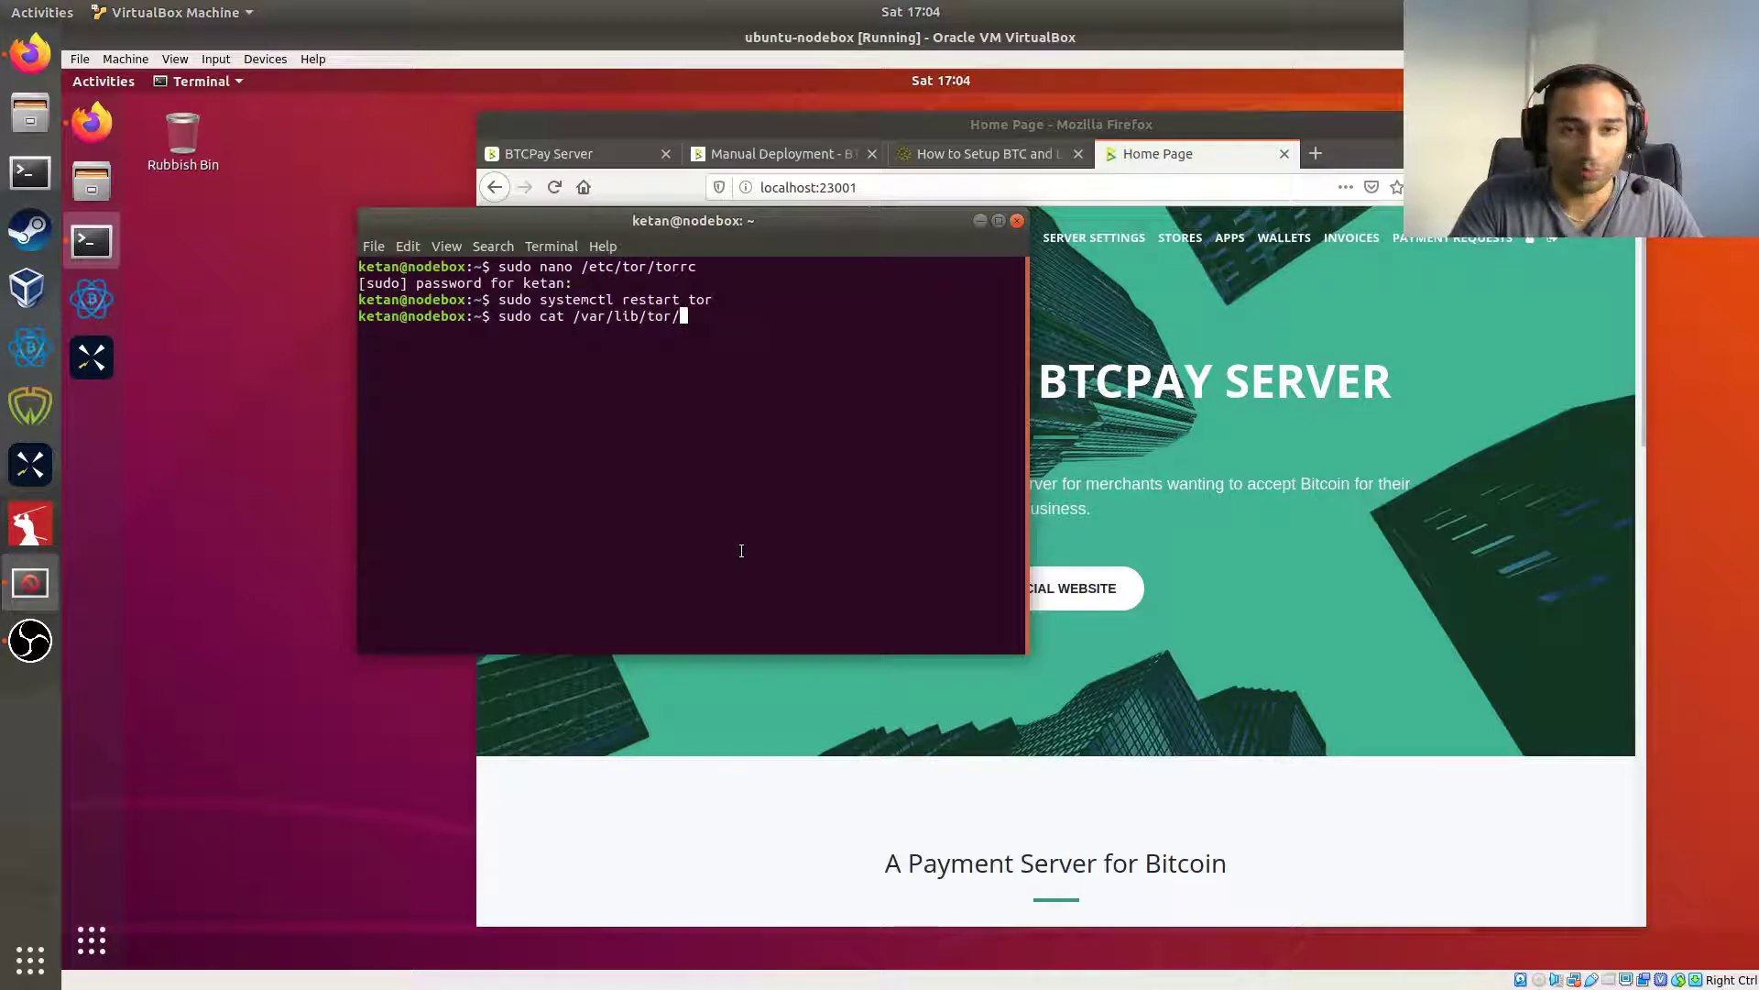
text(btcpayserver/hostname)
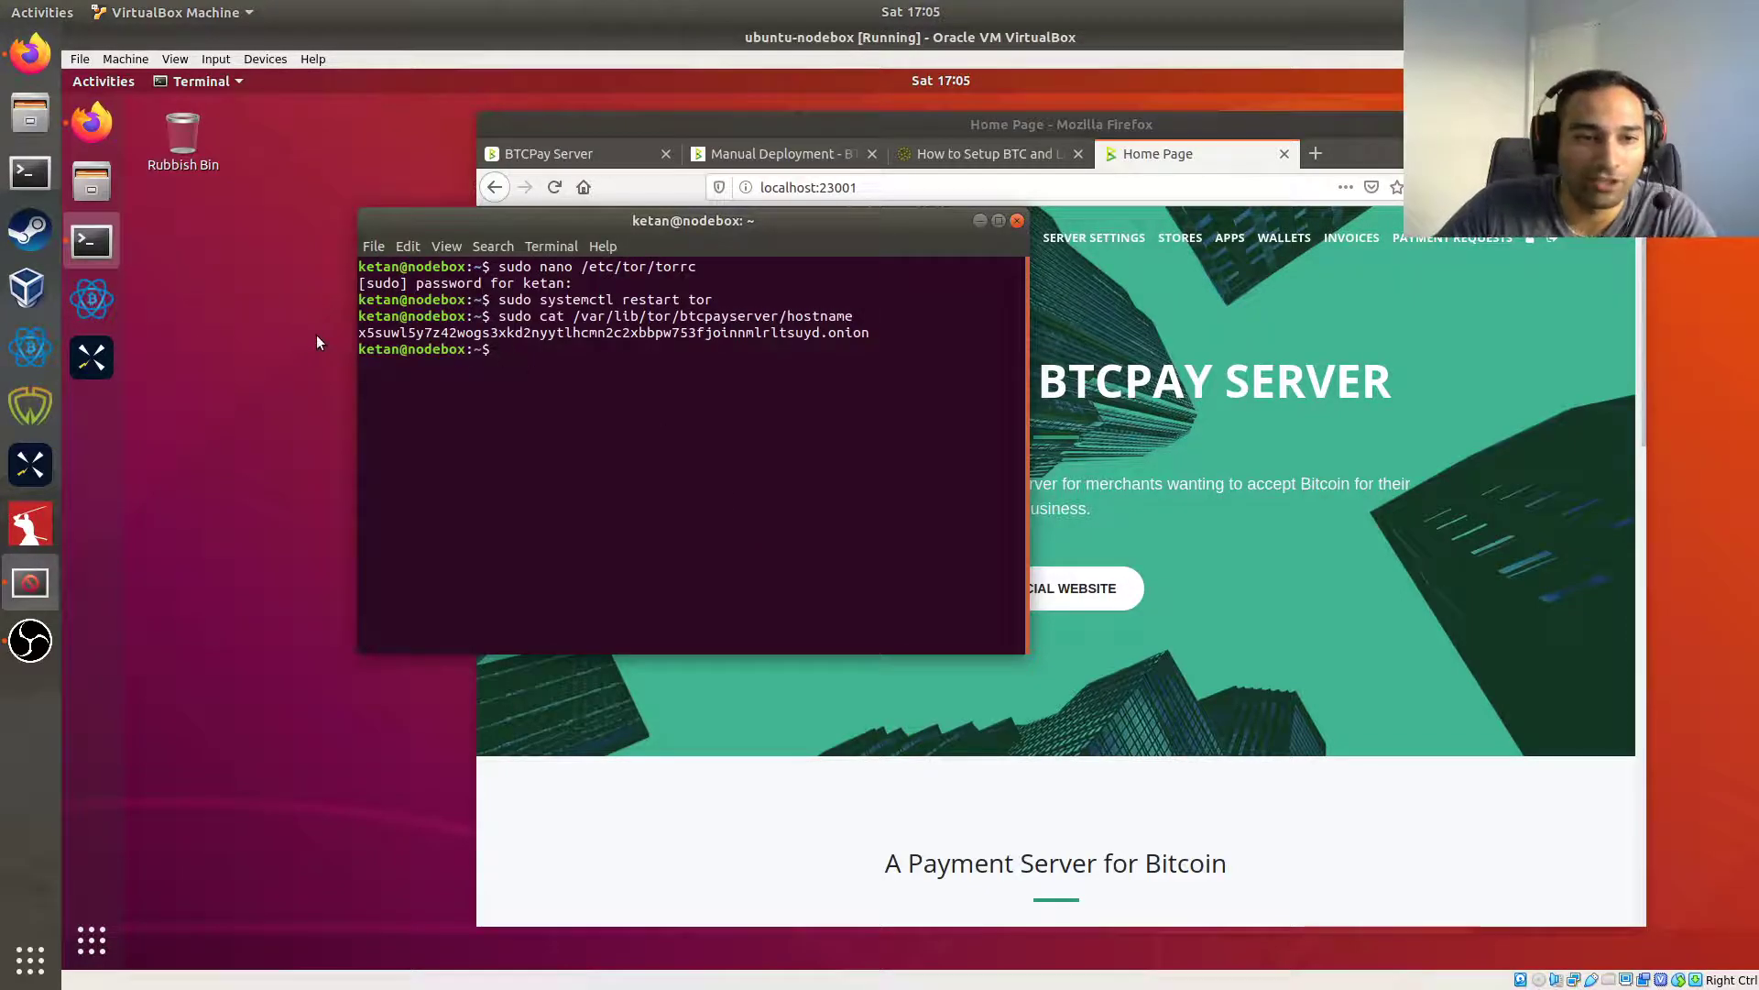
Copy the .onion address and set VirtualBox Shared Clipboard to Bidirectional.
drag(360, 331, 868, 332)
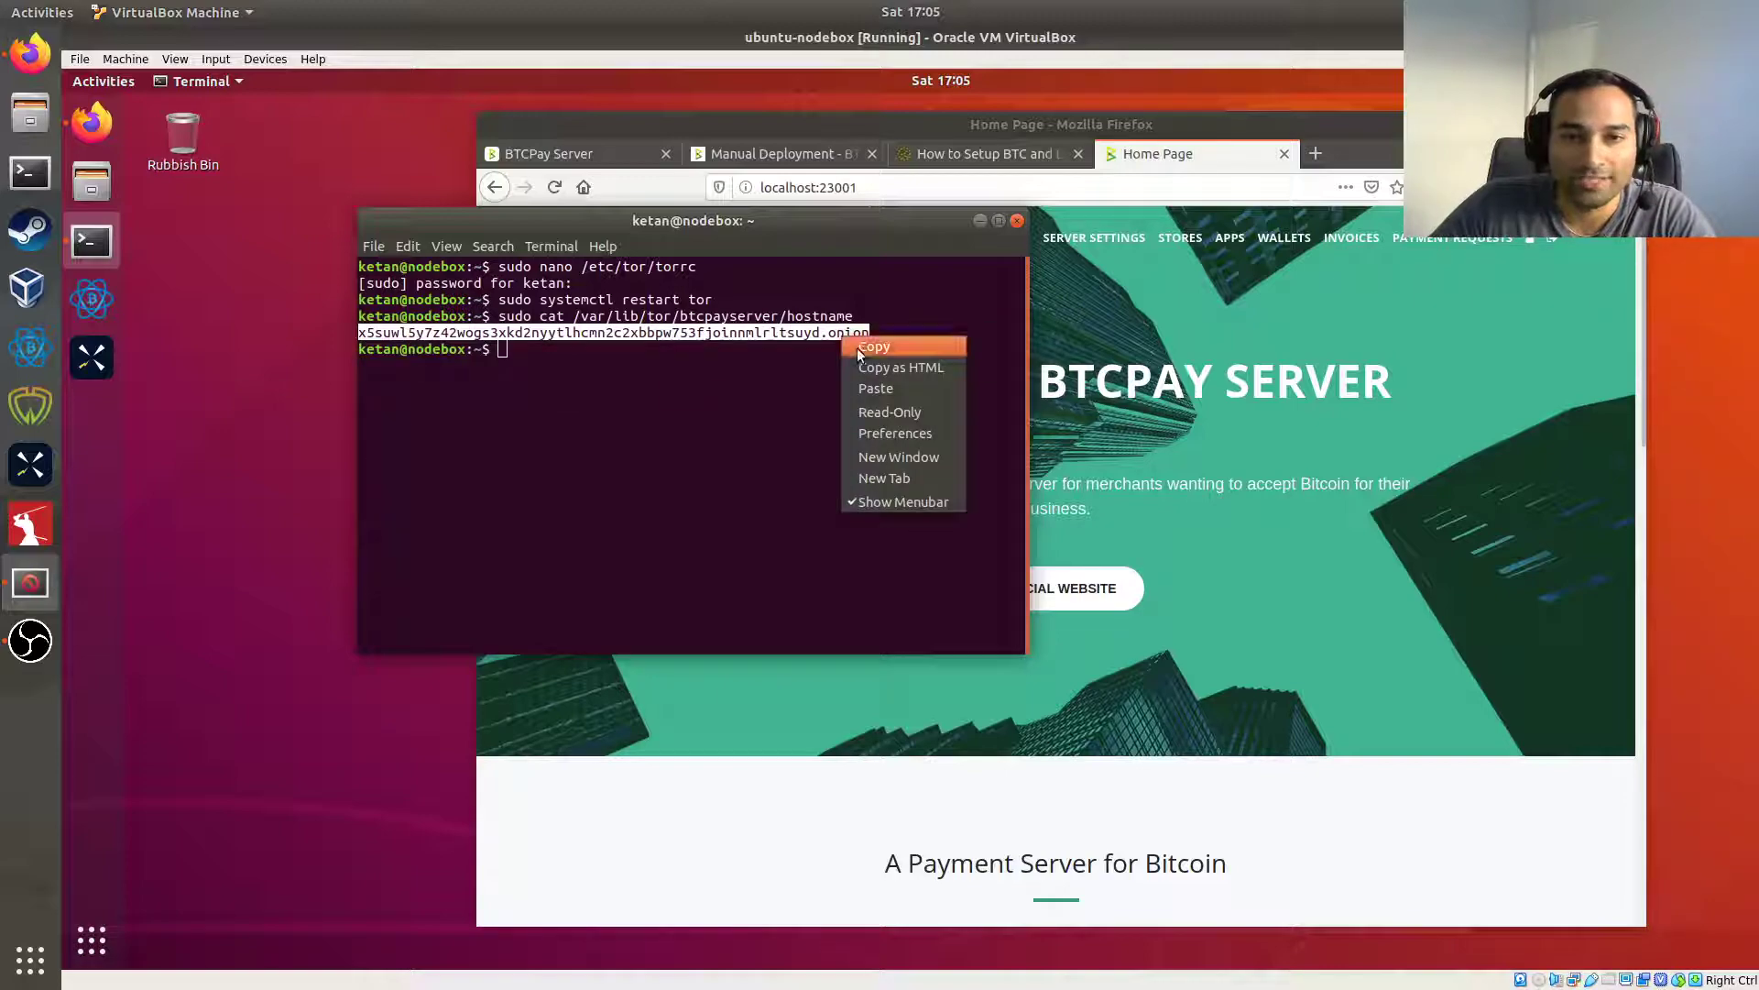
click(874, 345)
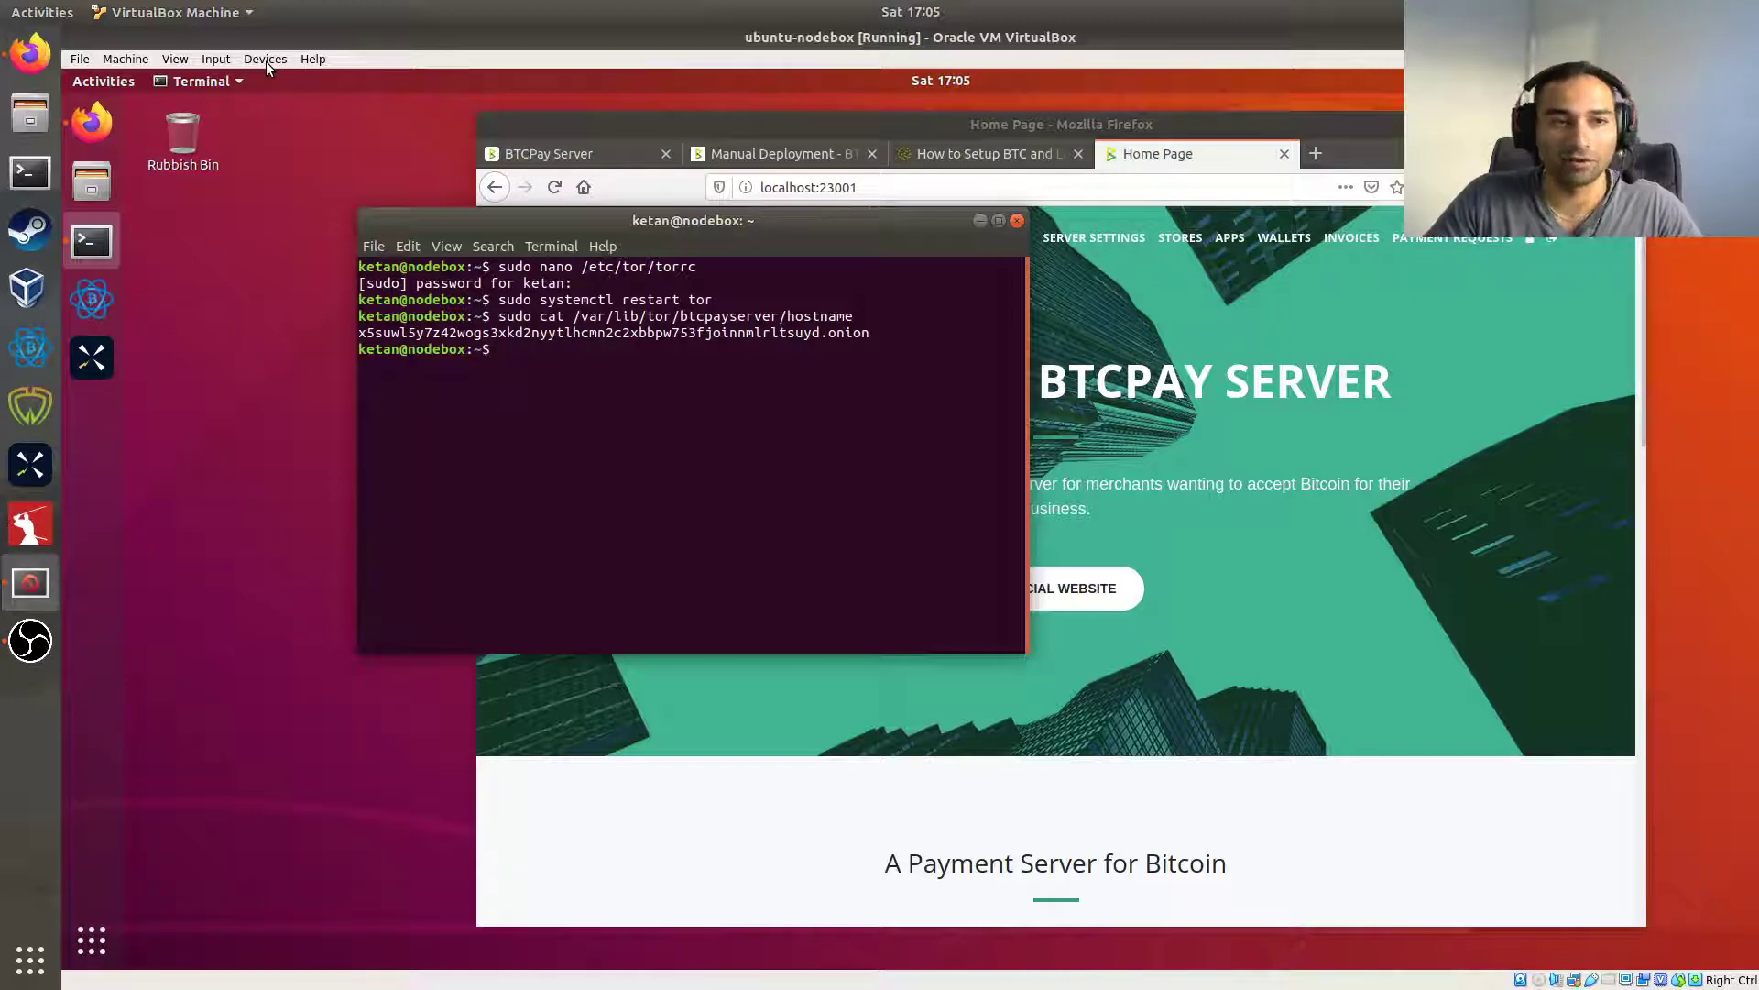
click(215, 59)
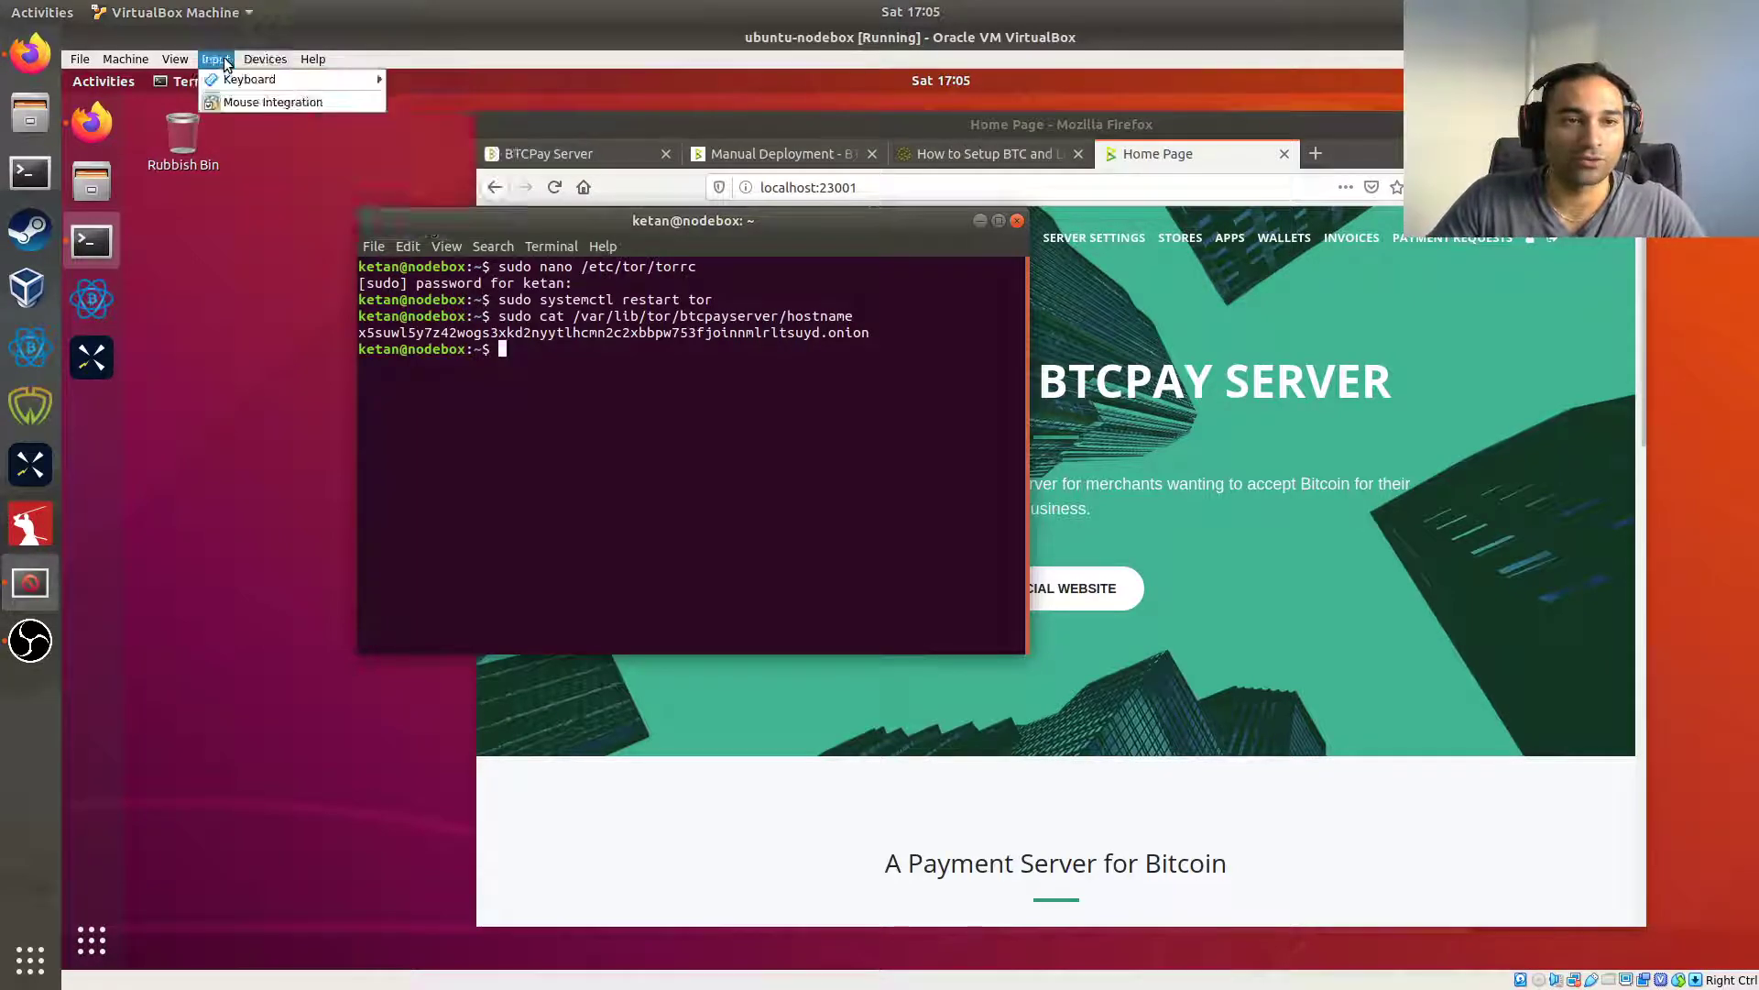
click(265, 59)
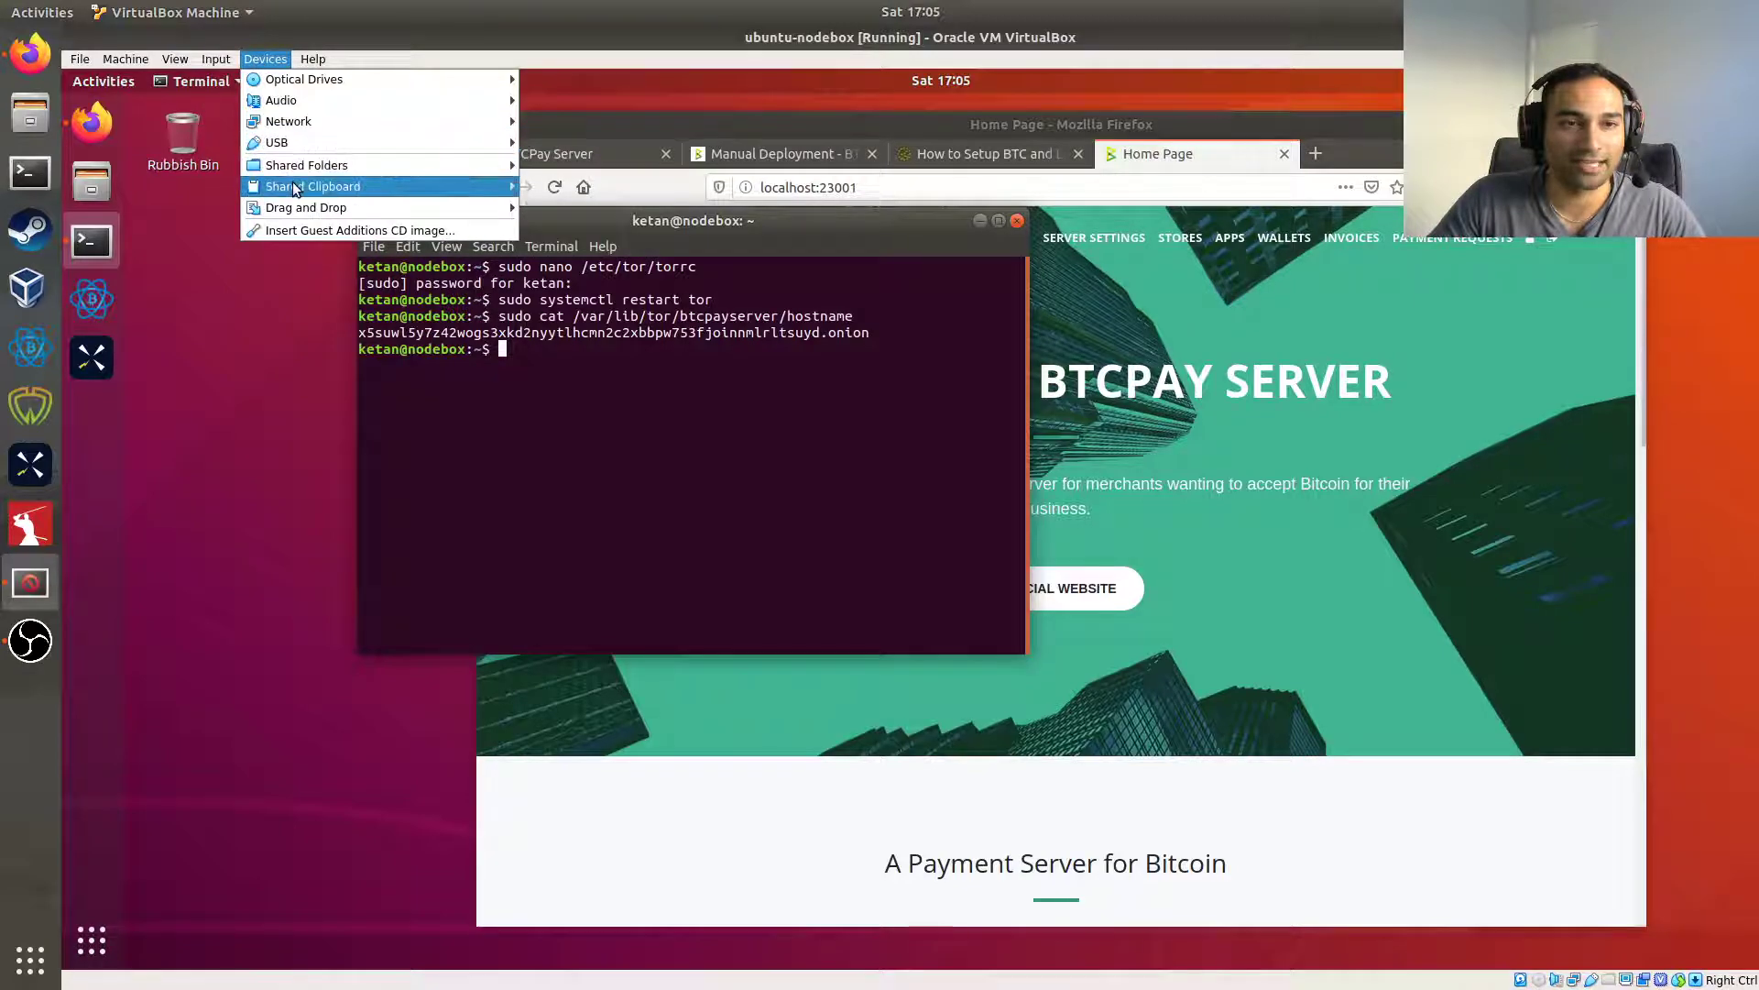
mouse_move(312, 186)
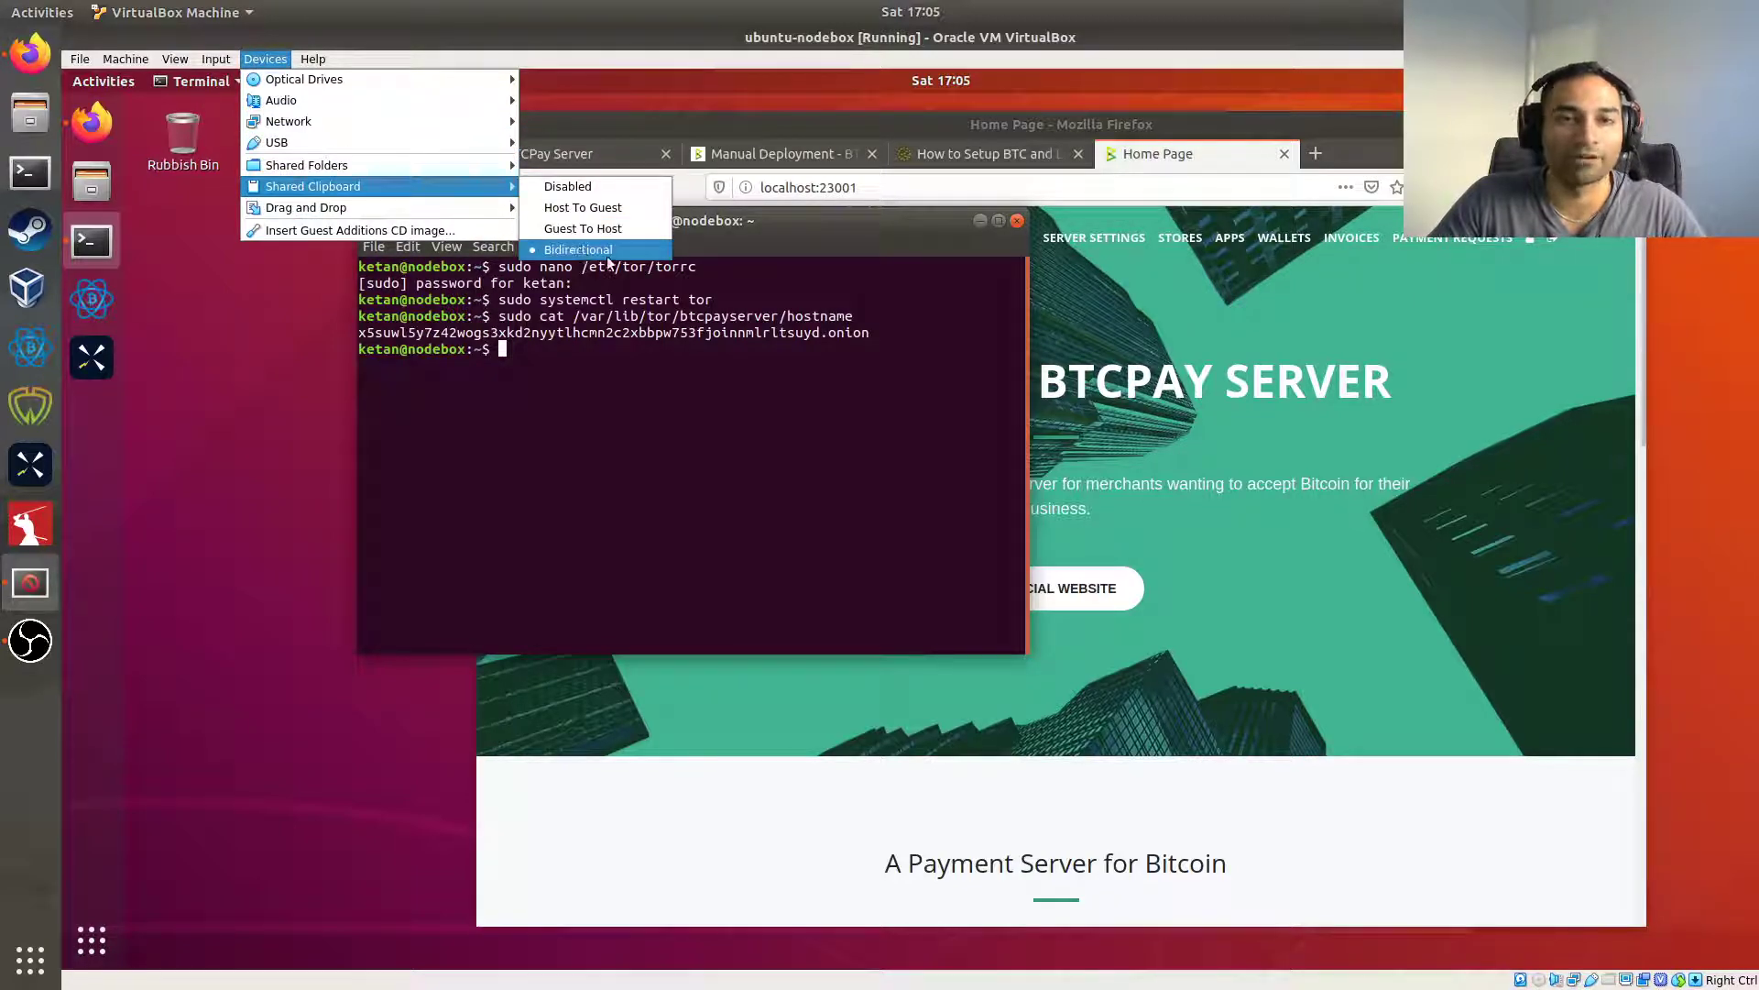
click(578, 249)
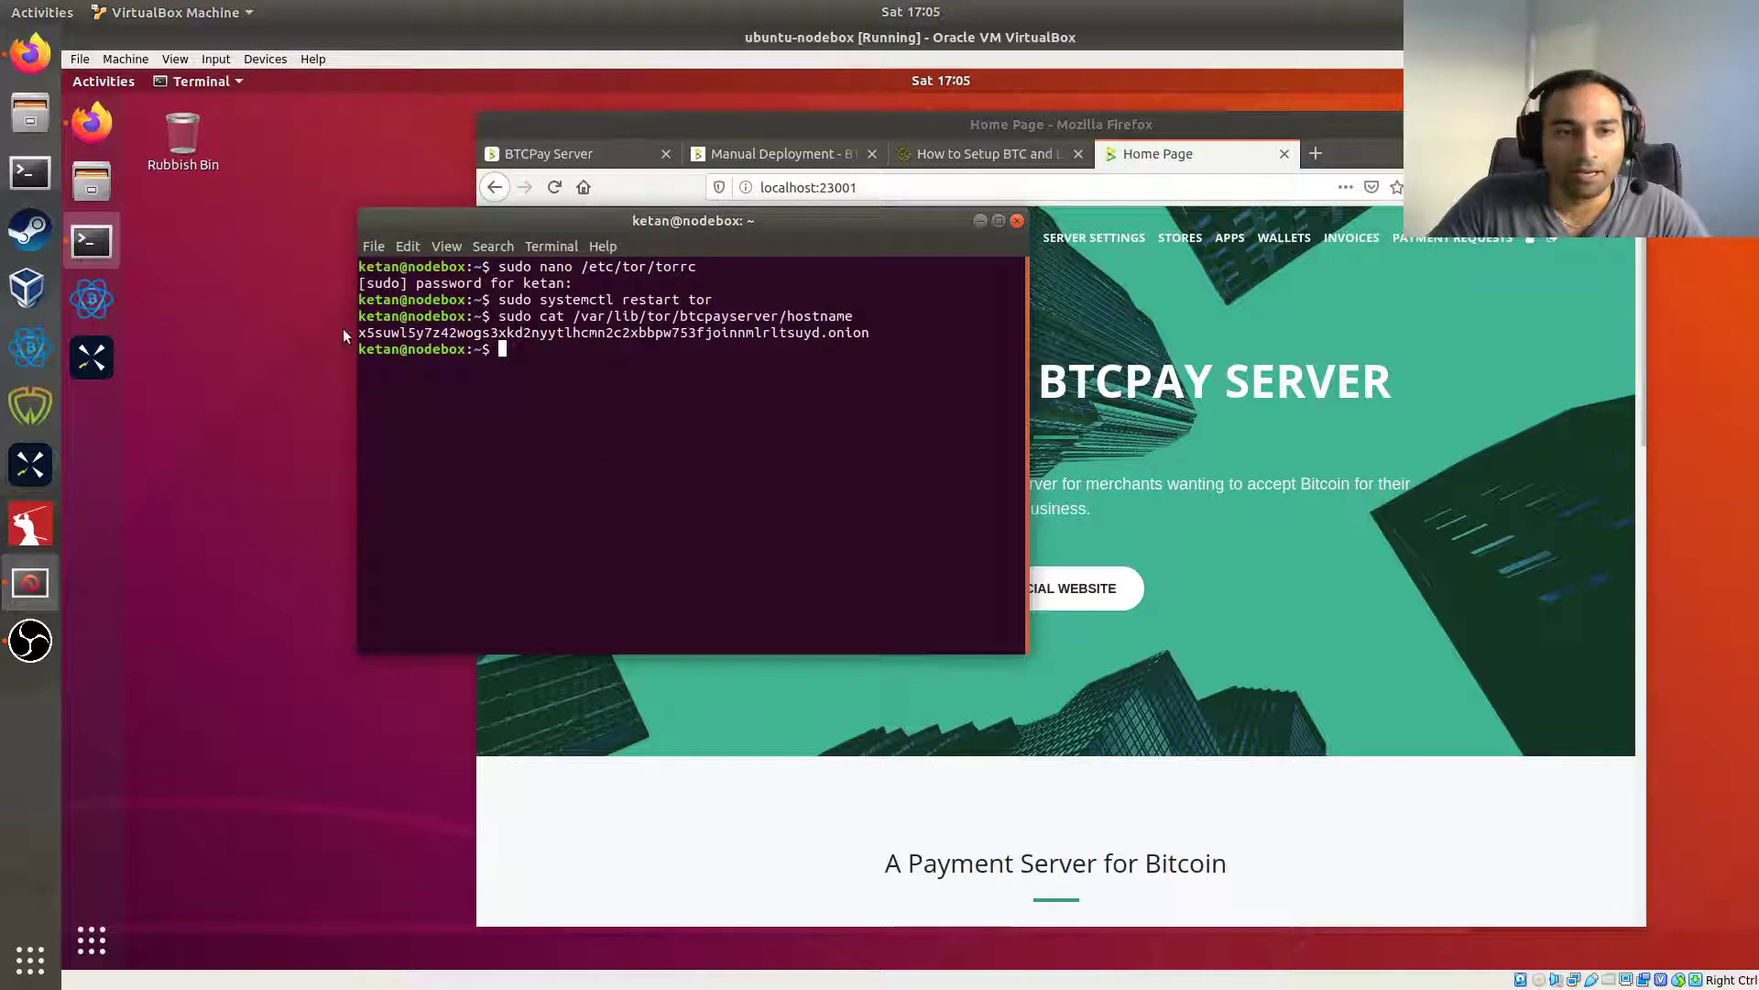
mouse_move(16, 850)
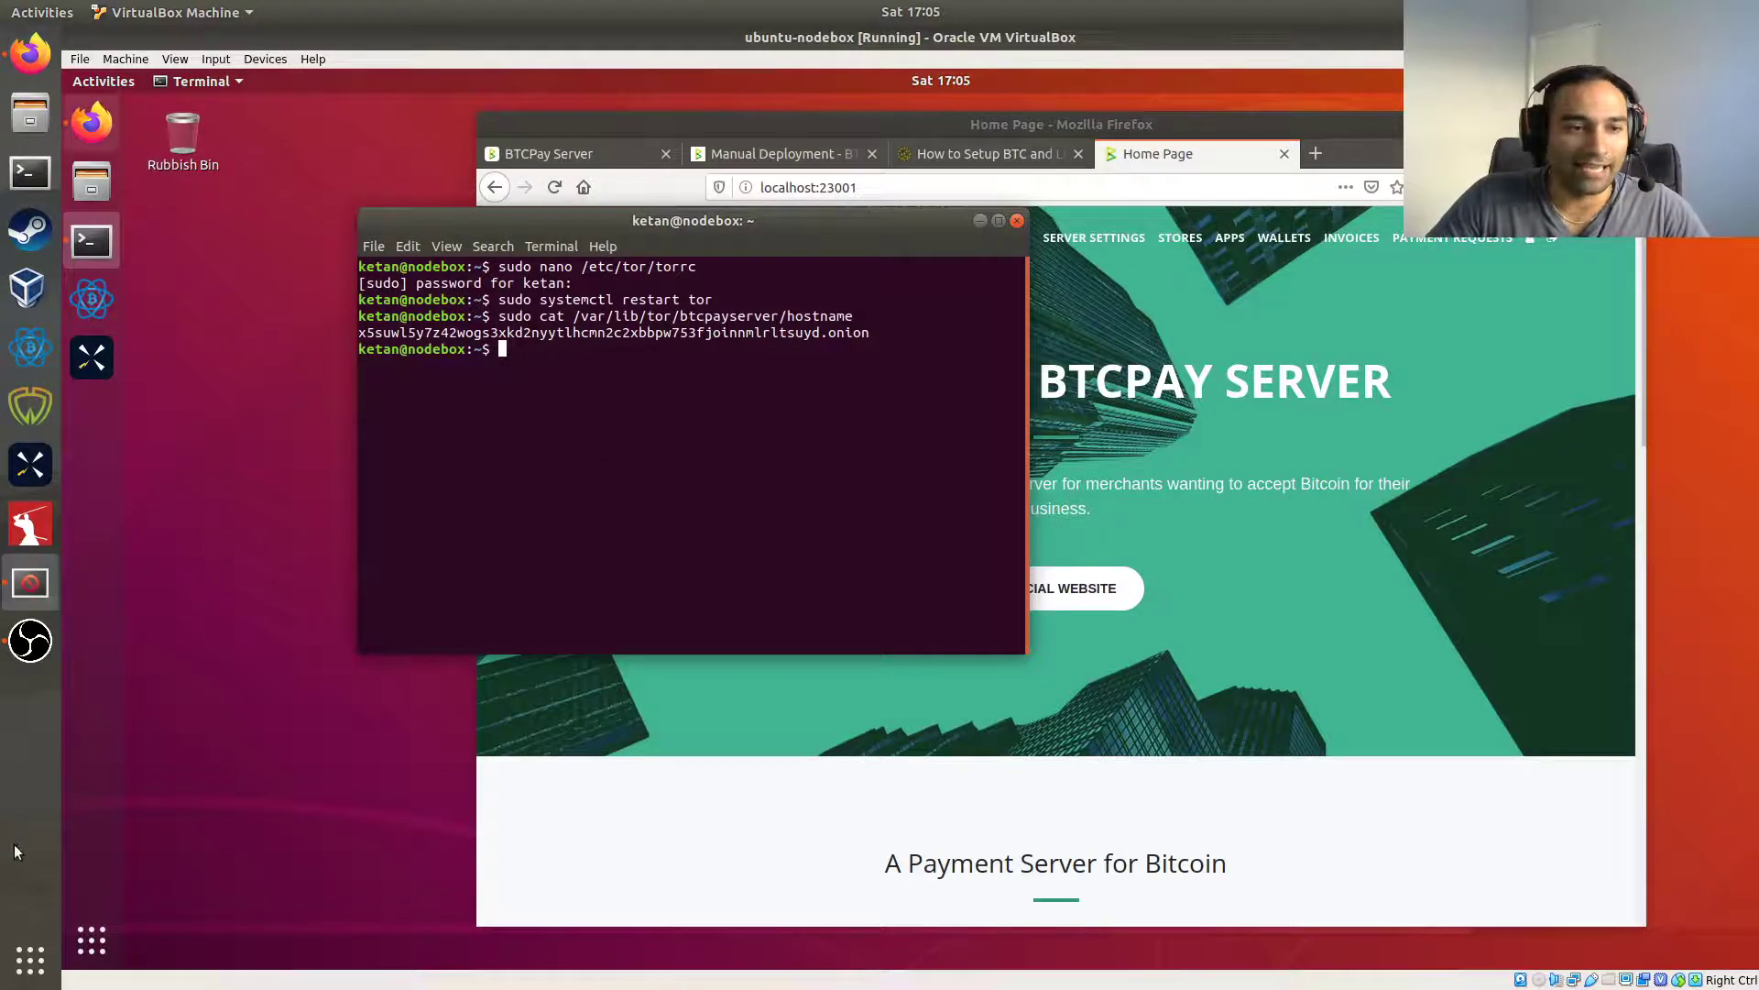
Launch Tor Browser and visit x5suwl5y7z42wogs3xkd2nyytlhcmn2c2xbbpw753fjoinnmlrltsuyd.onion.
text(tor)
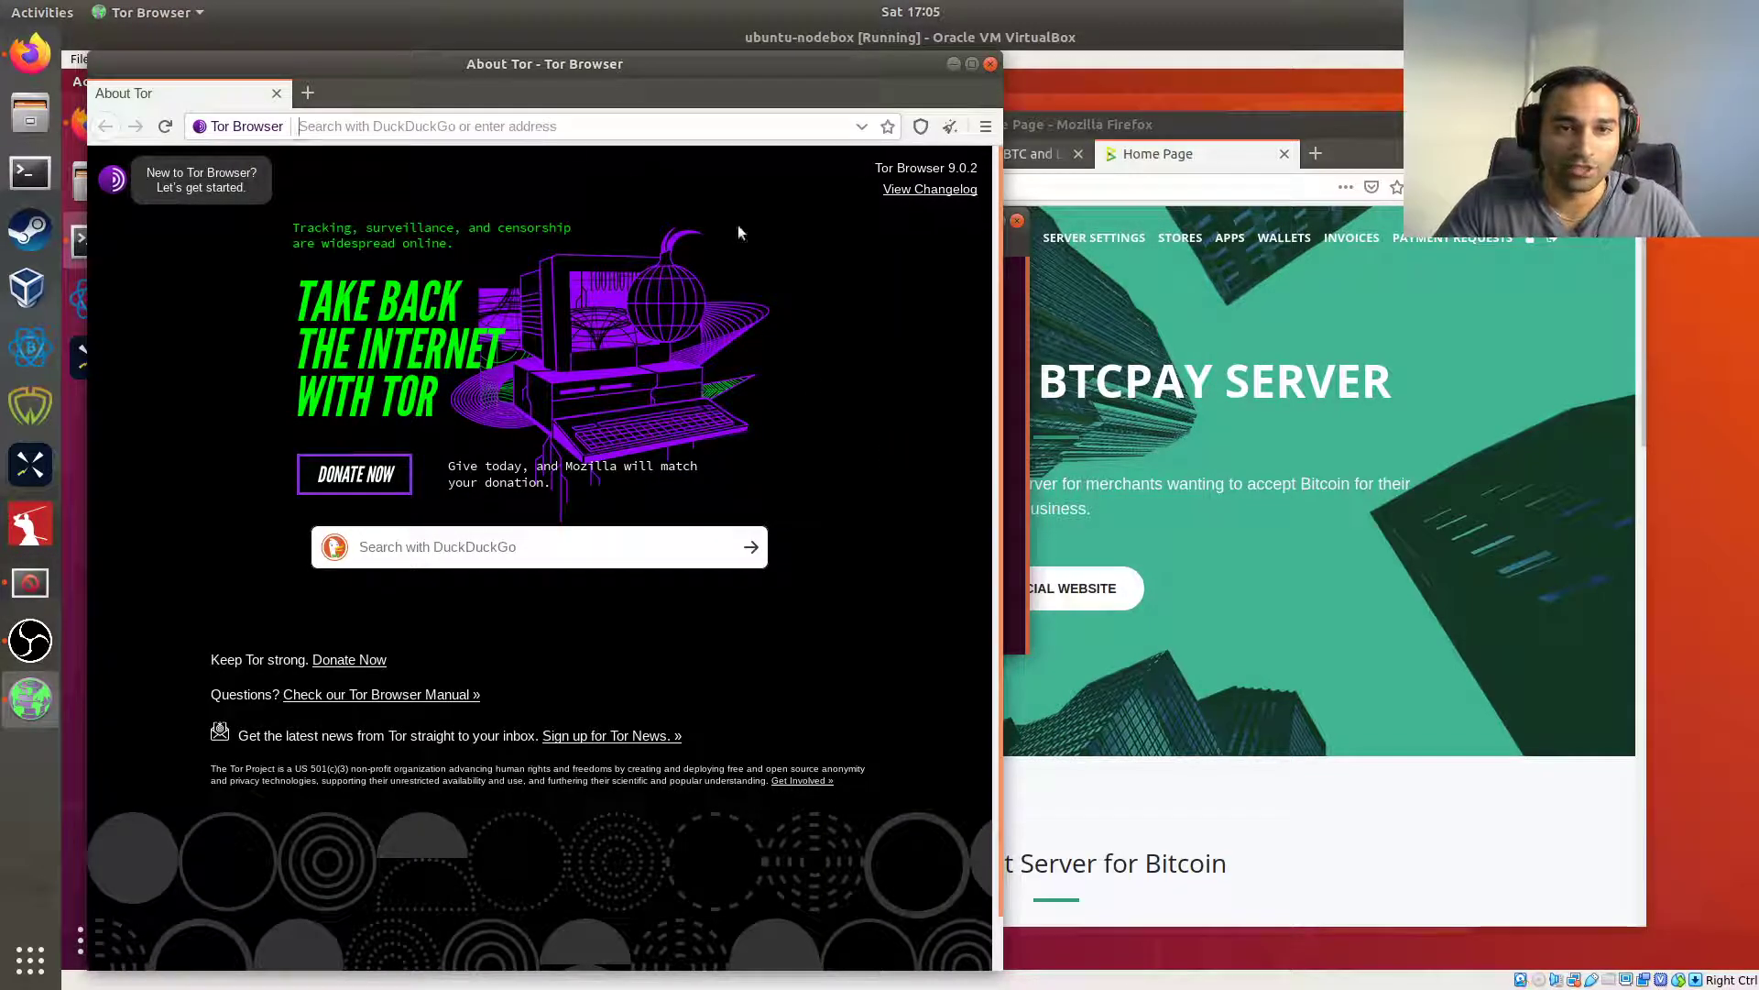
text(x5suwl5y7z42wogs3xkd2nyytlhcmn2c2xbbpw753fjoinnmlrltsuyd.onion)
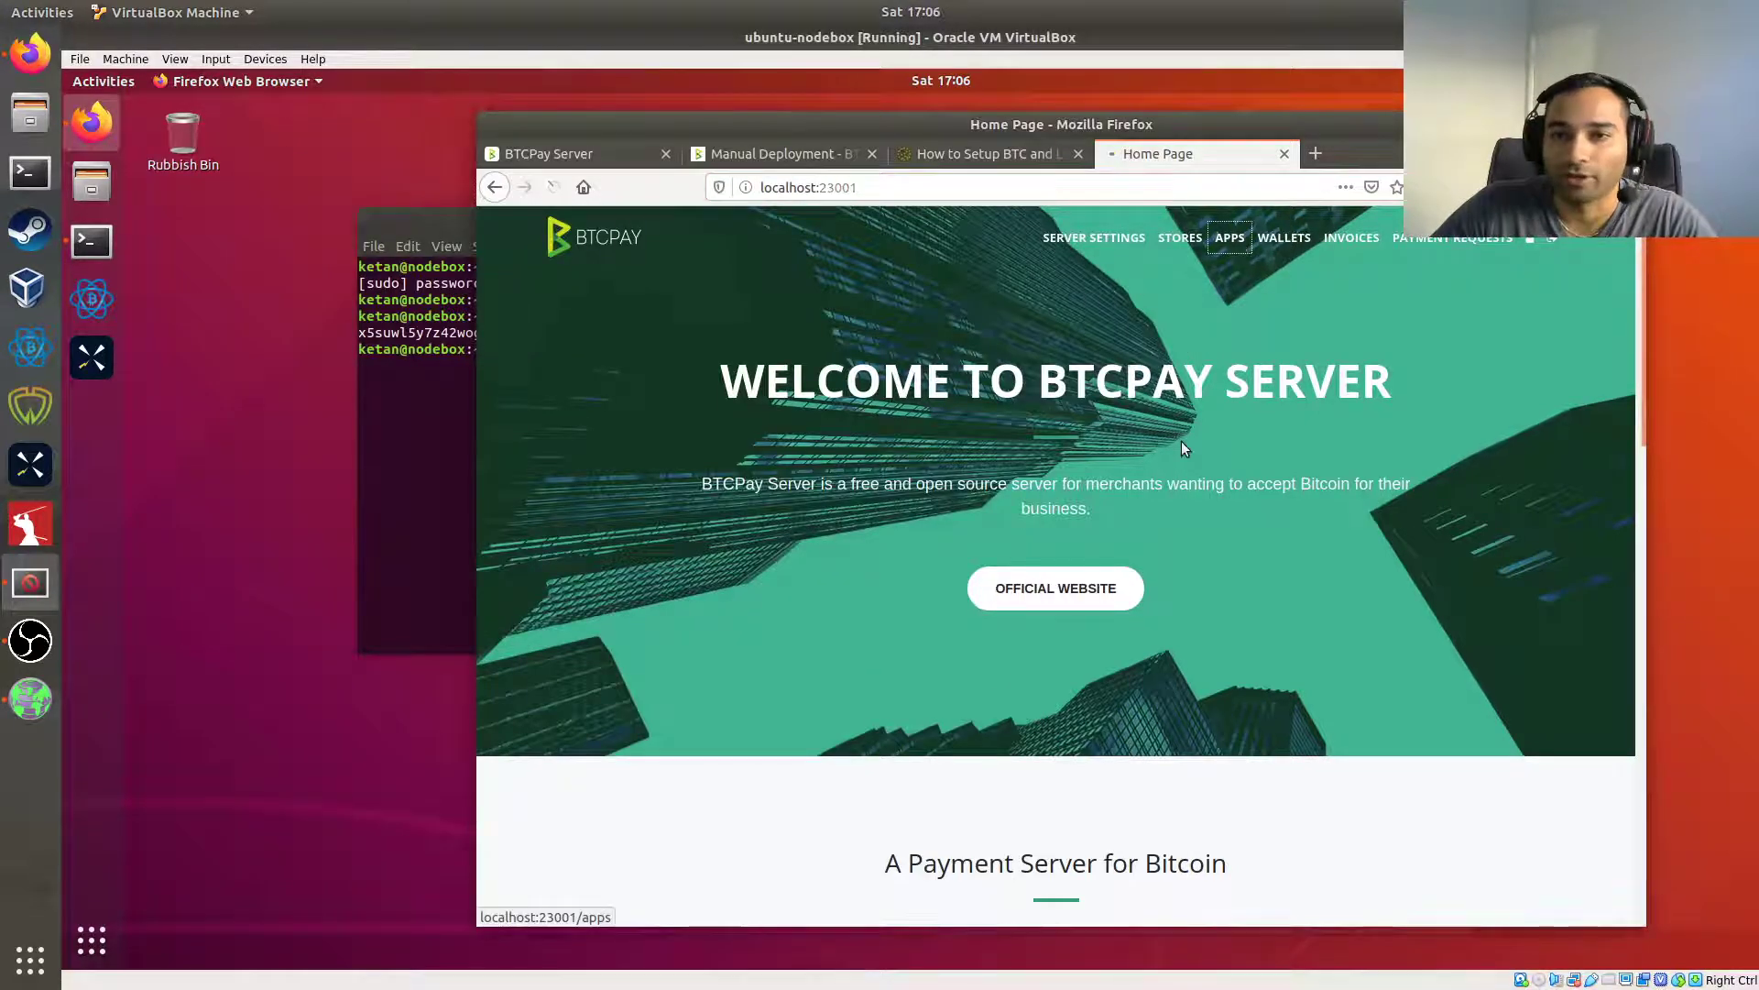
View the Tea Shop app from Apps and copy the path part of its URL.
click(1230, 236)
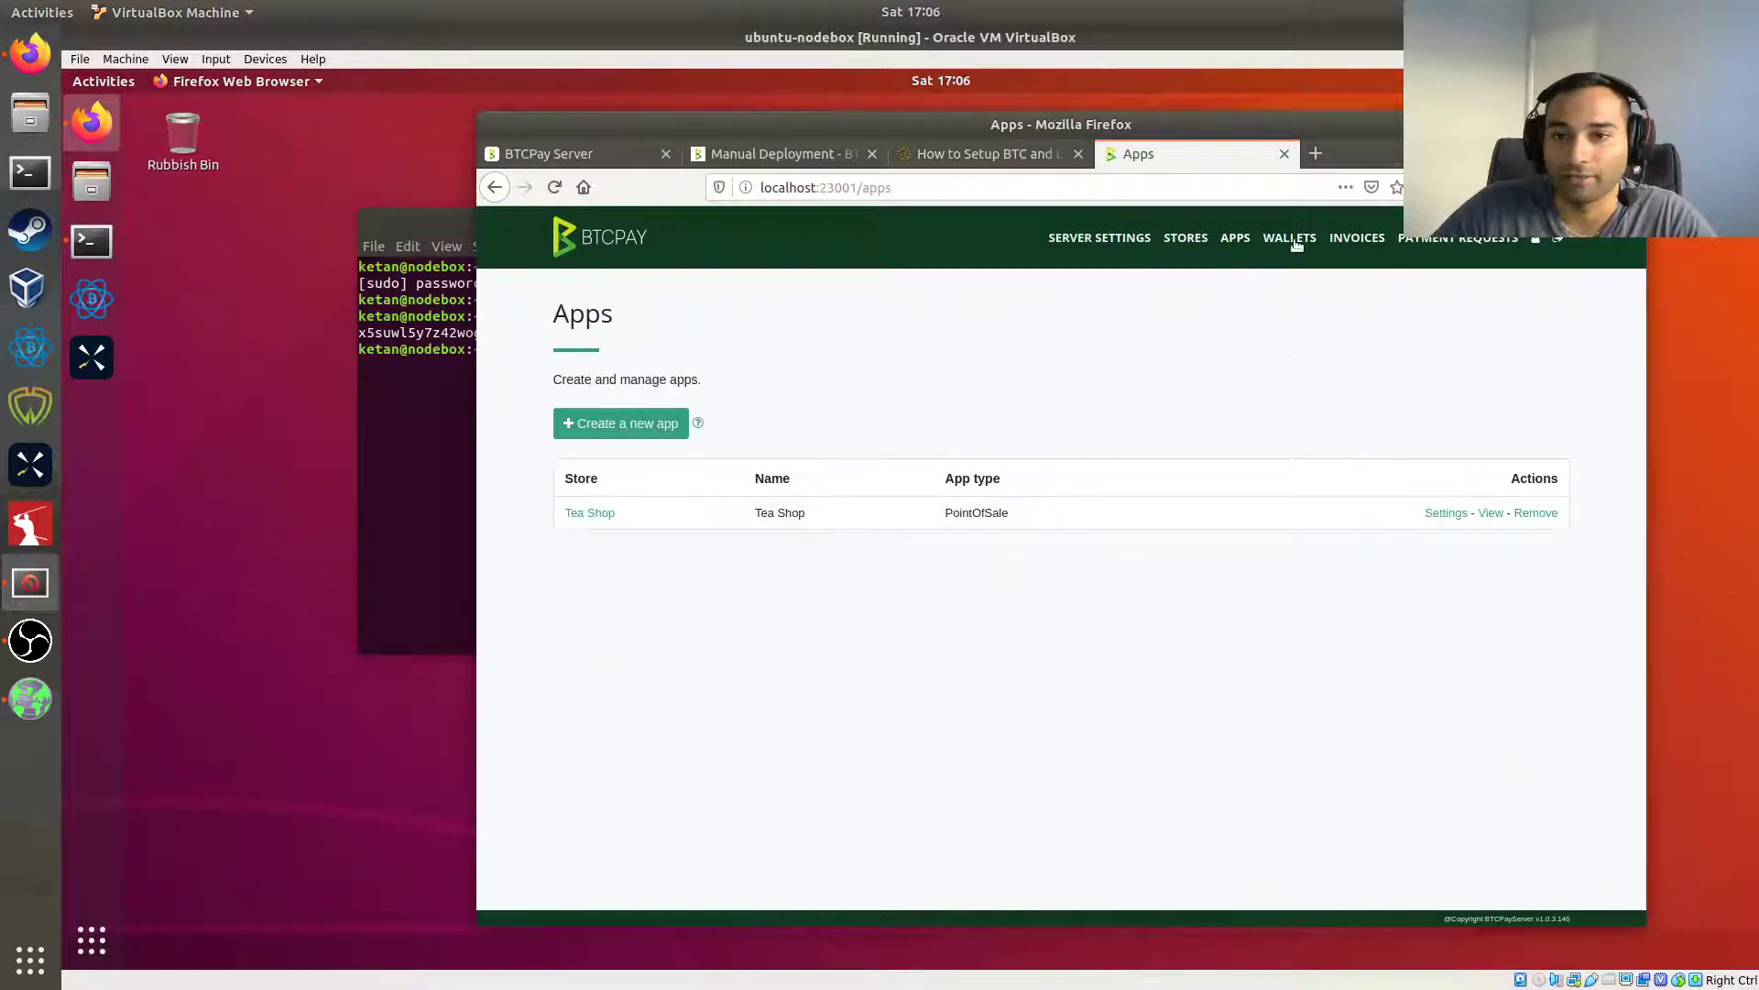
click(1490, 513)
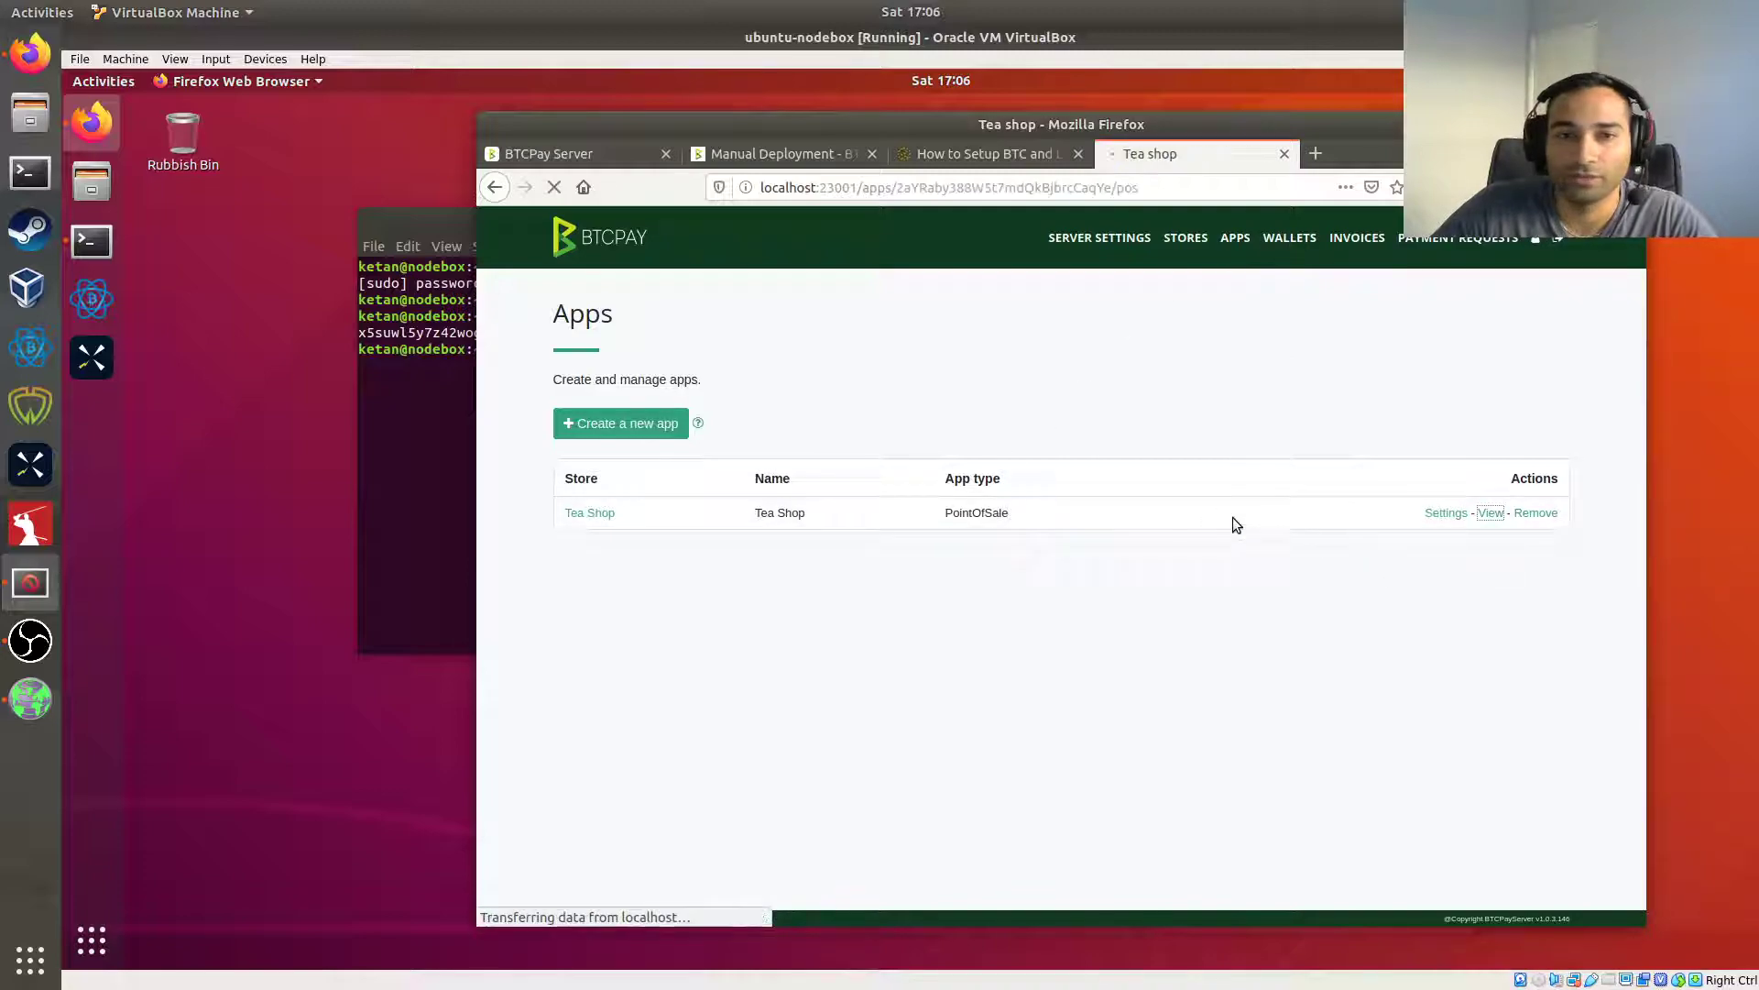
click(1490, 513)
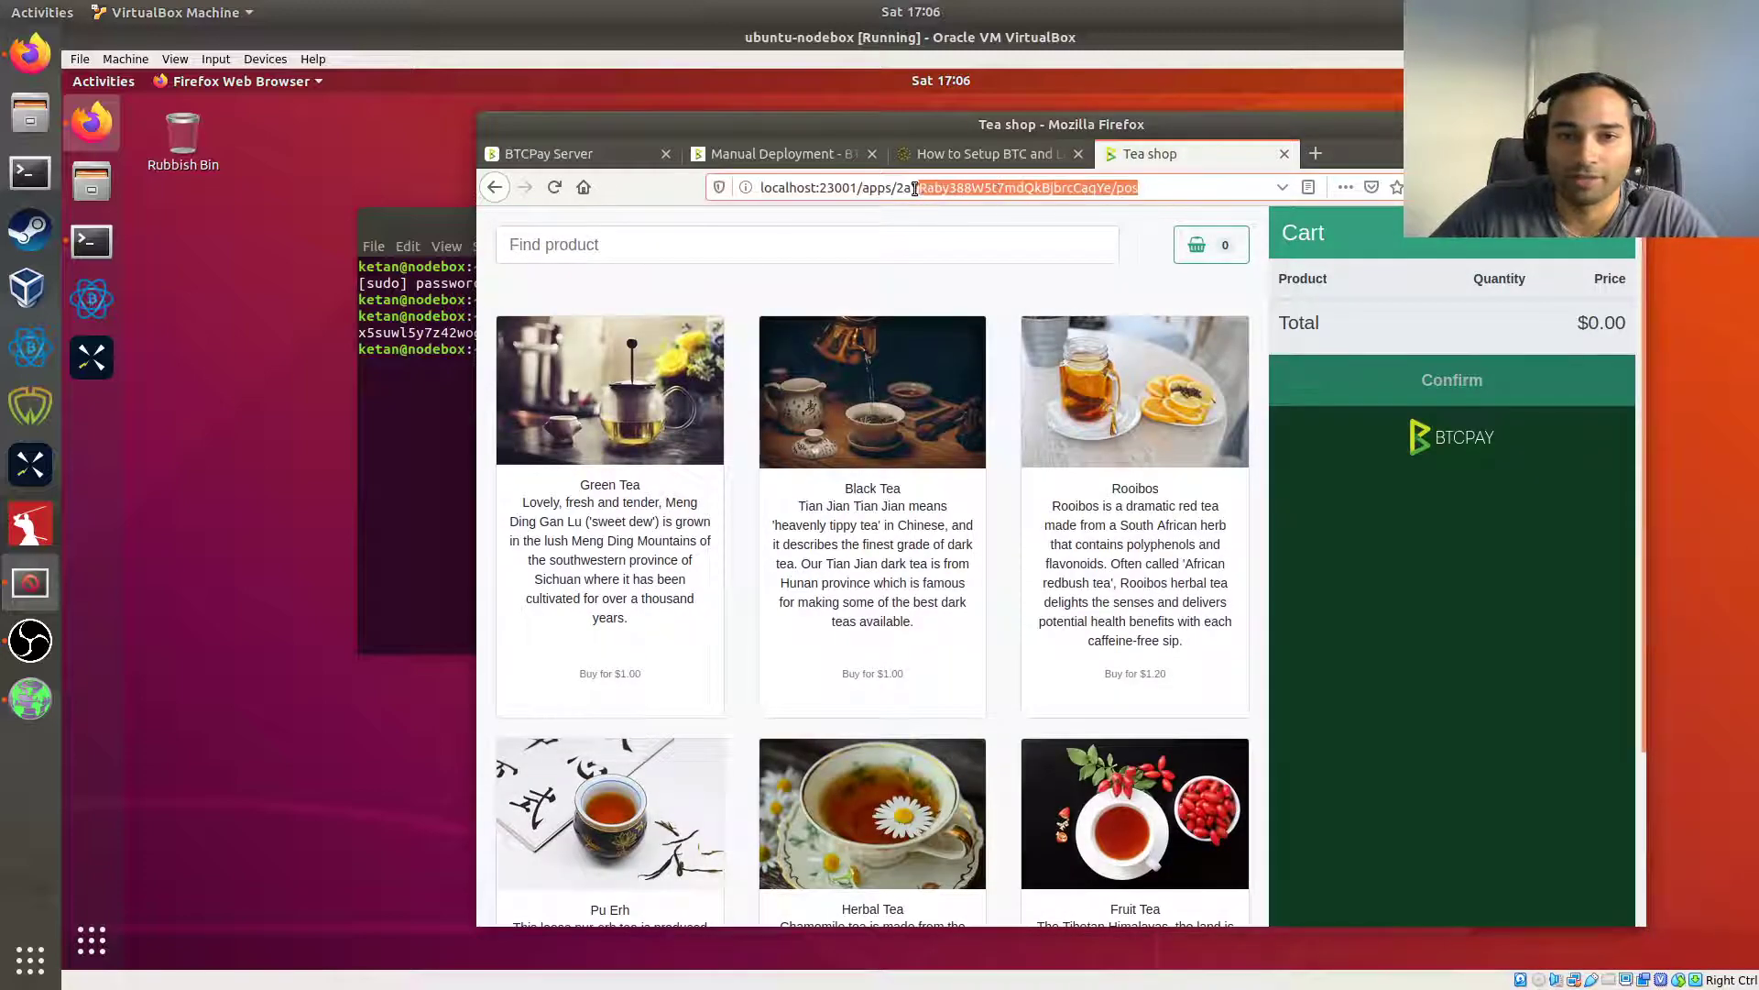
right_click(949, 187)
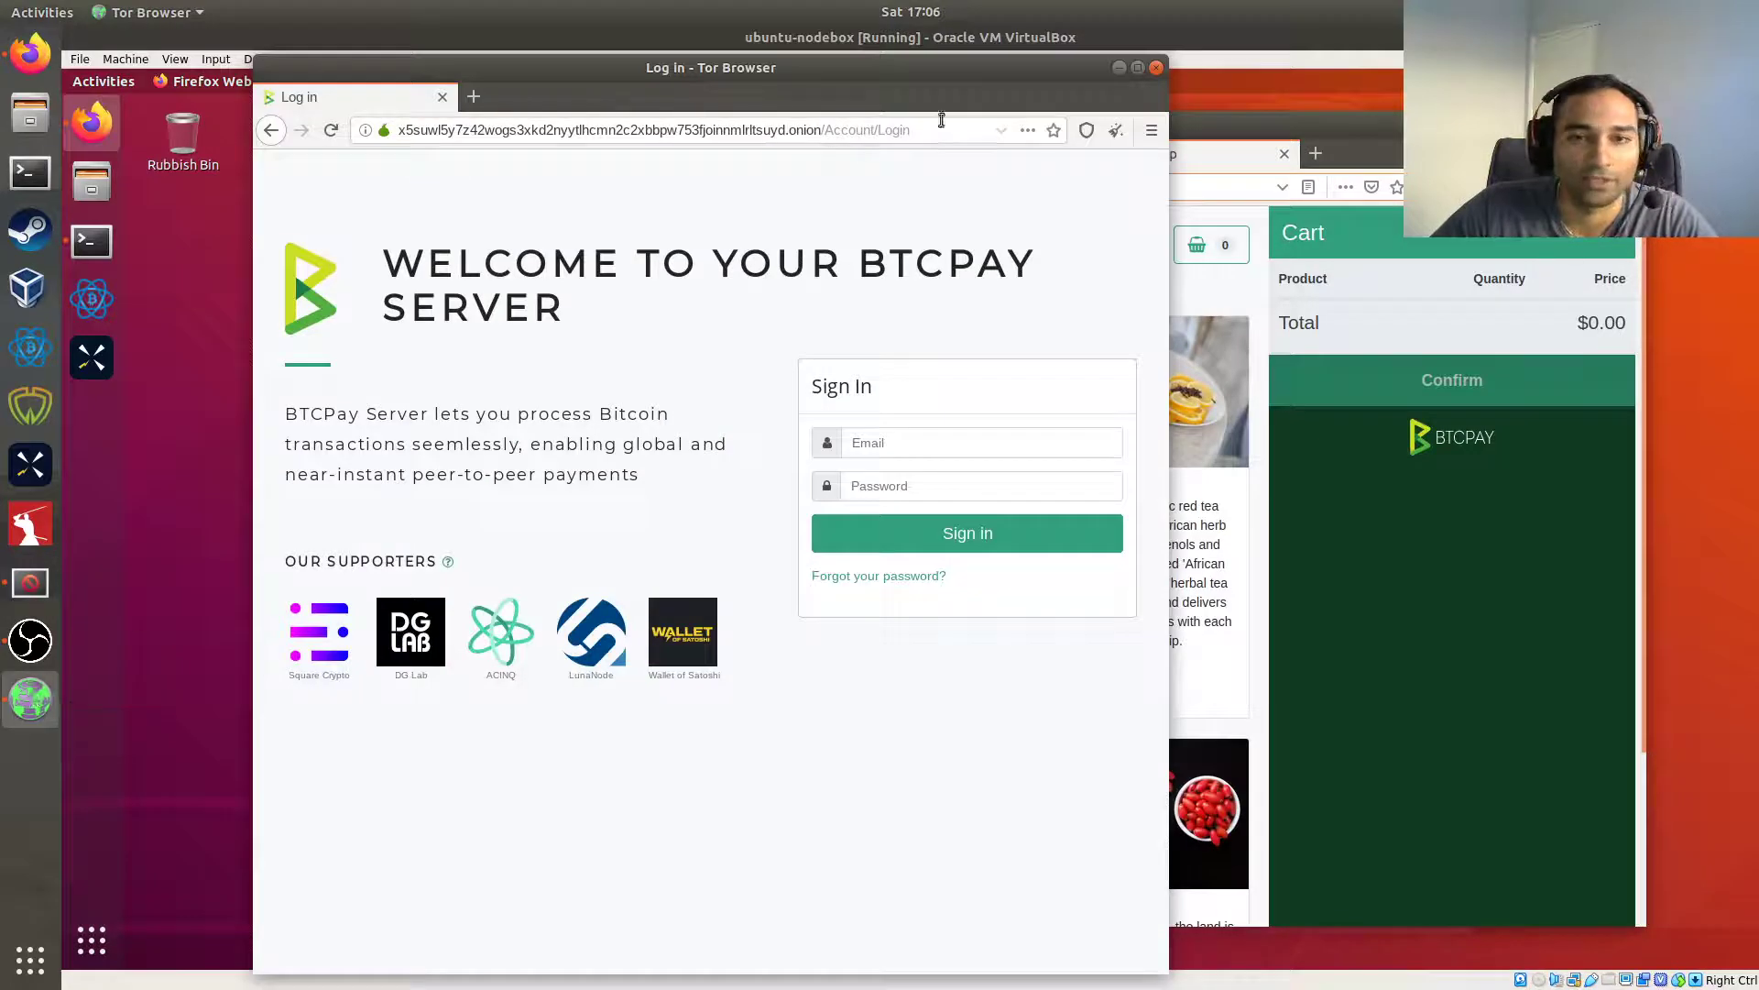
Paste the Tea Shop path after the .onion host in Tor Browser to load the point-of-sale.
double_click(864, 130)
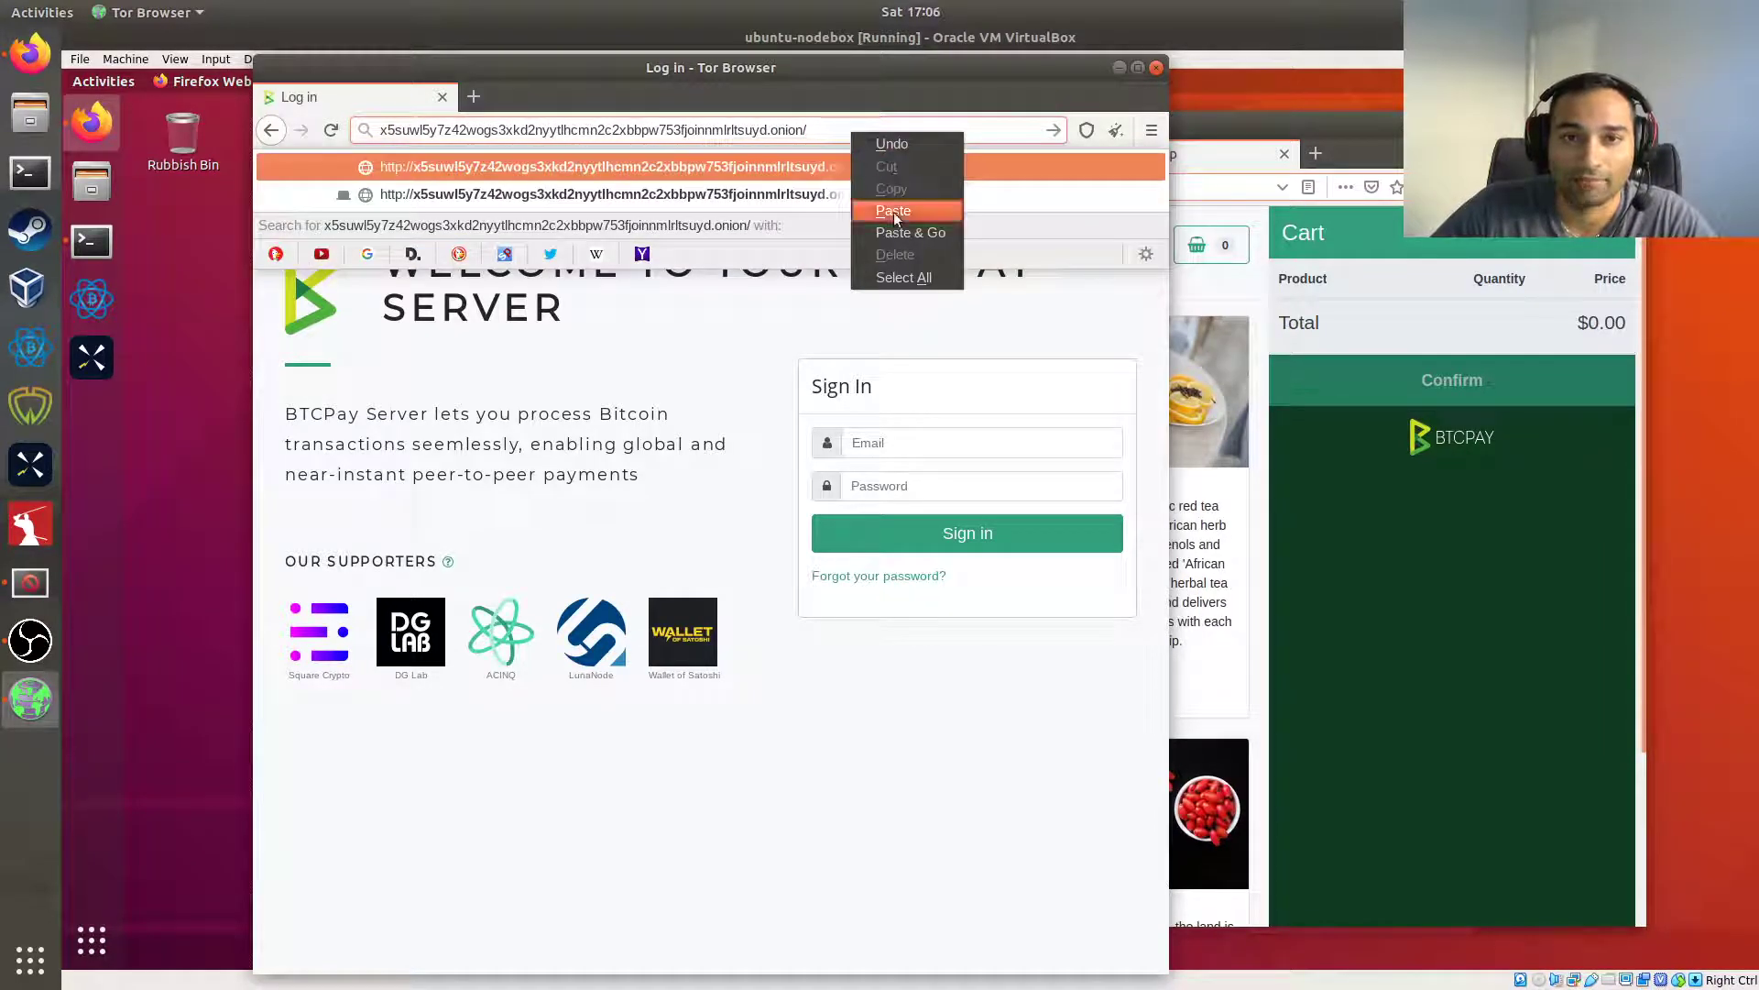
click(894, 211)
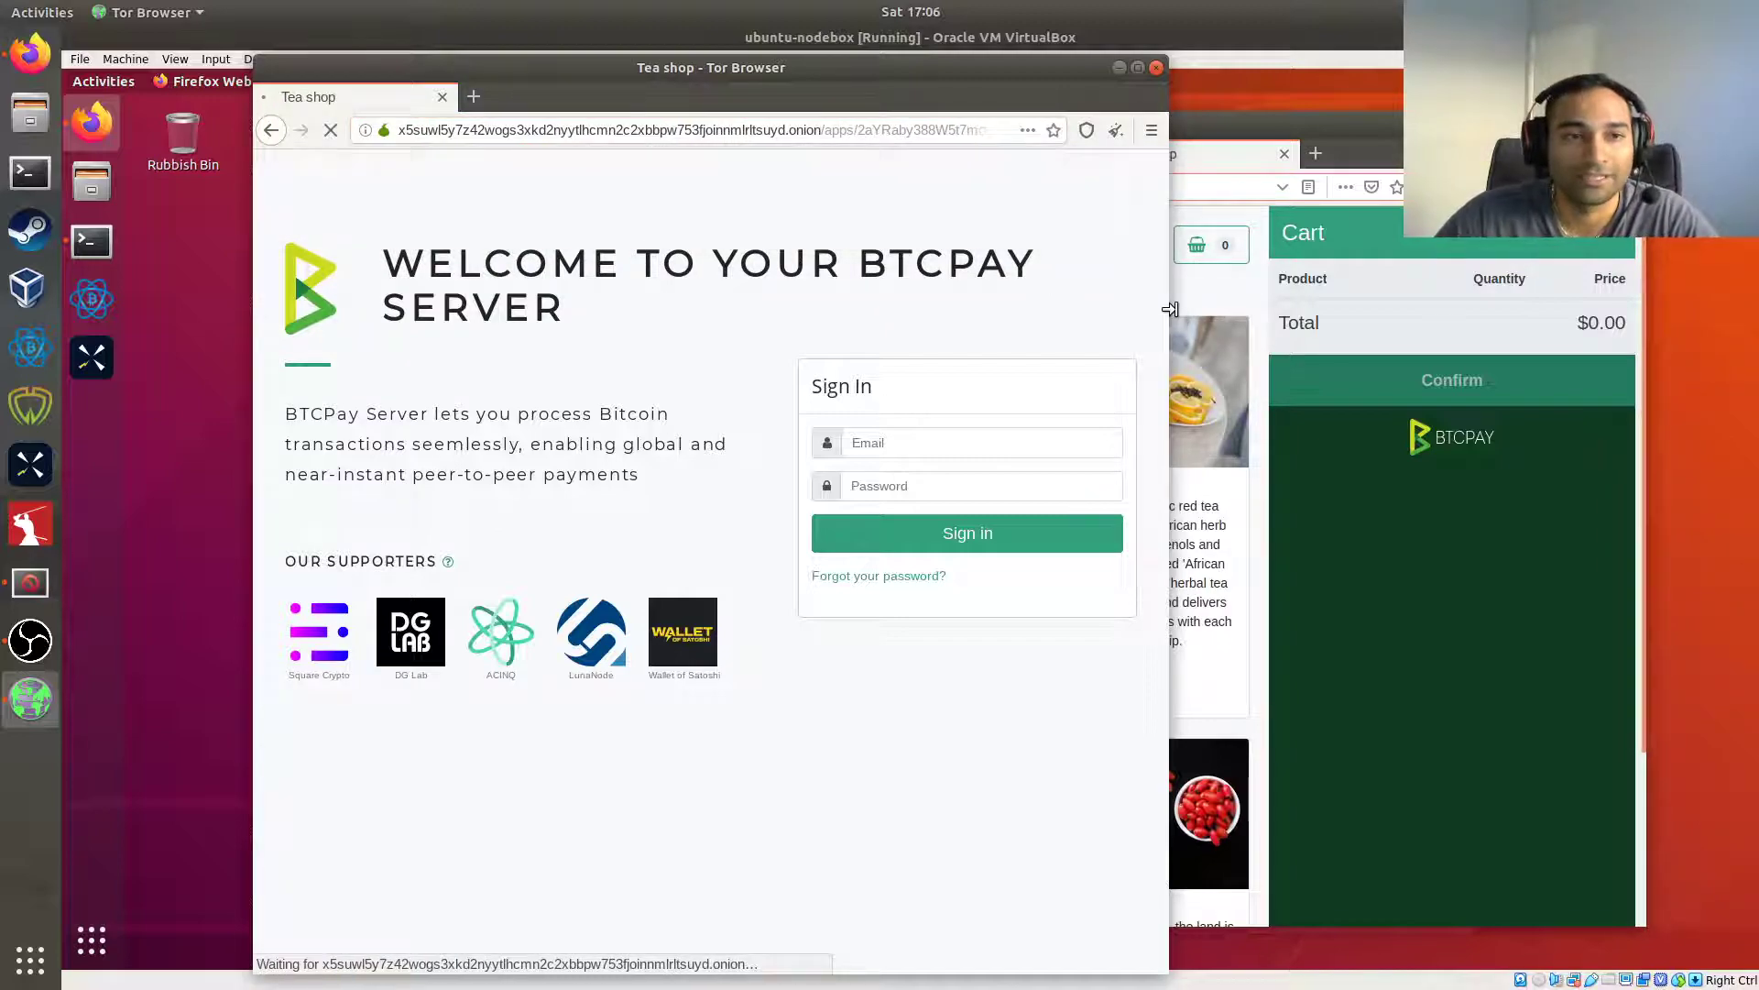
click(270, 130)
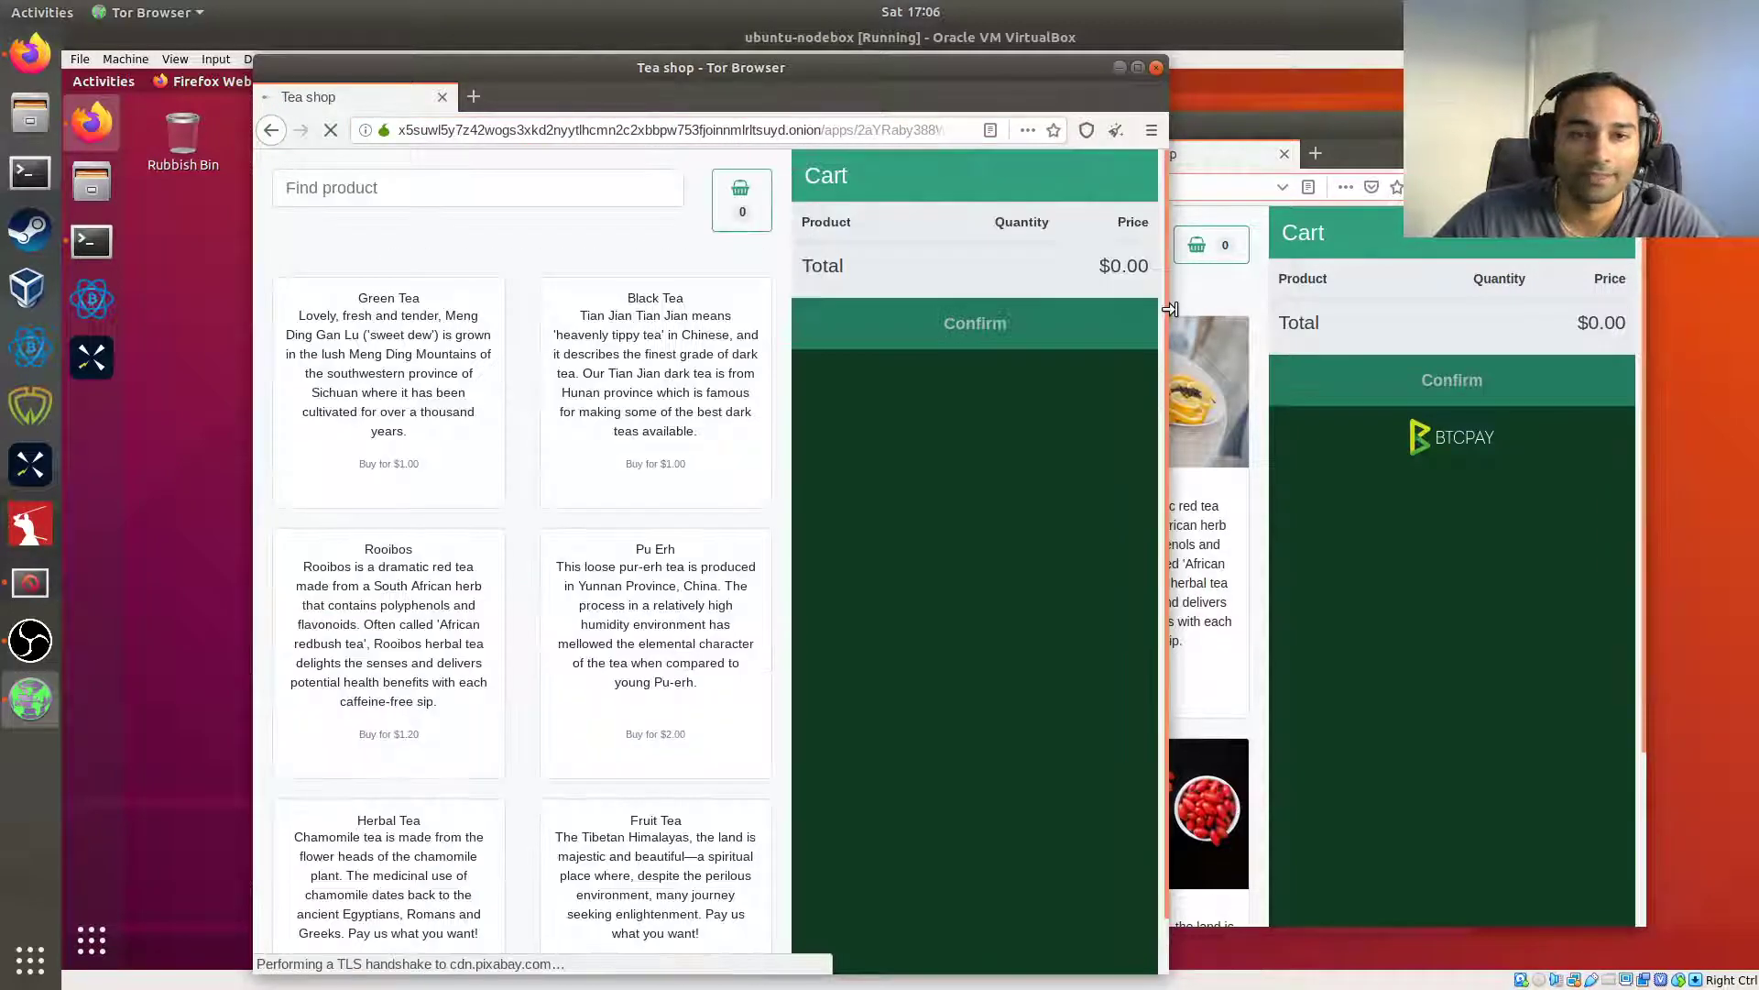
click(974, 323)
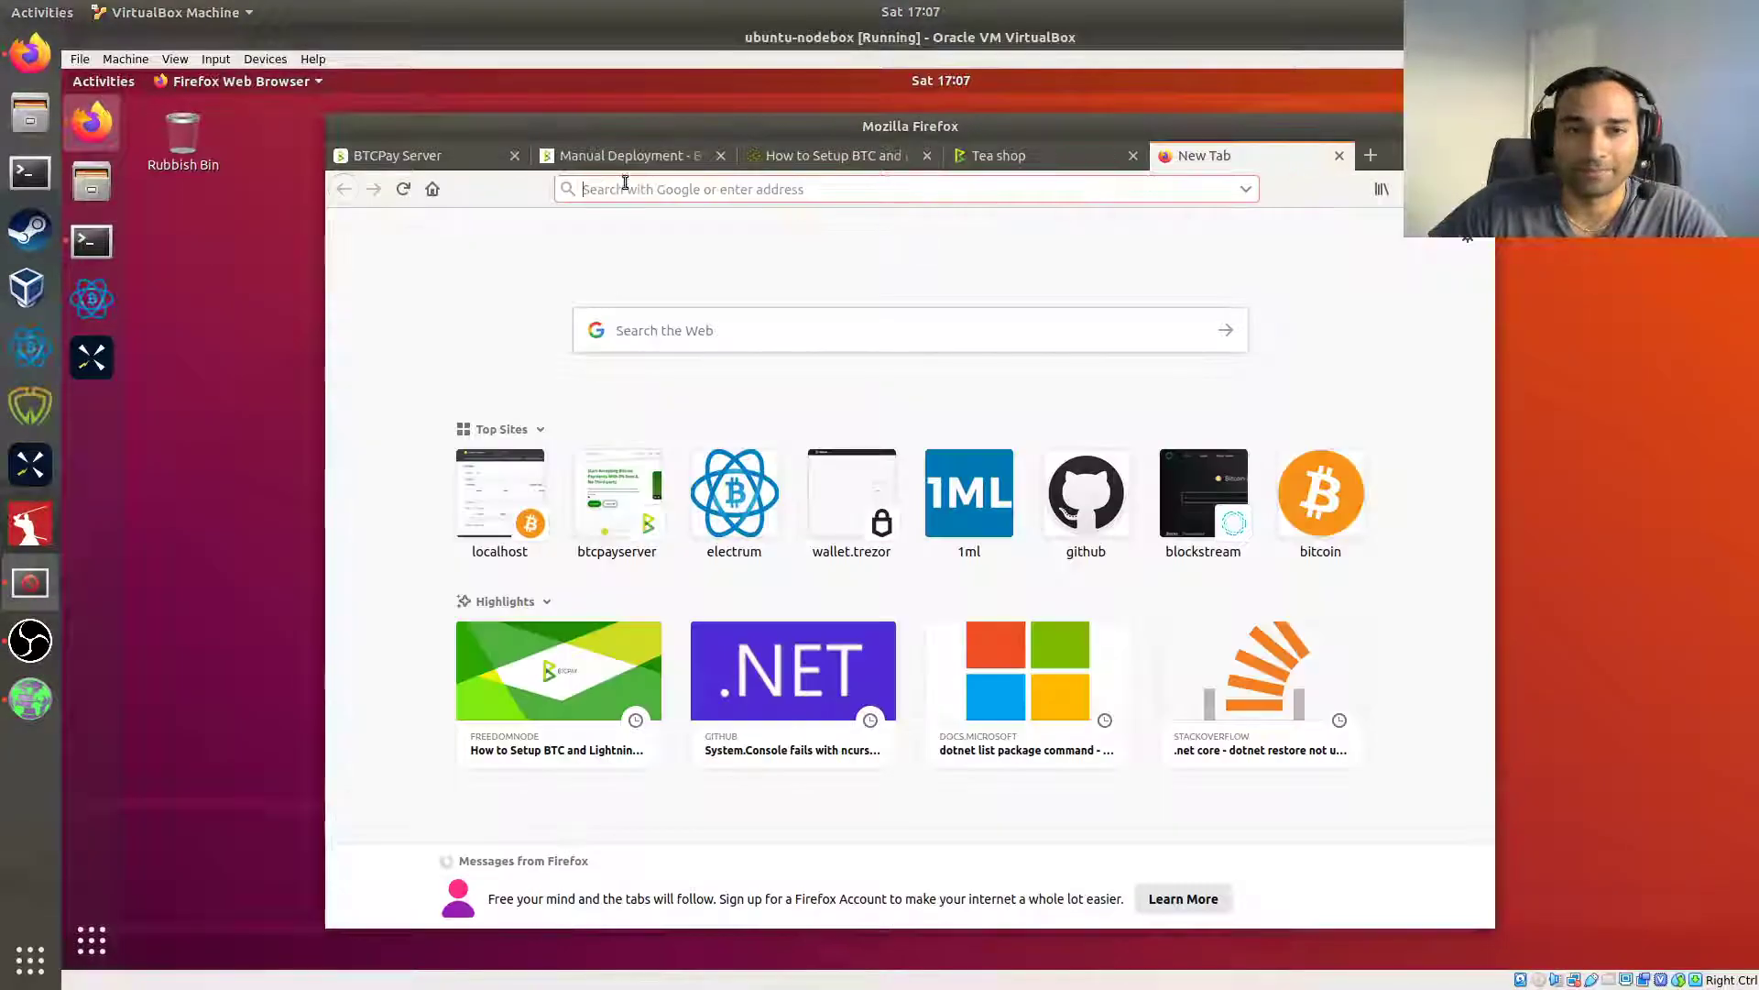
Open the BTCPay Docs introduction from the BTCPay Server site, then return to the Tea Shop page.
click(399, 155)
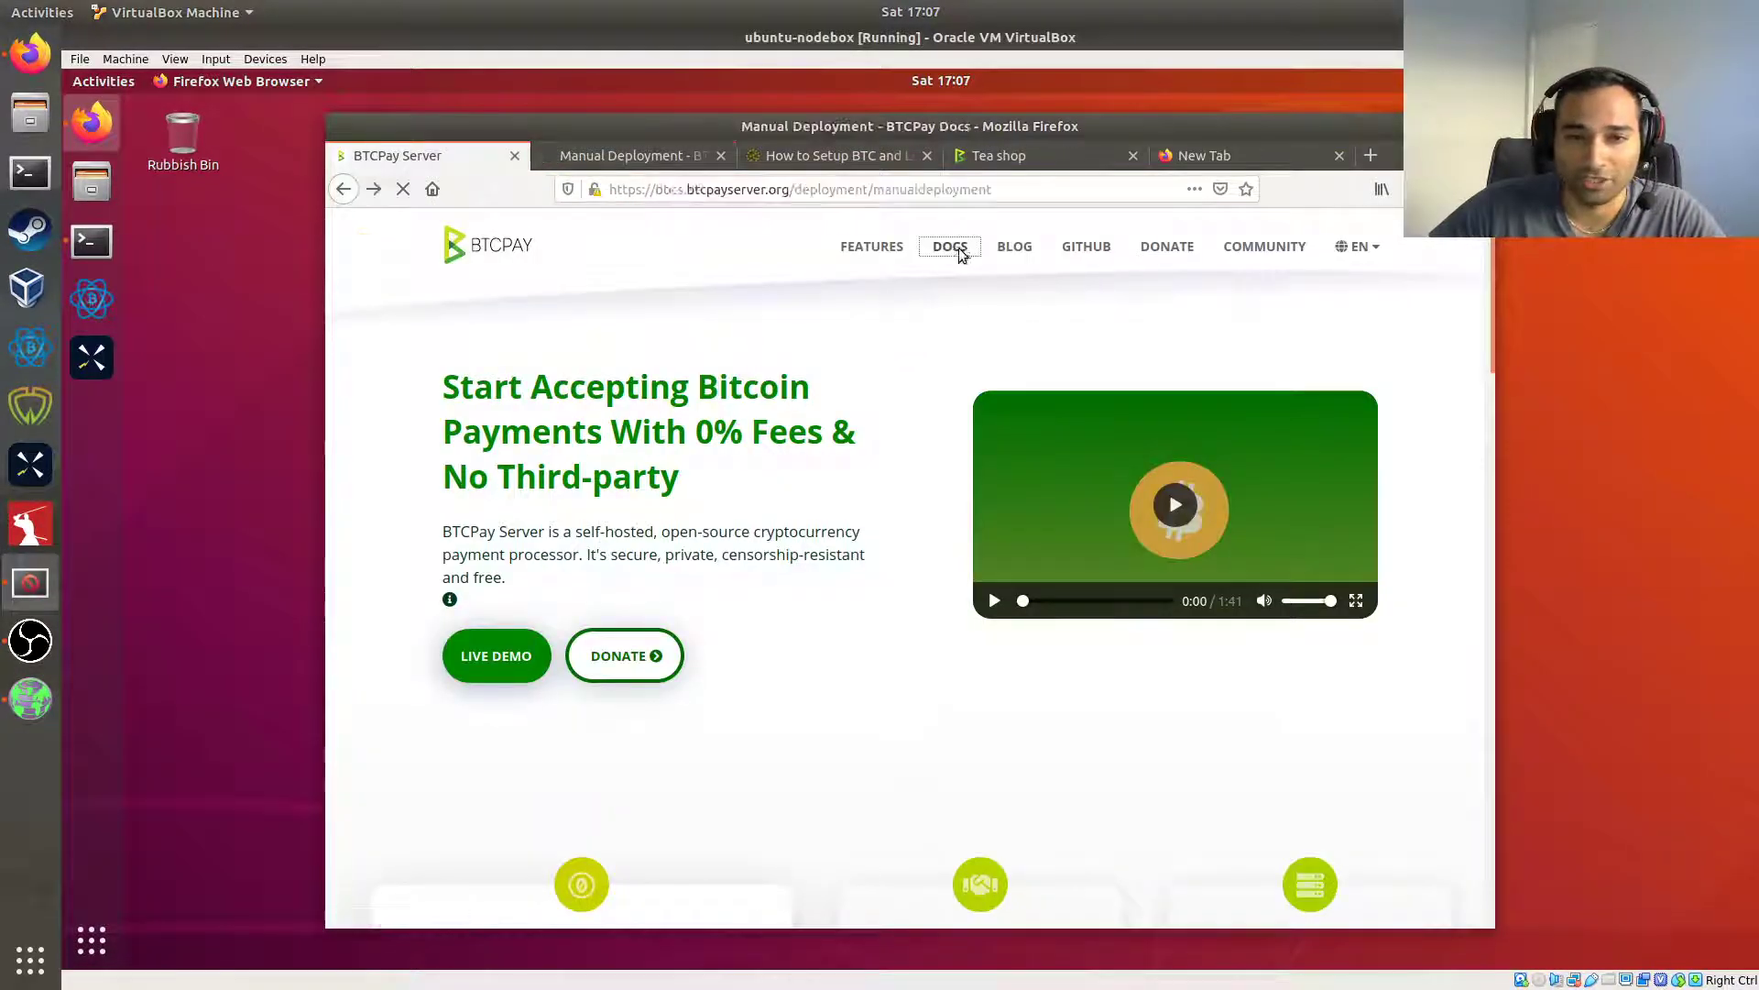
click(950, 245)
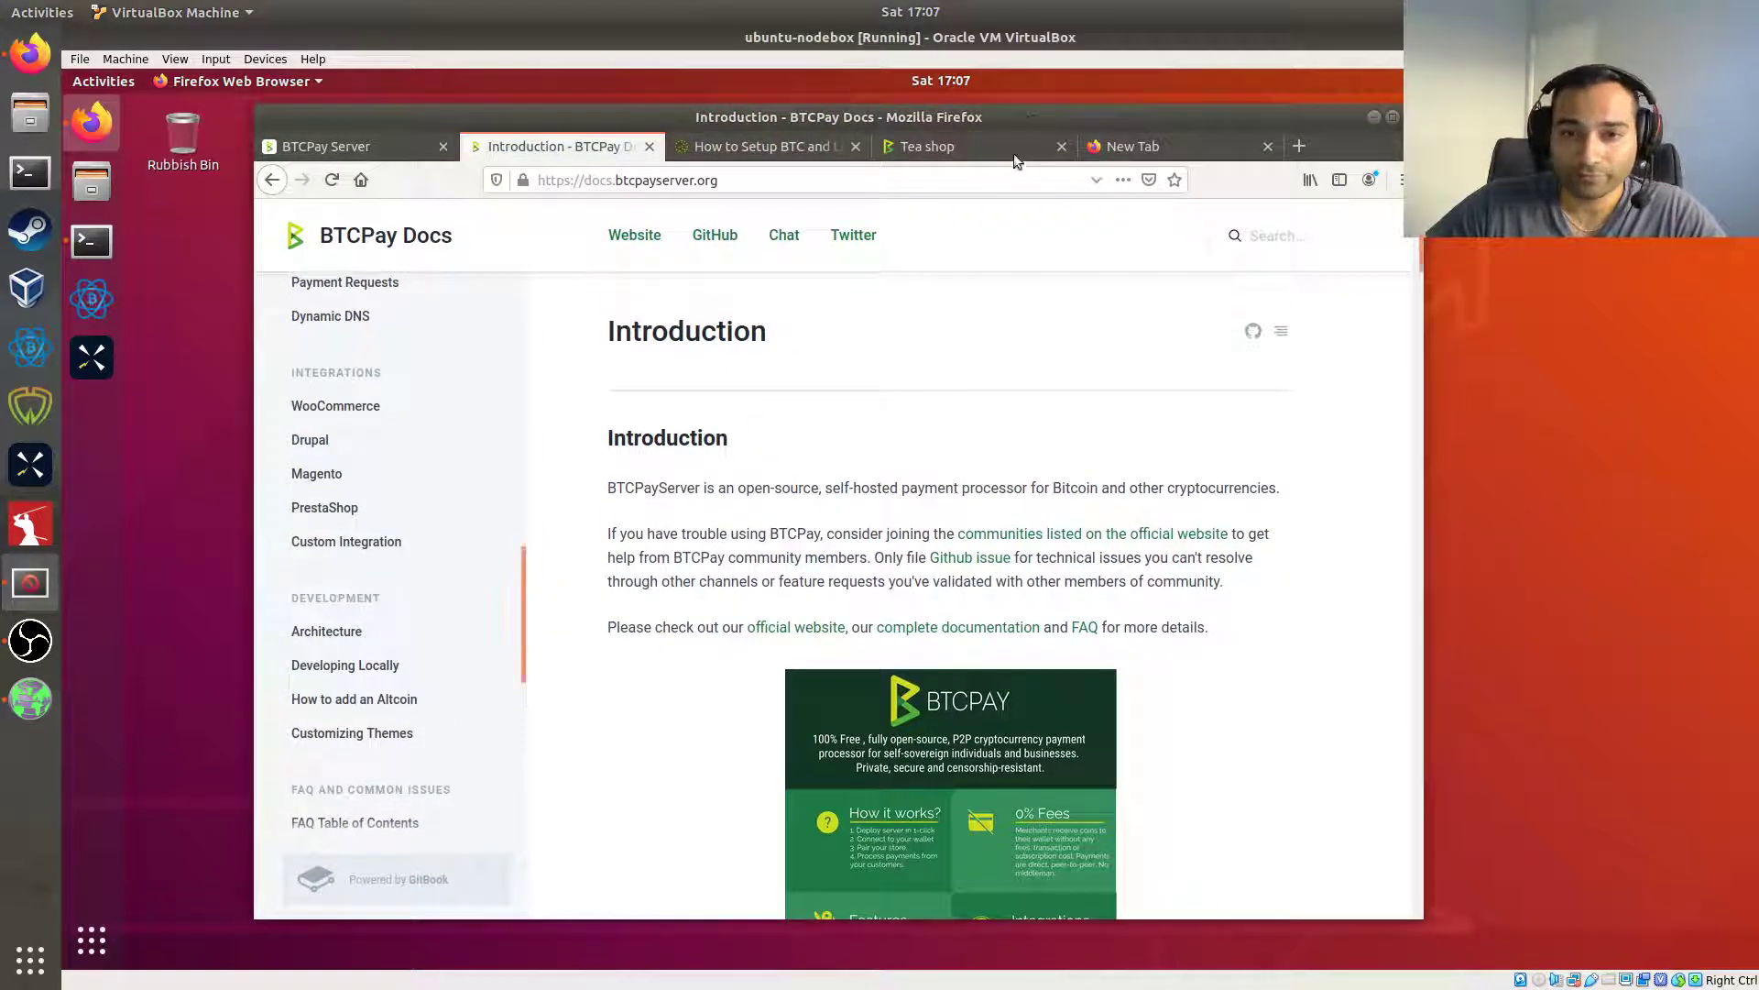
mouse_move(1145, 146)
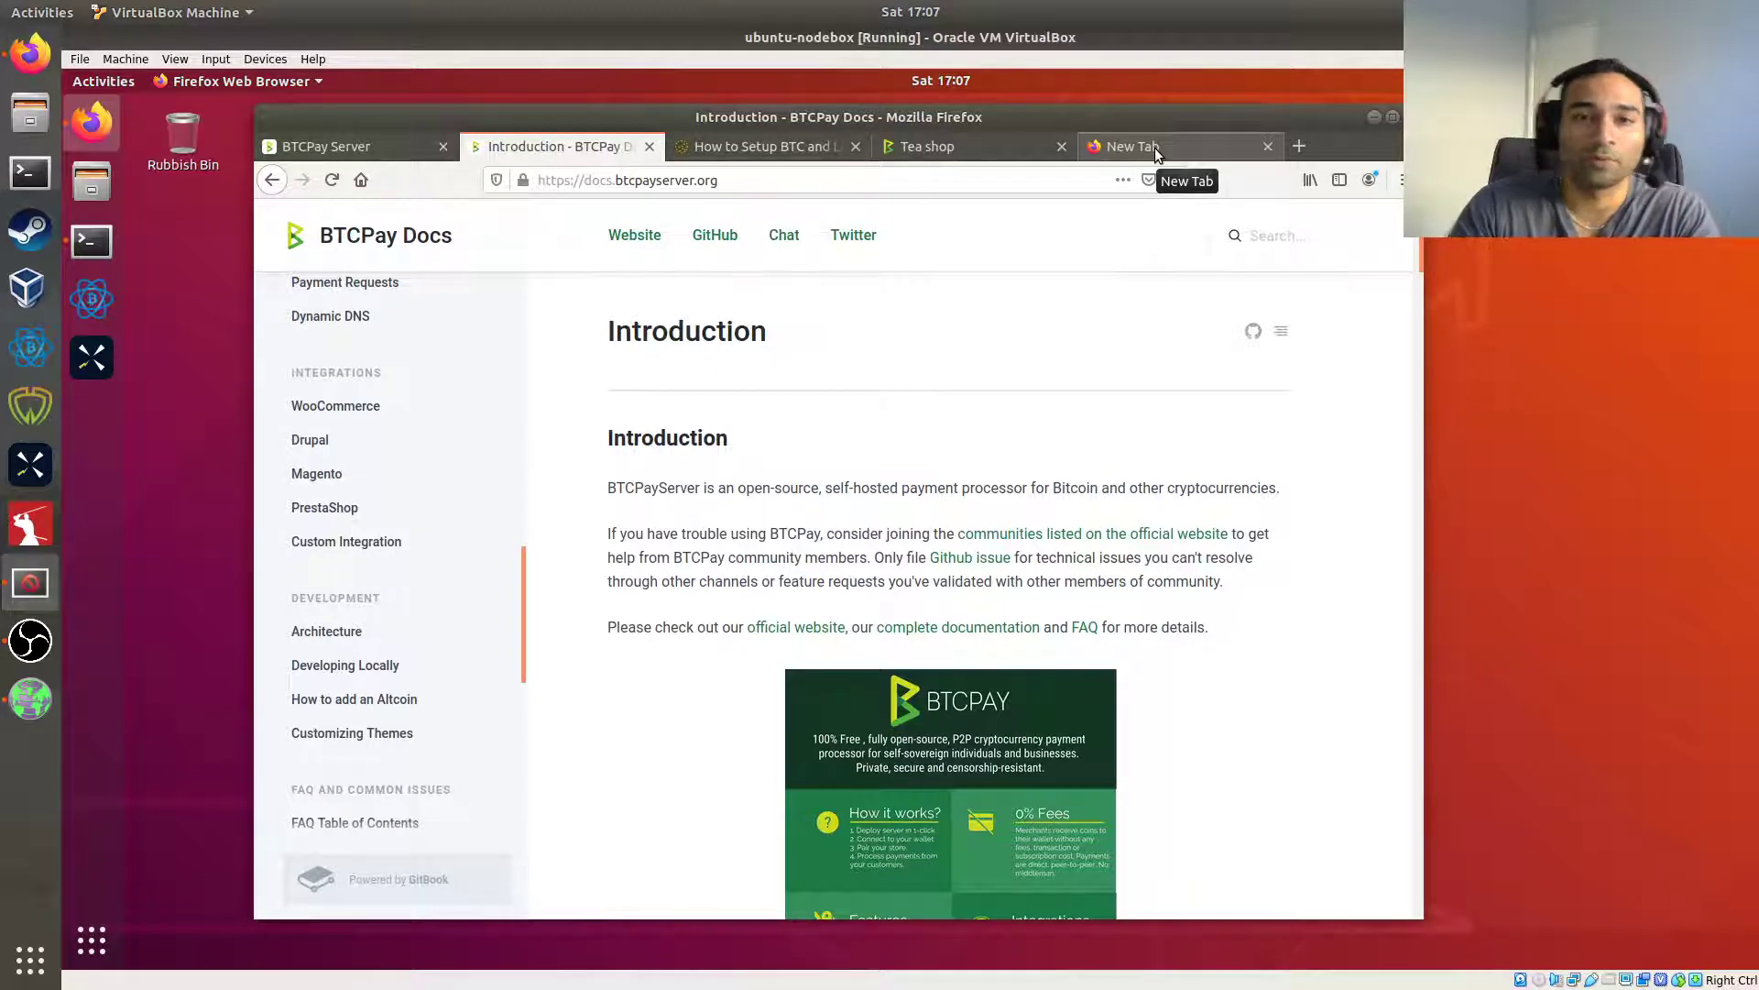
click(926, 146)
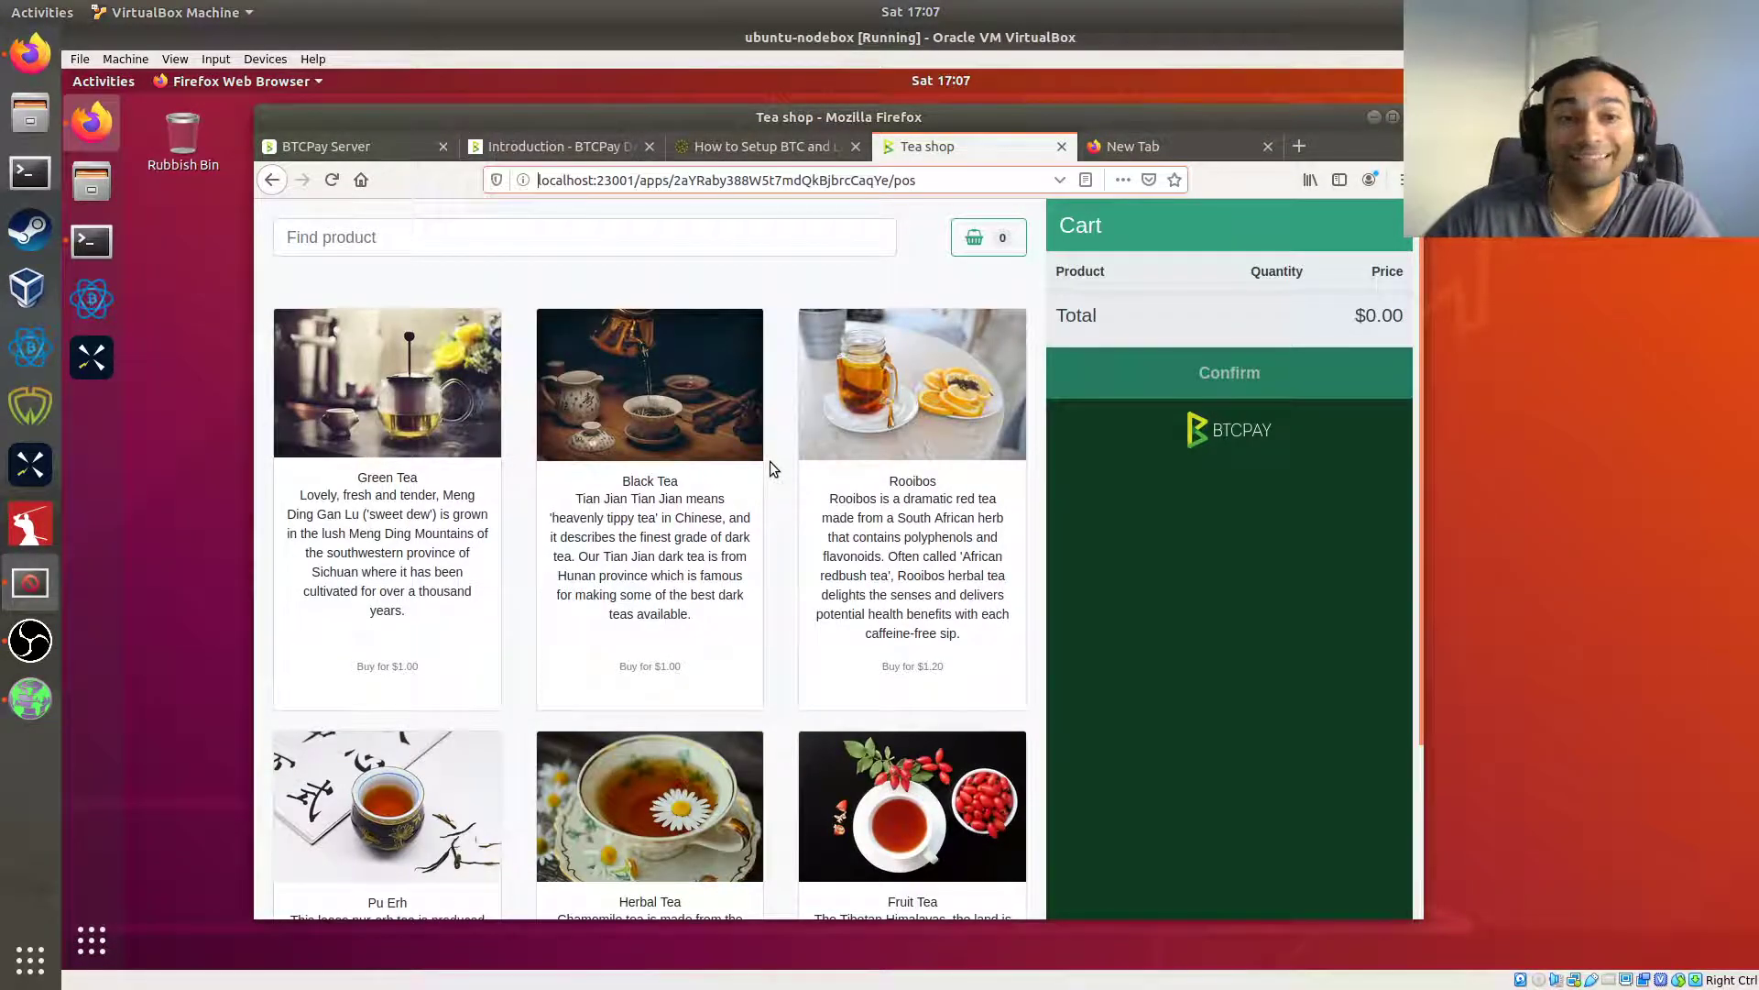
mouse_move(1105, 124)
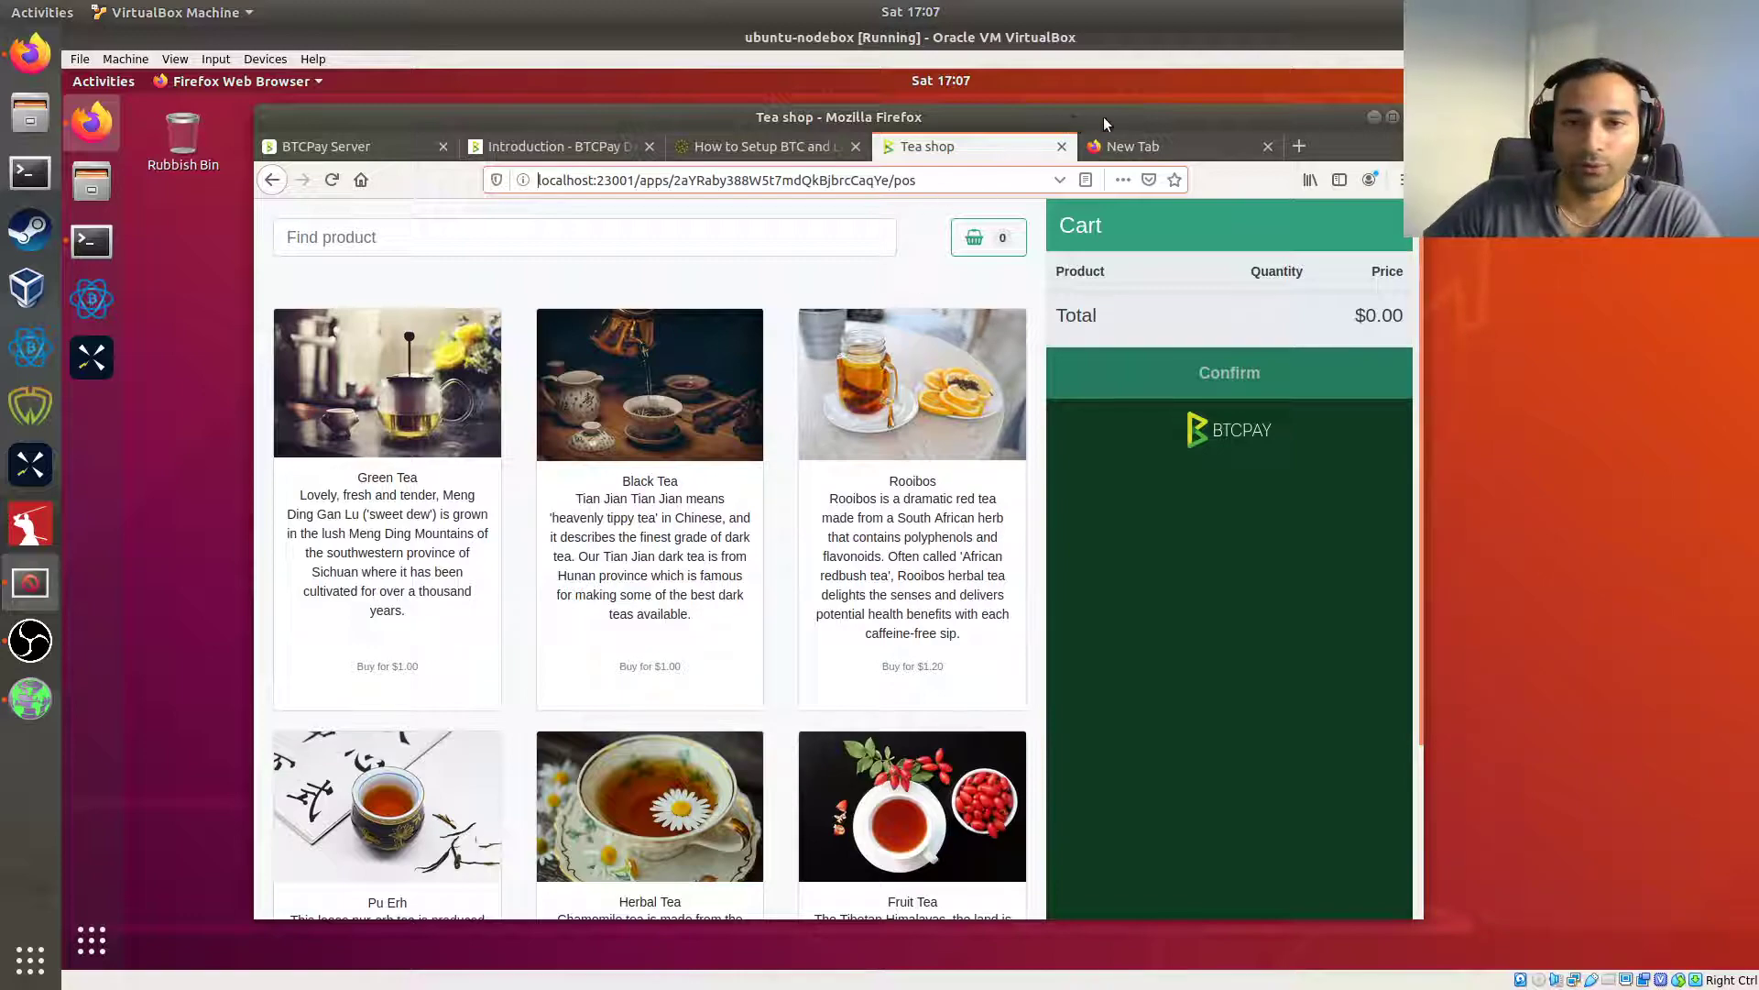